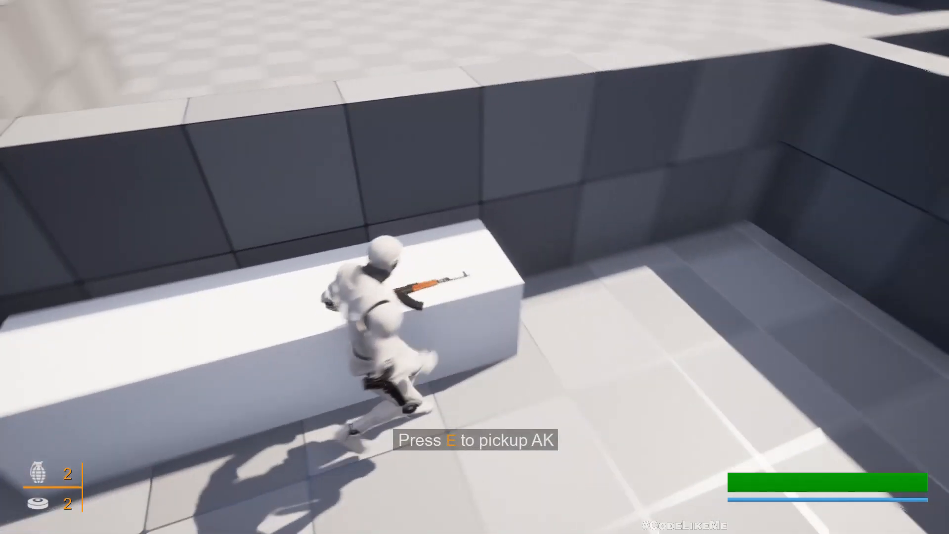
- Play-test the level, pressing E at the AK and Glock pickups on the ledge
{"action": "key", "text": "e"}
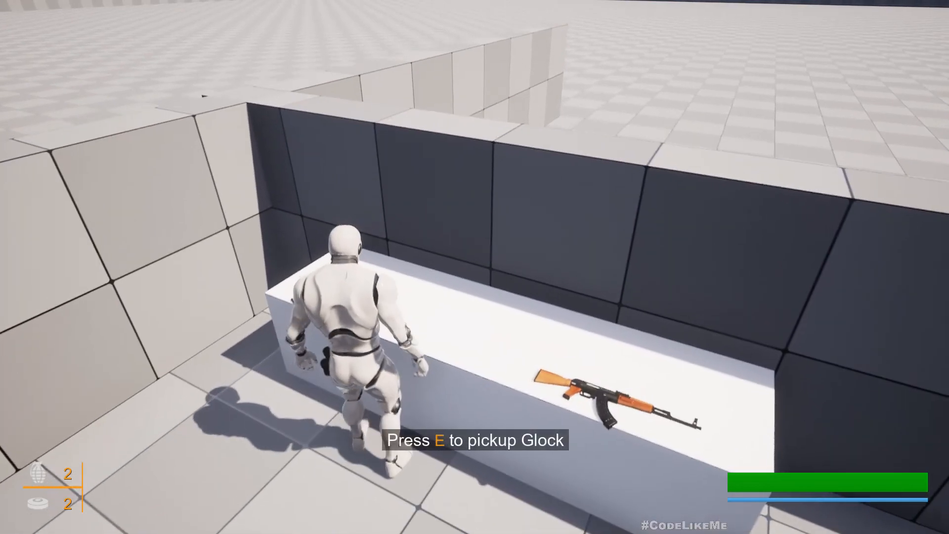
{"action": "key", "text": "e"}
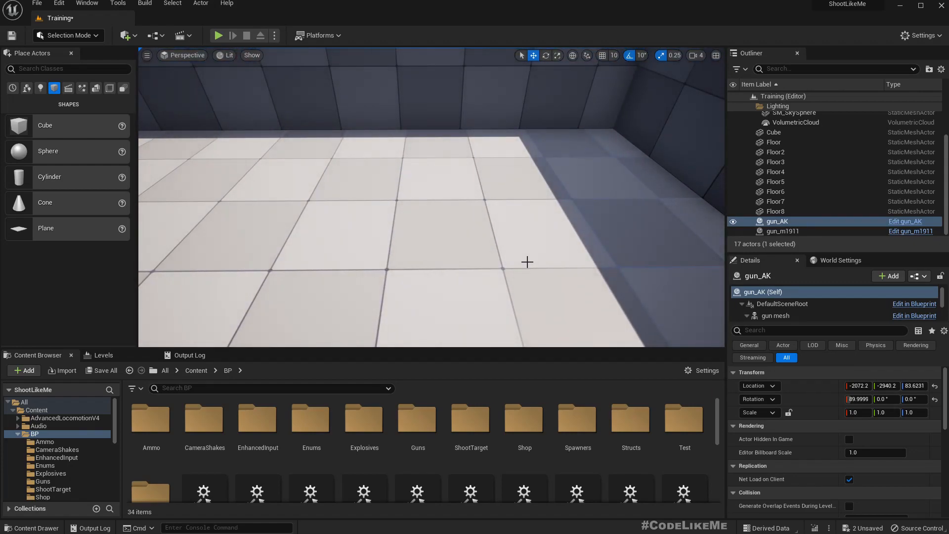
- Check World Settings, place ALS_Player, and clear its default primary and special weapons
{"action": "left_click", "coordinate": [840, 259]}
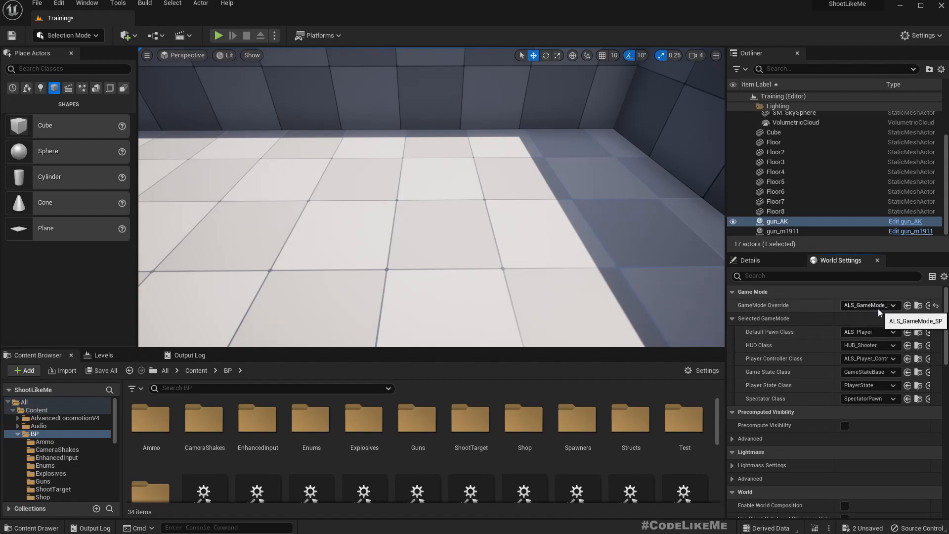
{"action": "mouse_move", "coordinate": [883, 332]}
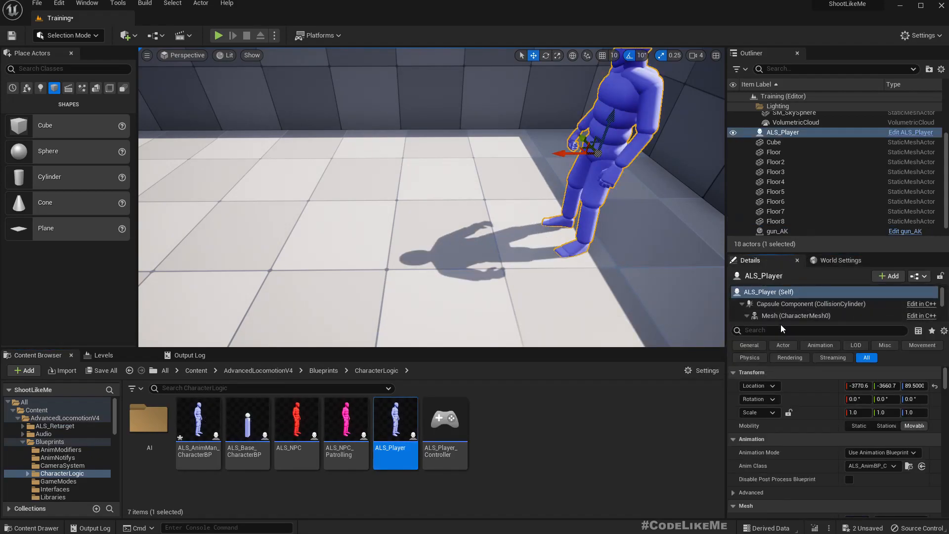
{"action": "type", "text": "poss"}
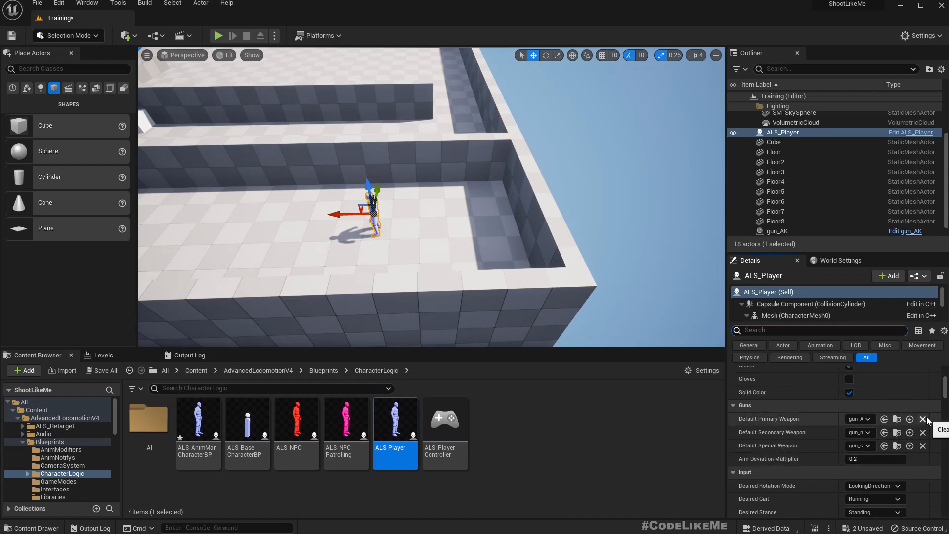
{"action": "left_click", "coordinate": [922, 419]}
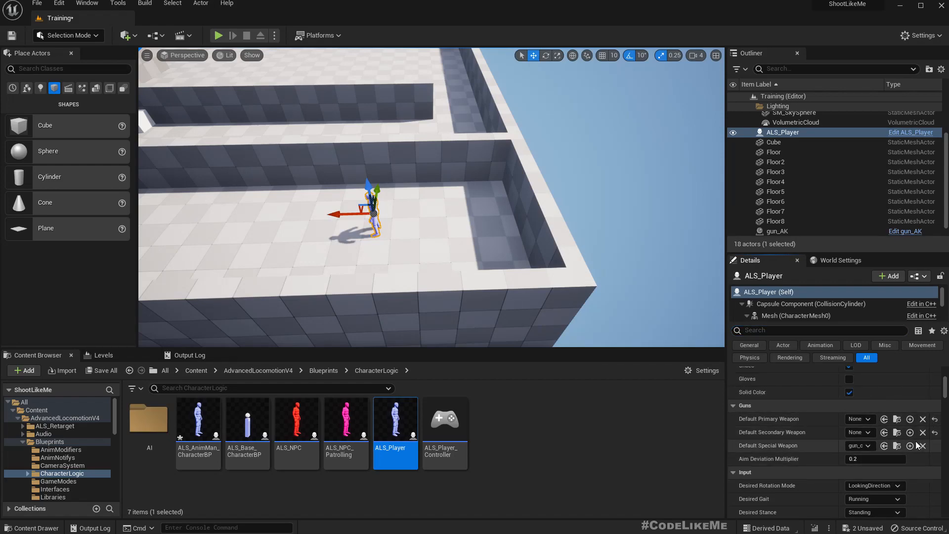
{"action": "left_click", "coordinate": [923, 445]}
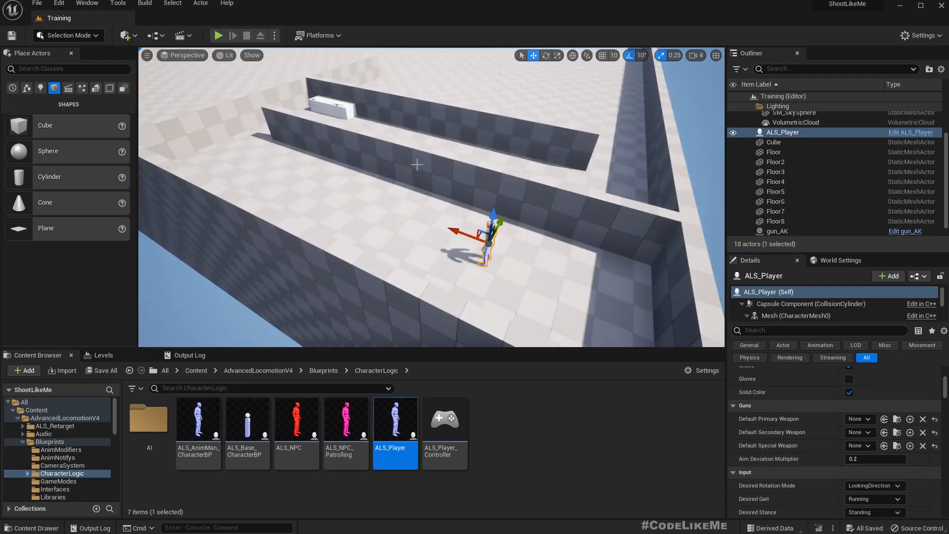
- Open the ALS_Test level and select its input-tip nodes in the Level Blueprint
{"action": "left_click", "coordinate": [218, 35]}
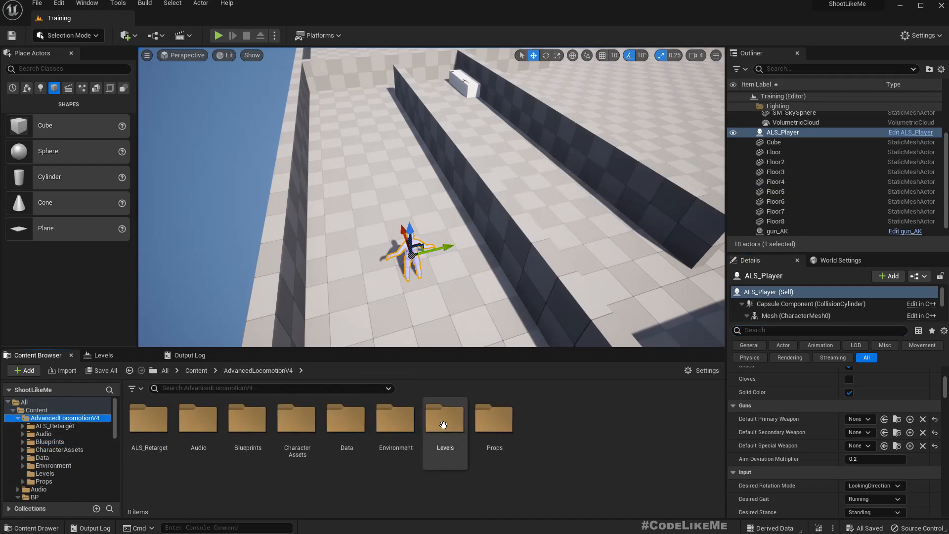
{"action": "double_click", "coordinate": [445, 419]}
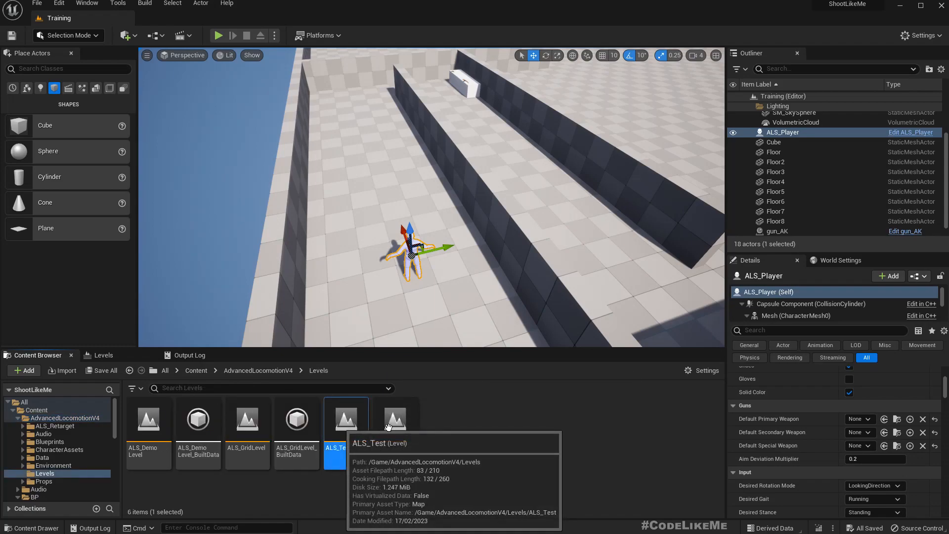
{"action": "double_click", "coordinate": [346, 418]}
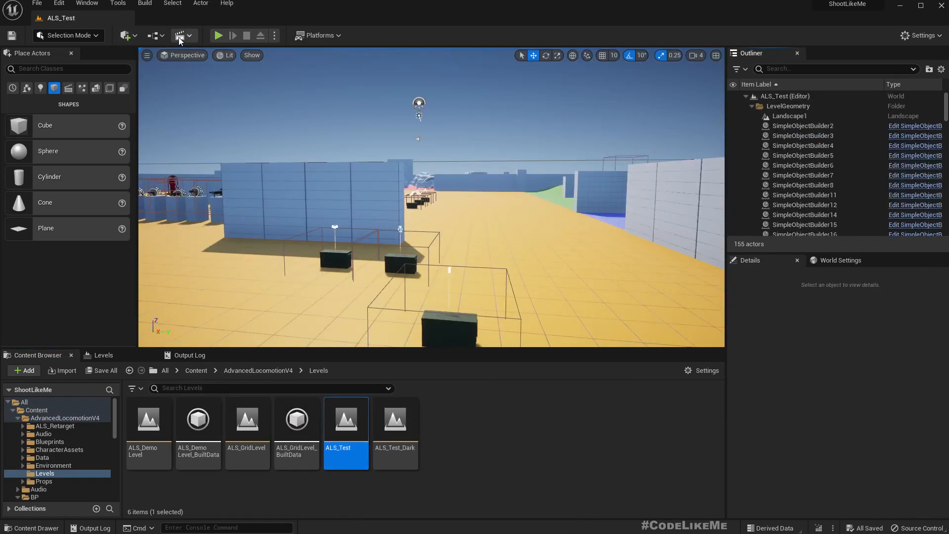
{"action": "mouse_move", "coordinate": [181, 35]}
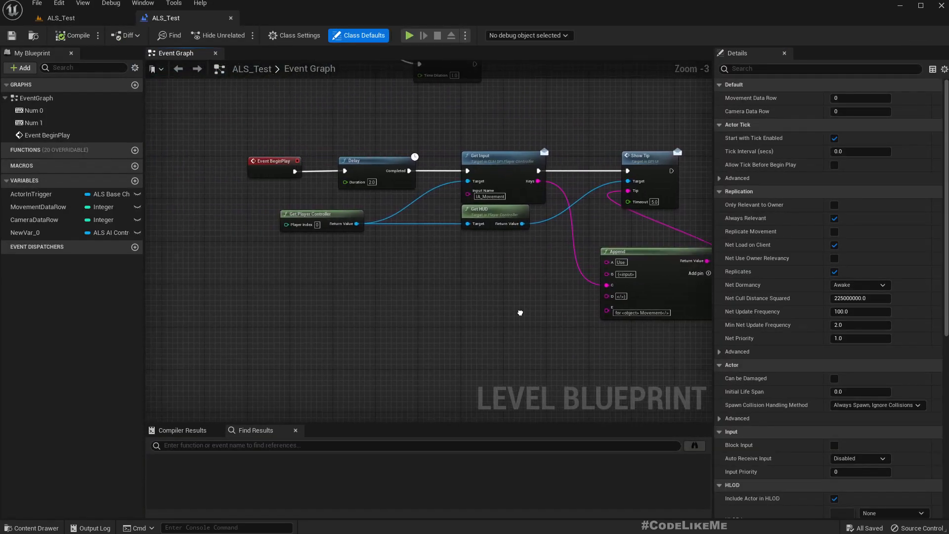
{"action": "left_click_drag", "start_coordinate": [520, 313], "coordinate": [633, 331]}
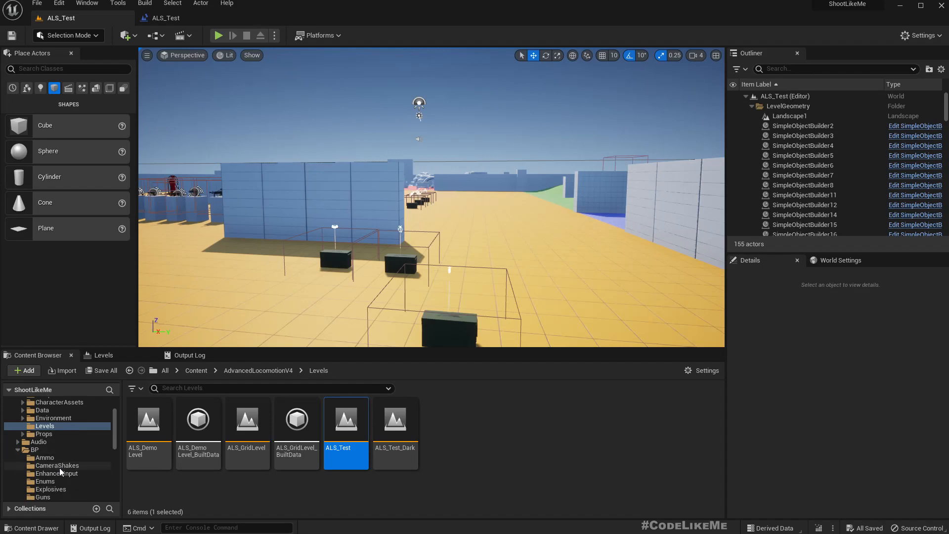
- Reopen the Training level from the Maps folder
{"action": "scroll", "scroll_direction": "down", "scroll_amount": 3}
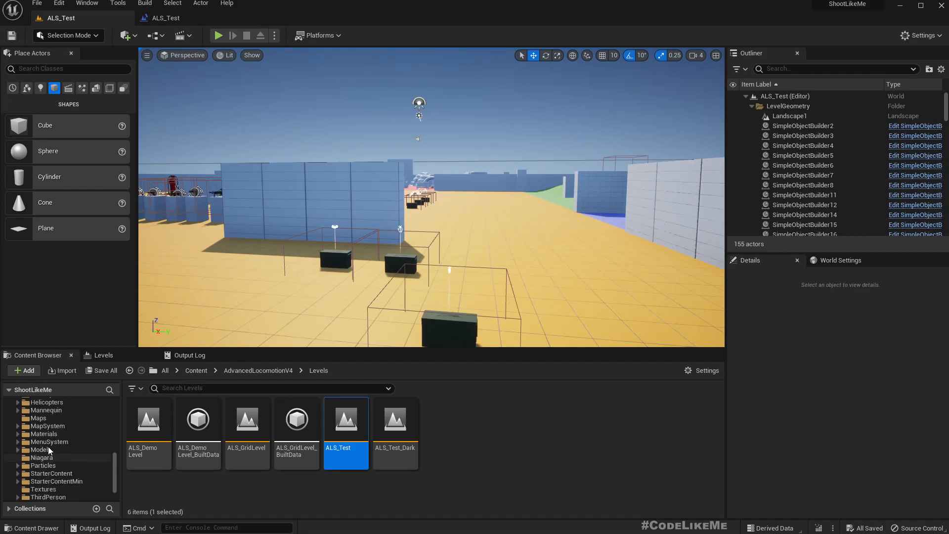
{"action": "left_click", "coordinate": [39, 418]}
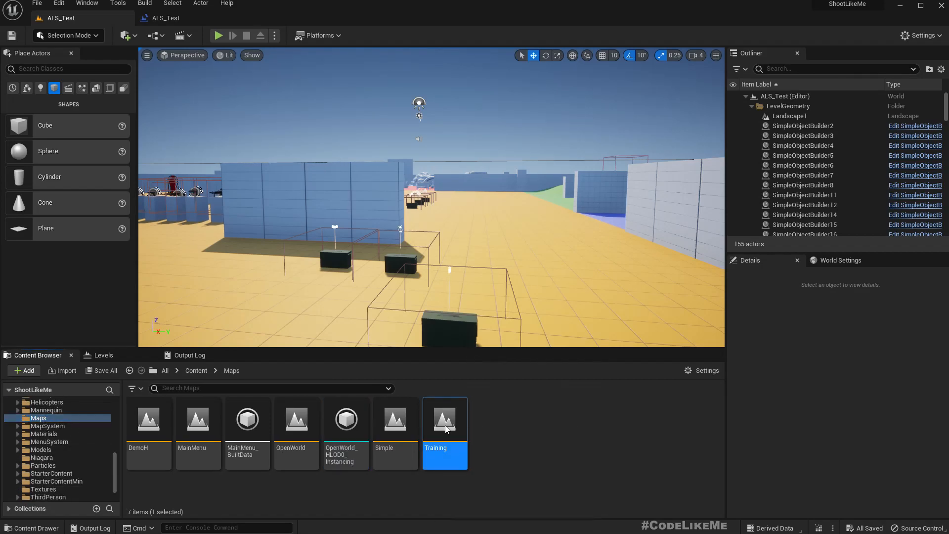
{"action": "double_click", "coordinate": [444, 419]}
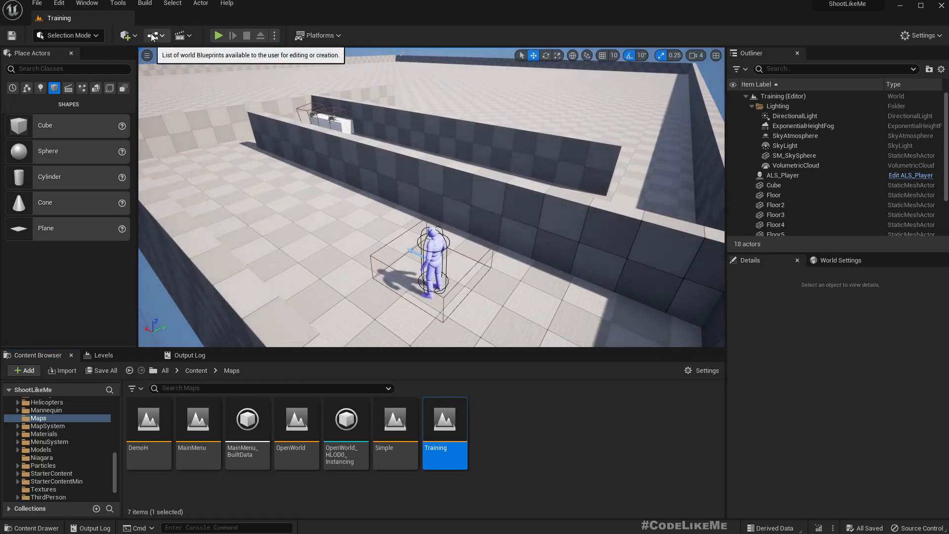
- Open the Training Level Blueprint to paste the tip nodes, Delay and second Show Tip
{"action": "left_click", "coordinate": [153, 35]}
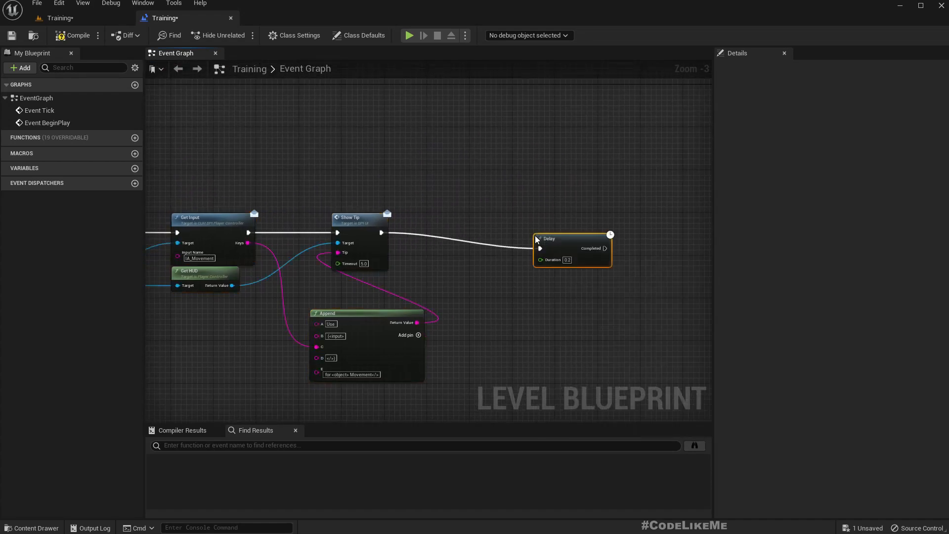
{"action": "mouse_move", "coordinate": [547, 239]}
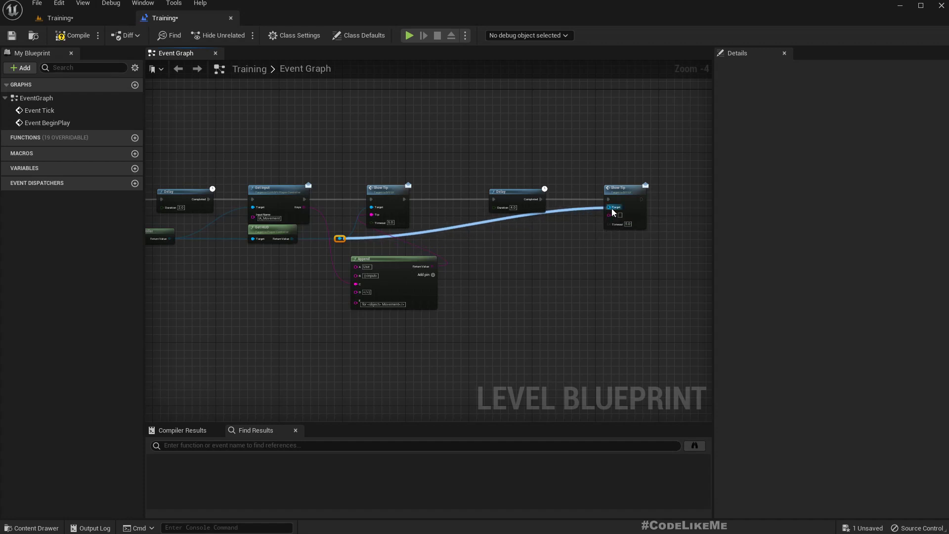
{"action": "mouse_move", "coordinate": [610, 207]}
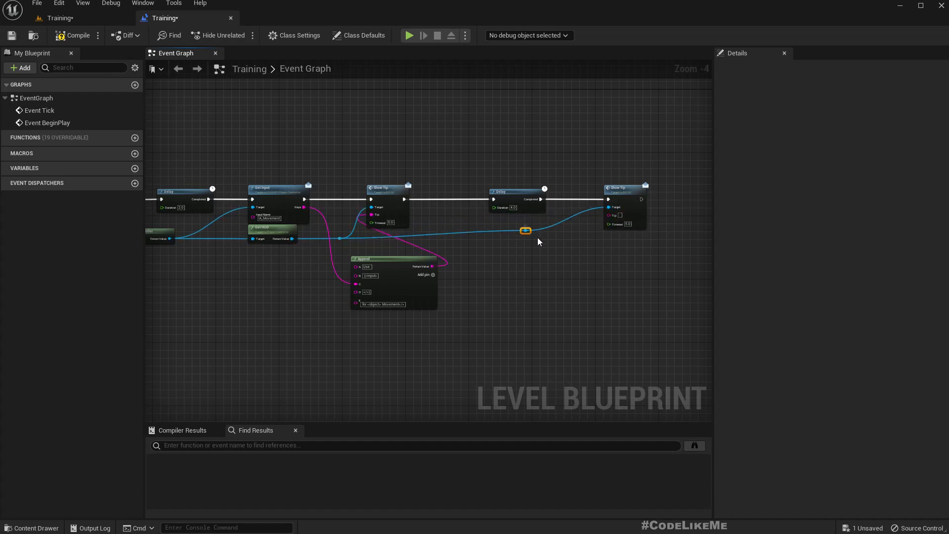
- Move the HUD wire's reroute point and place a duplicated Append node below the second Show Tip
{"action": "left_click_drag", "start_coordinate": [525, 231], "coordinate": [572, 238]}
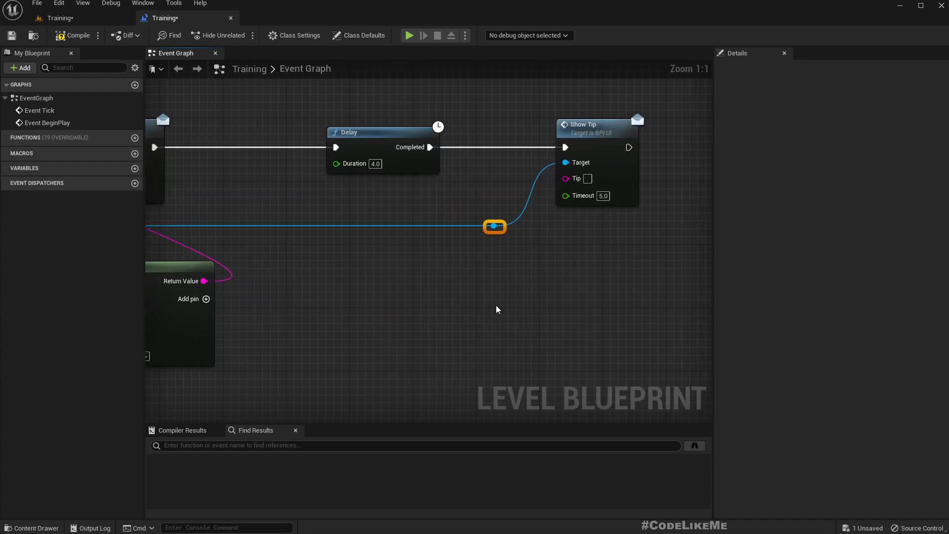
{"action": "scroll", "scroll_direction": "down", "scroll_amount": 3}
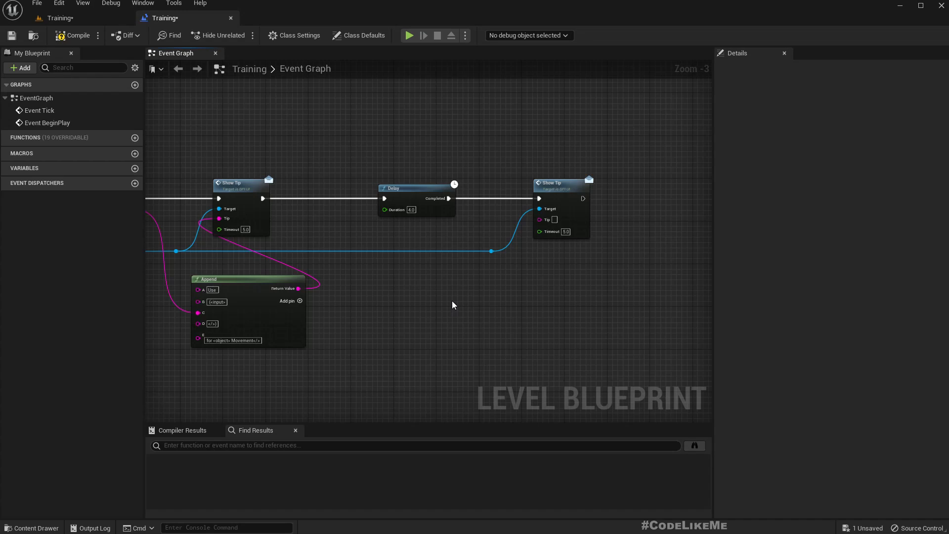
{"action": "mouse_move", "coordinate": [472, 307]}
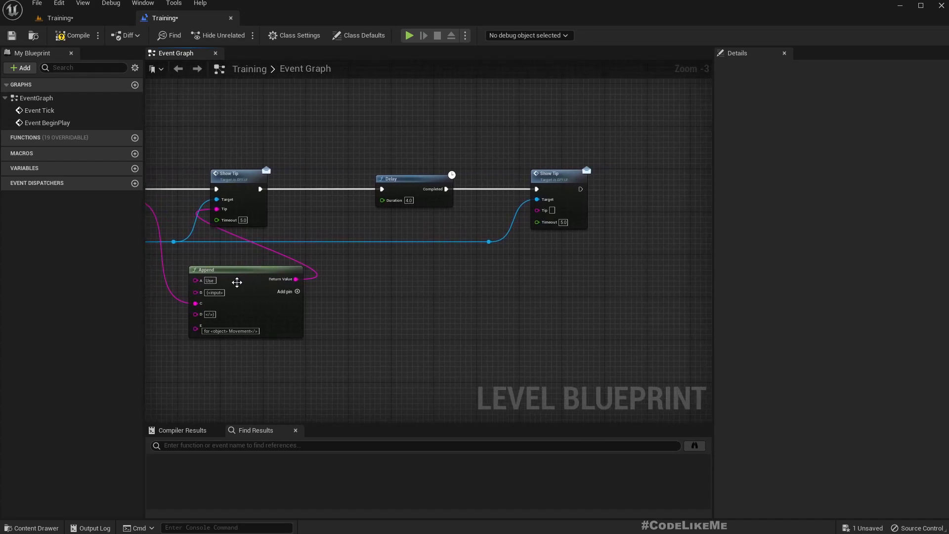
{"action": "left_click_drag", "start_coordinate": [236, 282], "coordinate": [404, 305]}
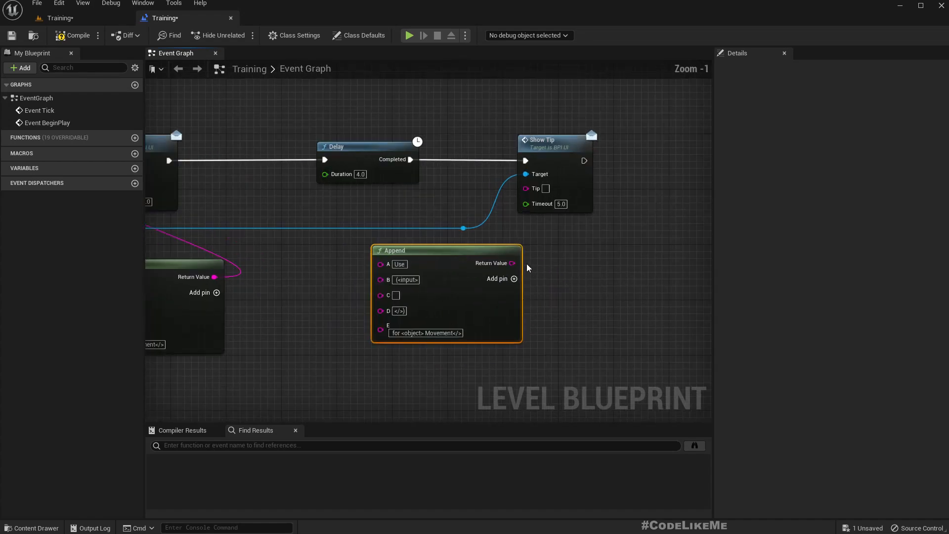
{"action": "mouse_move", "coordinate": [511, 262]}
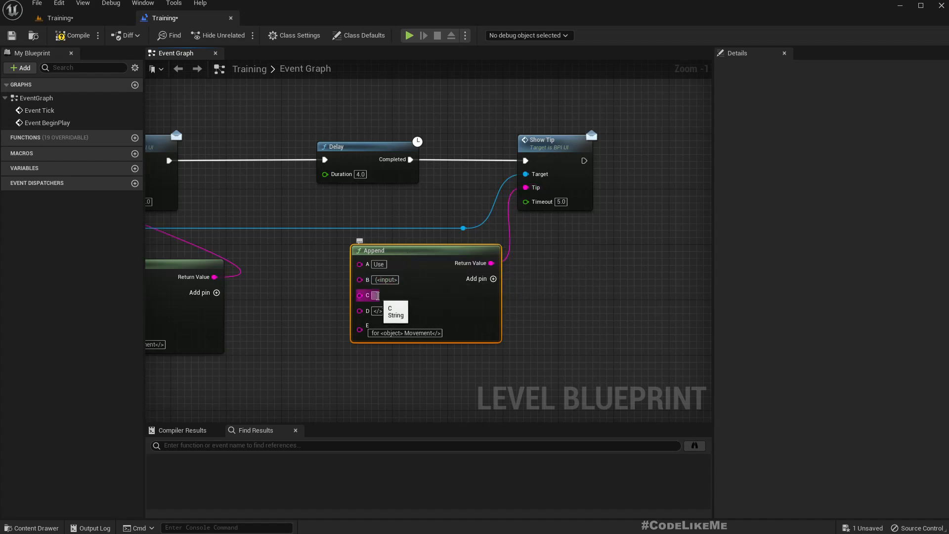
{"action": "type", "text": "Mous"}
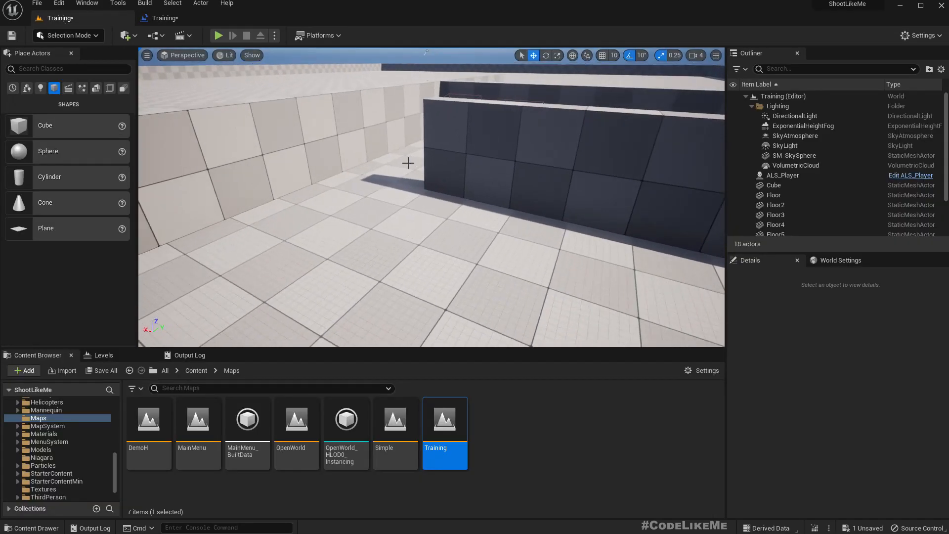
{"action": "left_click", "coordinate": [218, 35]}
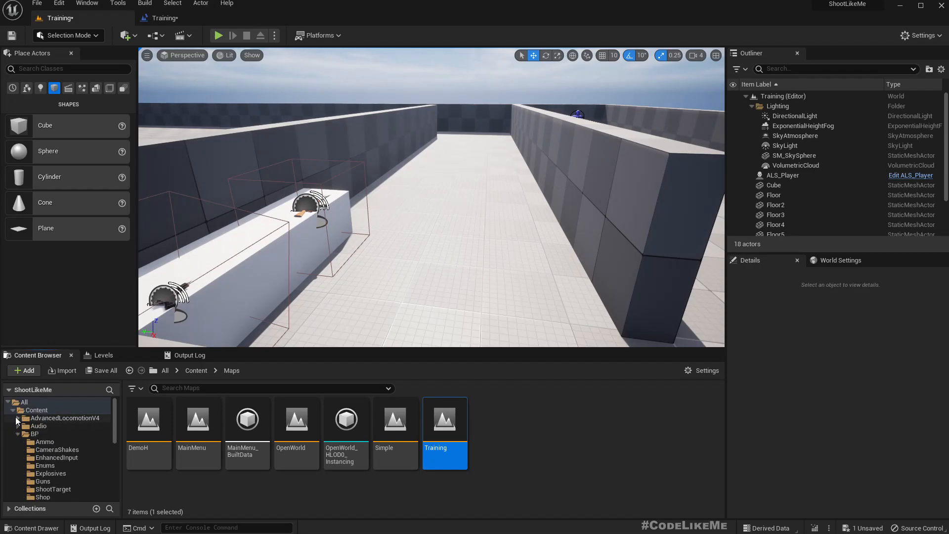
- Create a new MissionSystems folder inside BP
{"action": "left_click", "coordinate": [35, 434]}
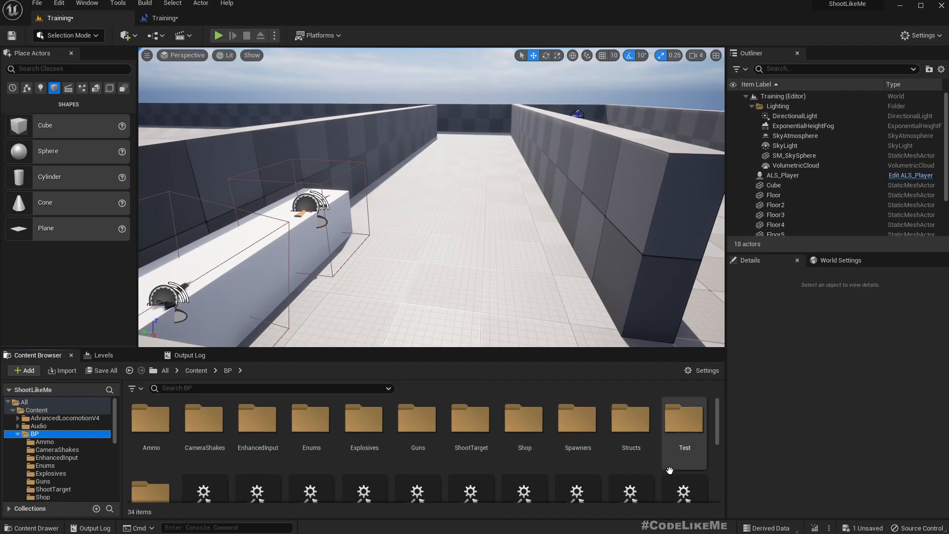
{"action": "scroll", "scroll_direction": "down", "scroll_amount": 3}
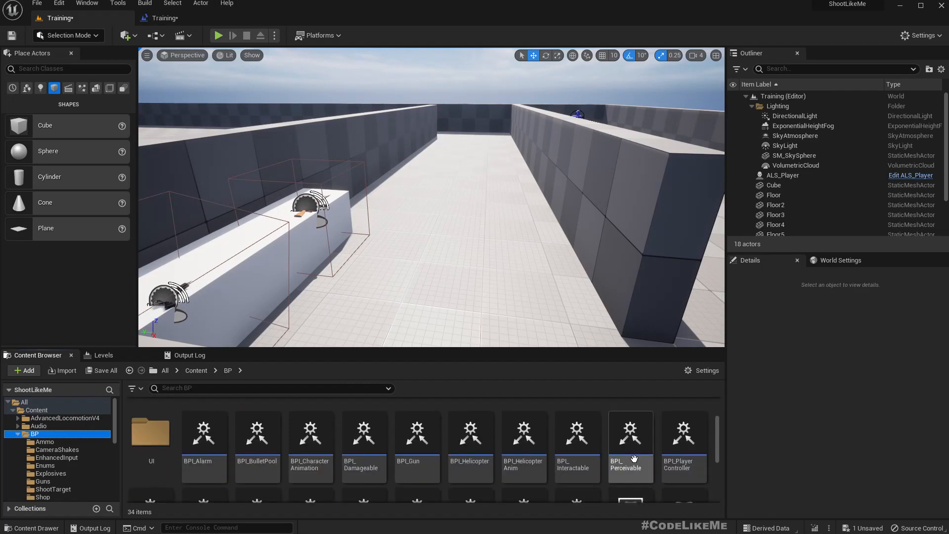
{"action": "left_click", "coordinate": [22, 370]}
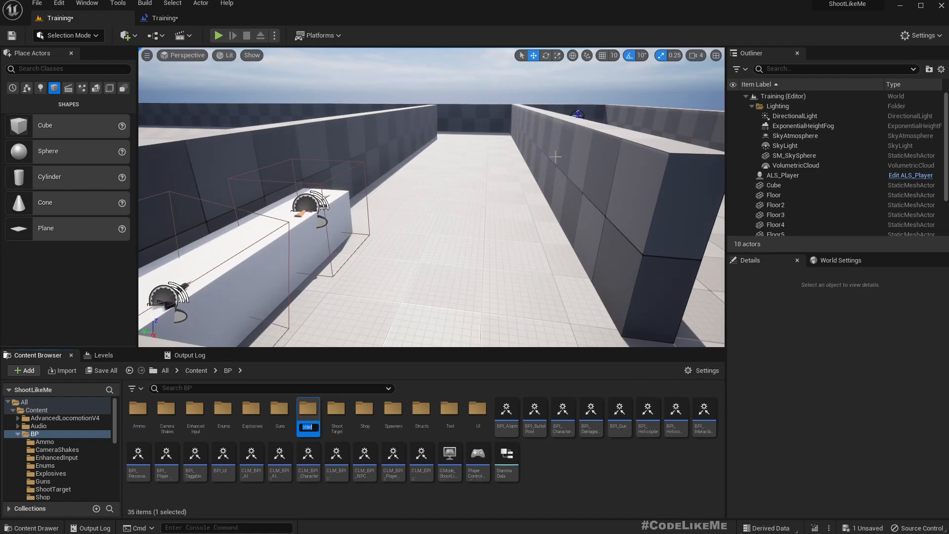
{"action": "type", "text": "Mi"}
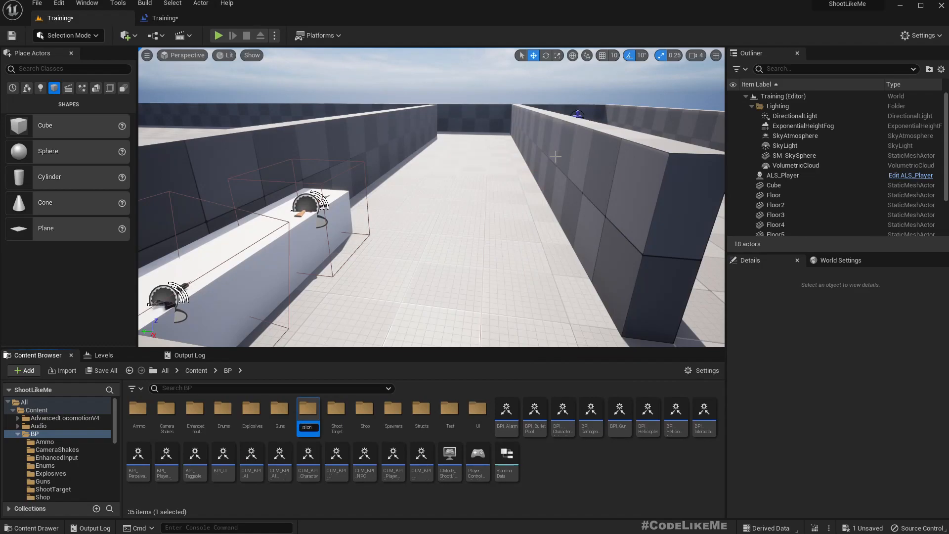
{"action": "type", "text": "temp"}
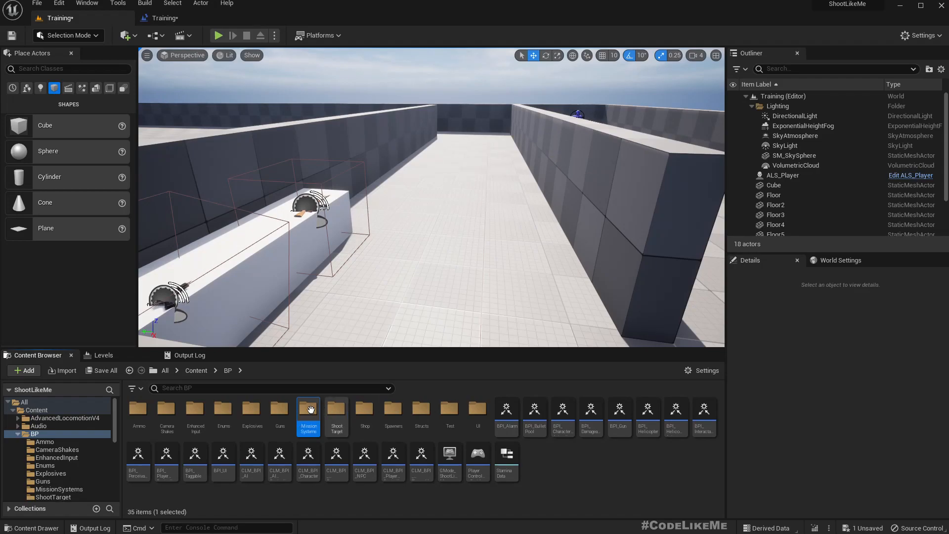
- Create the BP_Trigger Blueprint class inside MissionSystems
{"action": "double_click", "coordinate": [308, 409]}
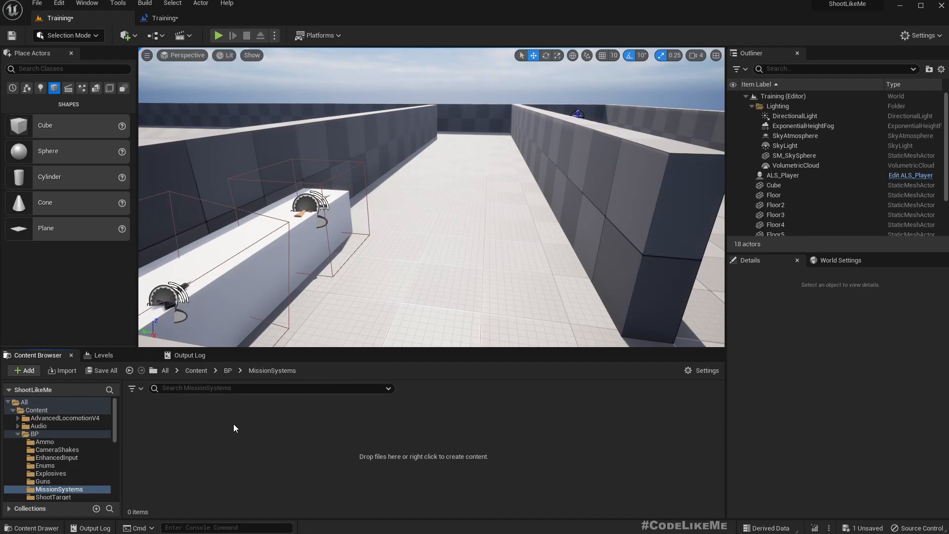
{"action": "right_click", "coordinate": [235, 427]}
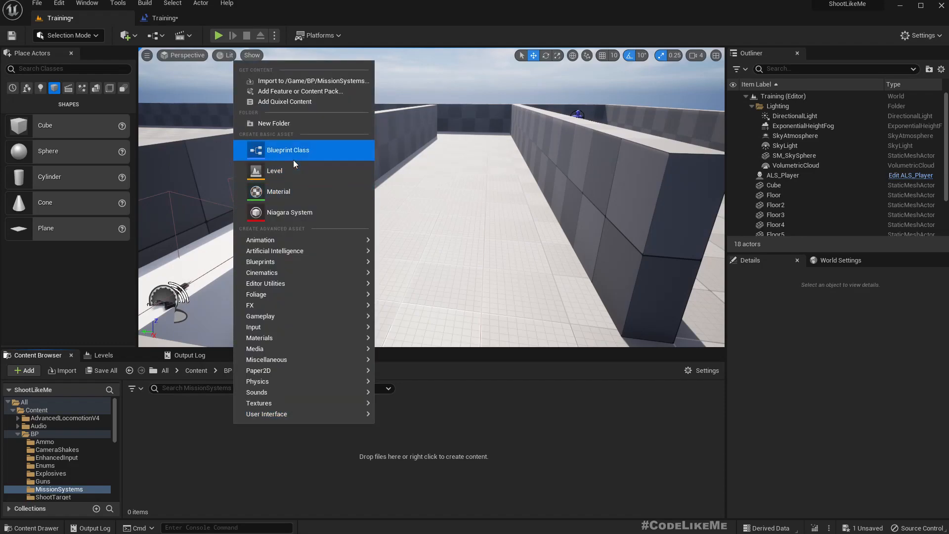
{"action": "left_click", "coordinate": [288, 149]}
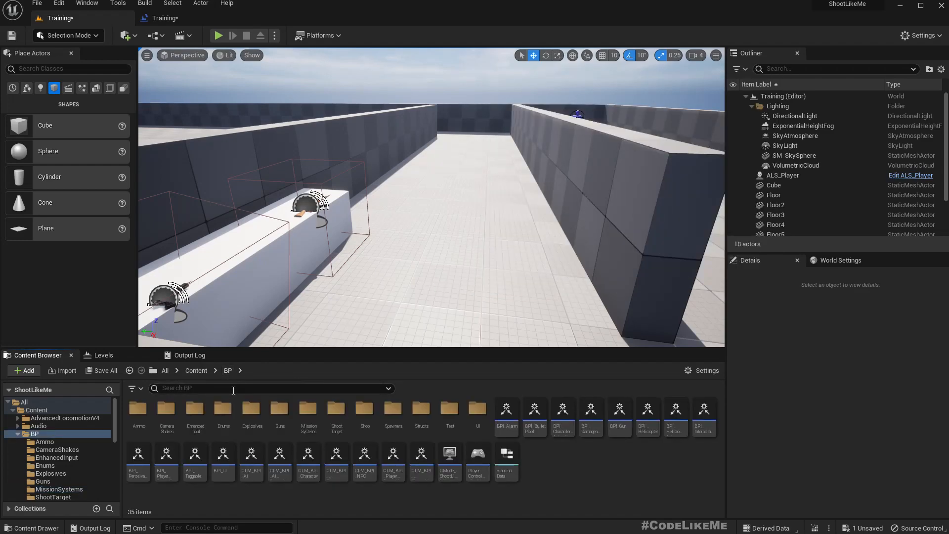
{"action": "type", "text": "trig"}
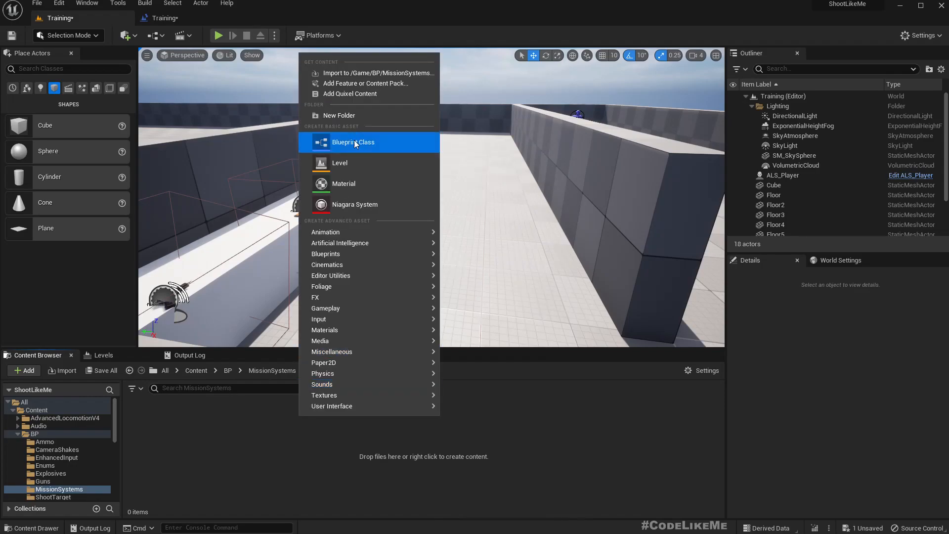
{"action": "left_click", "coordinate": [353, 142]}
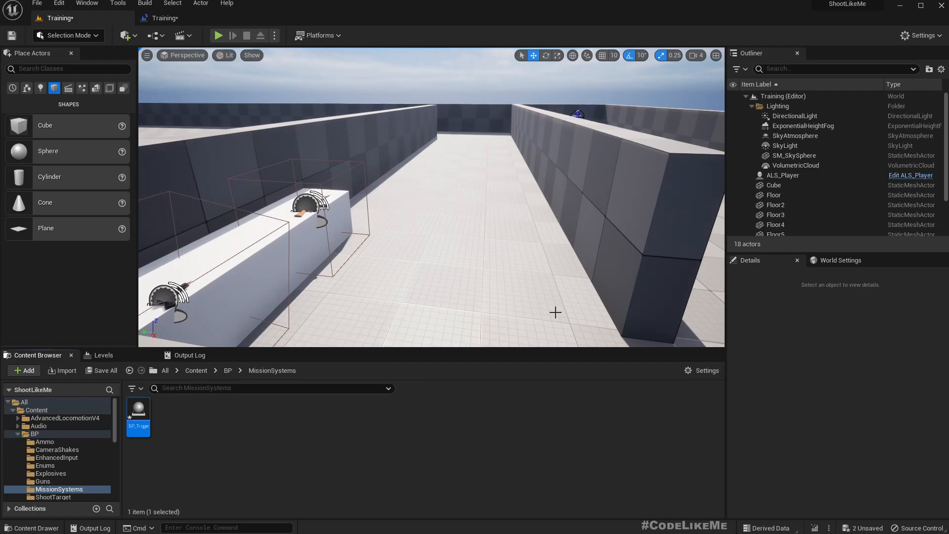
- Add a Box Collision component scaled to 3 to BP_Trigger, plus an On Component Begin Overlap event
{"action": "double_click", "coordinate": [138, 409]}
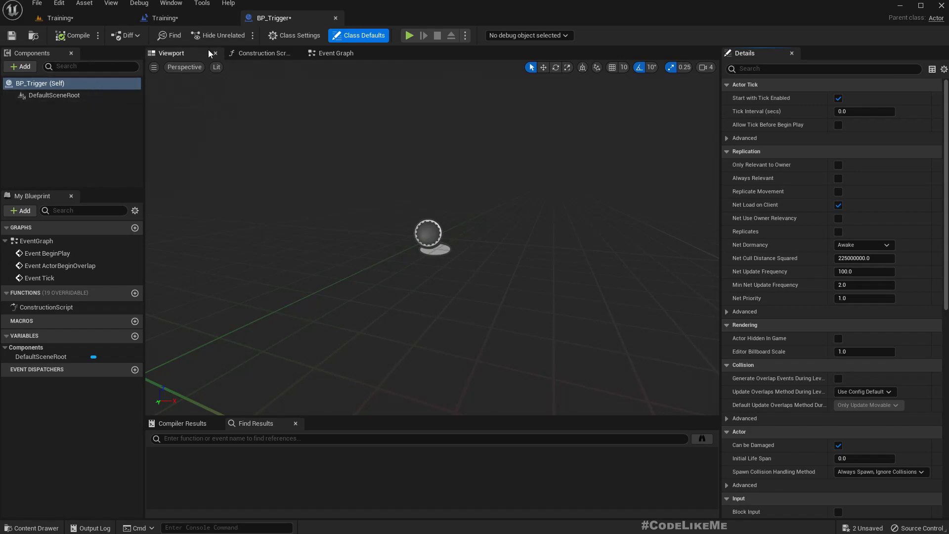
{"action": "left_click", "coordinate": [20, 67]}
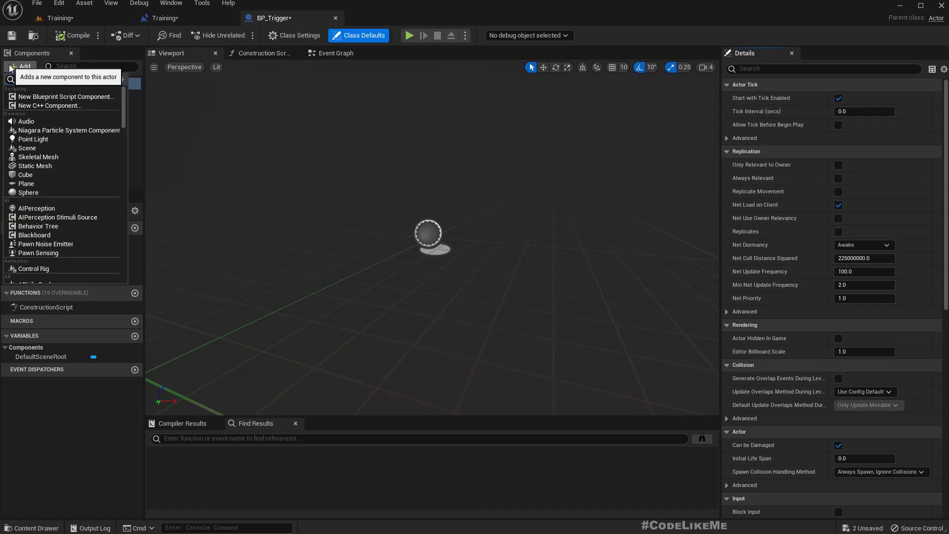
{"action": "type", "text": "color"}
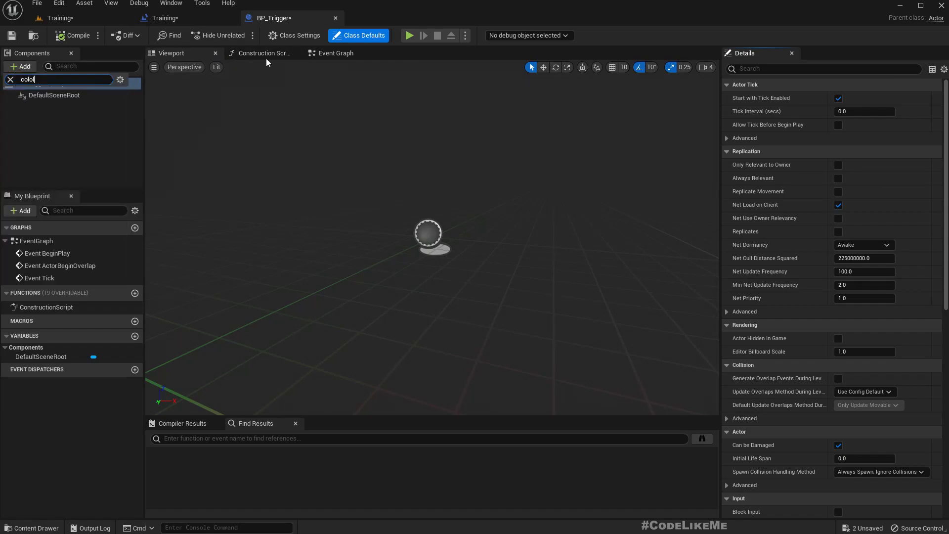
{"action": "type", "text": "colli"}
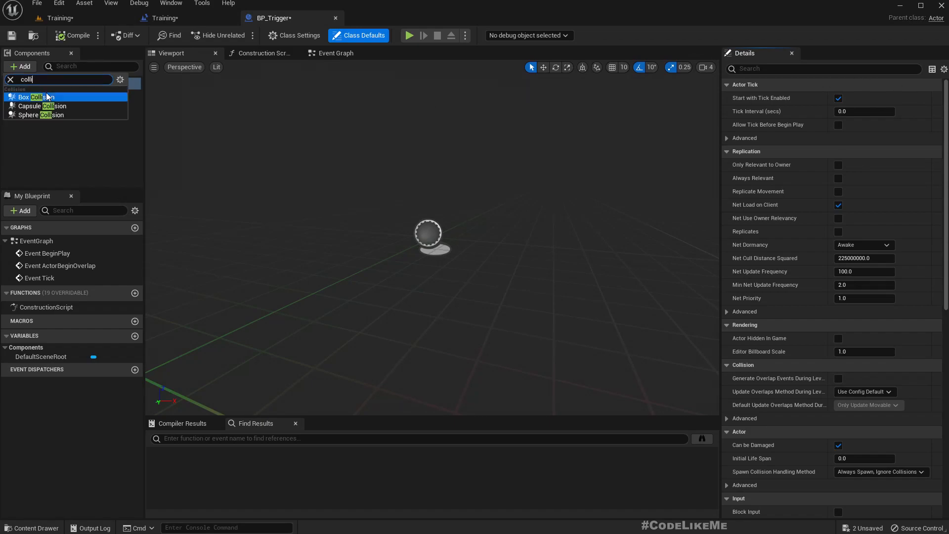
{"action": "left_click", "coordinate": [33, 97]}
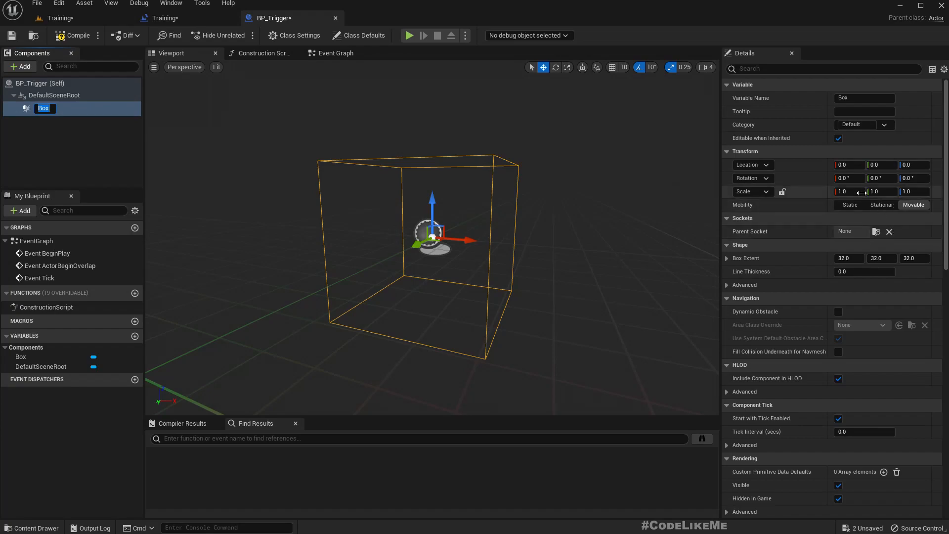
{"action": "type", "text": "3"}
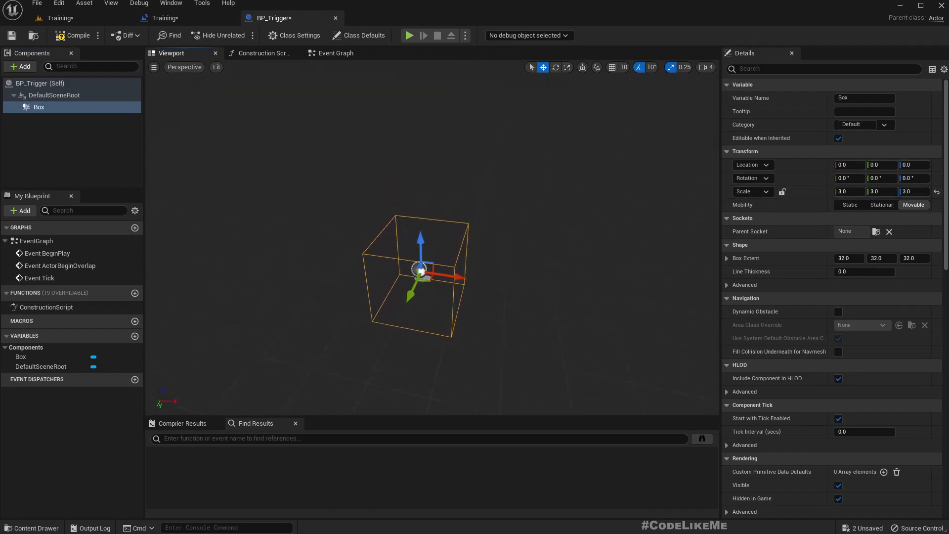
{"action": "scroll", "scroll_direction": "down", "scroll_amount": 3}
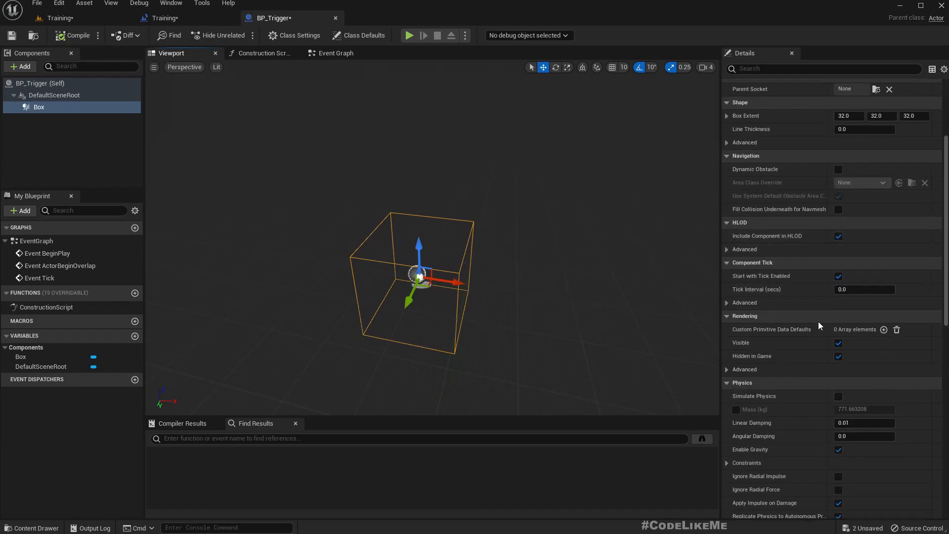
{"action": "scroll", "scroll_direction": "down", "scroll_amount": 3}
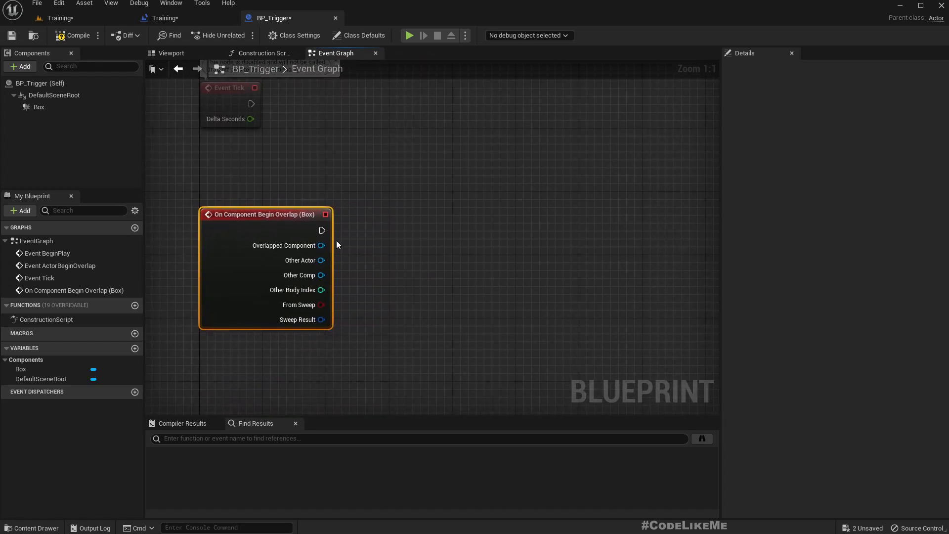
- Call Is Player? on Other Actor from the overlap event, then find its references
{"action": "left_click_drag", "start_coordinate": [321, 260], "coordinate": [463, 245]}
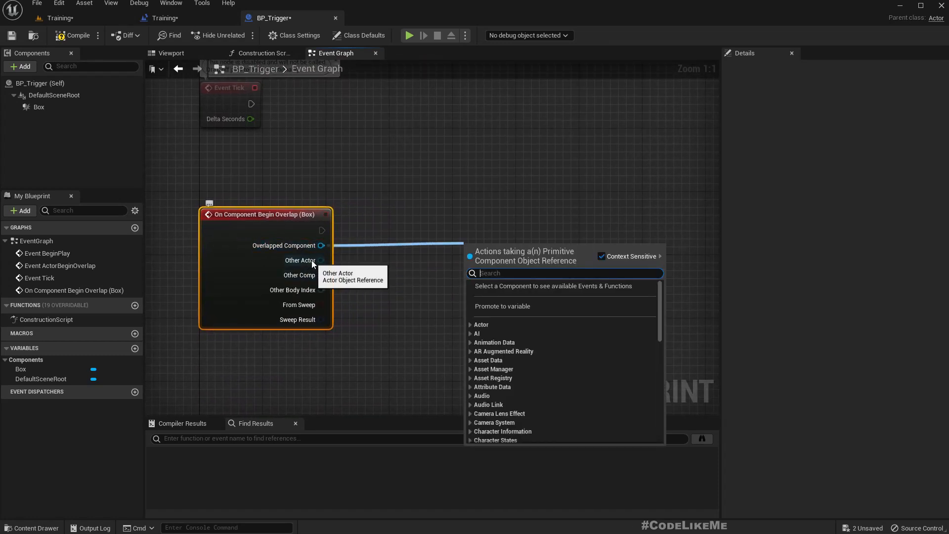
{"action": "type", "text": "is"}
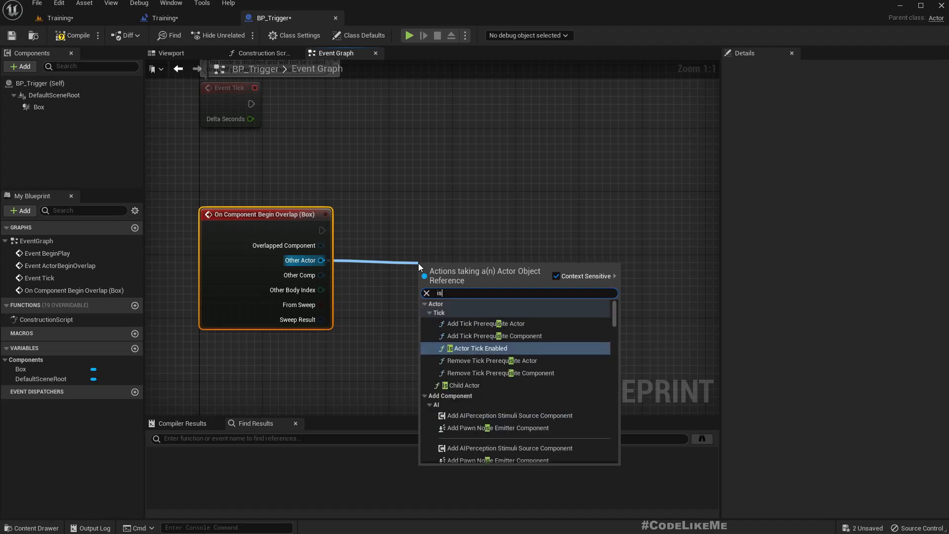
{"action": "left_click", "coordinate": [479, 348]}
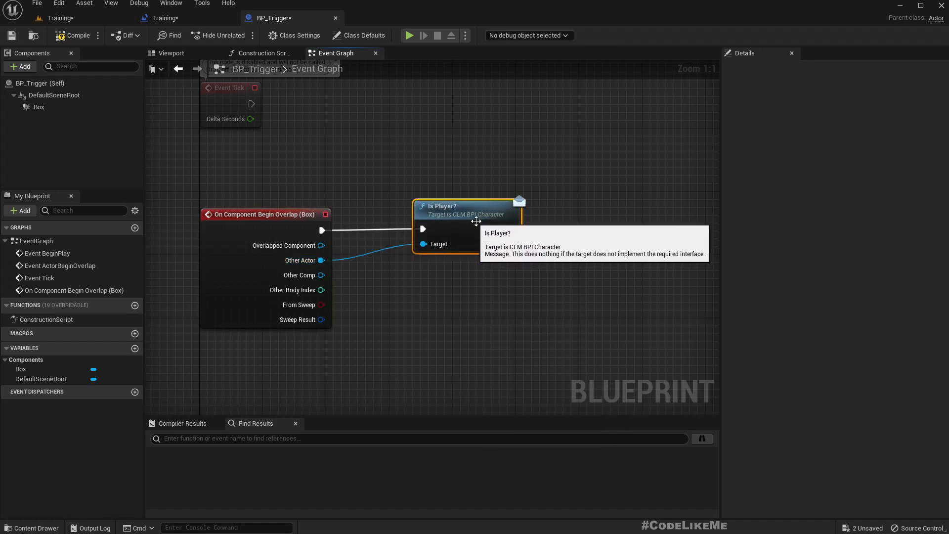
{"action": "mouse_move", "coordinate": [373, 268]}
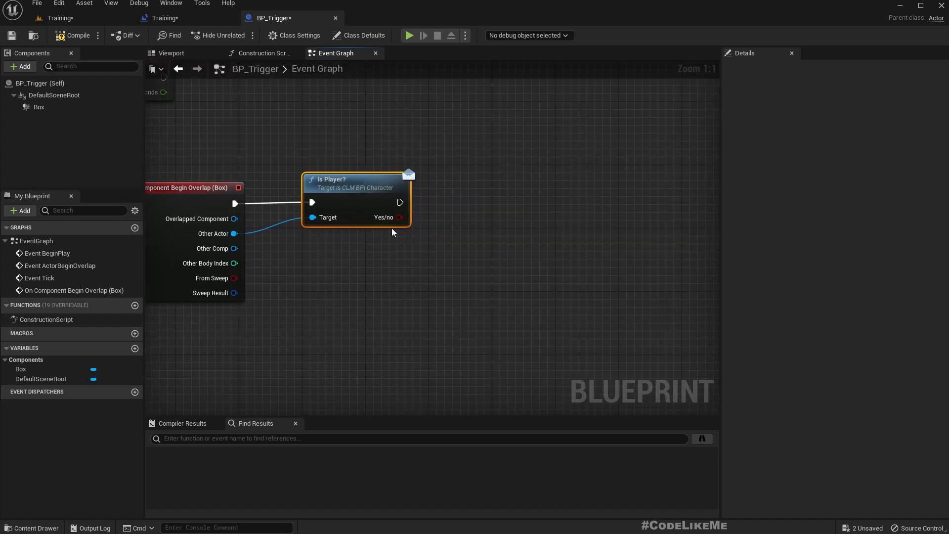
{"action": "left_click_drag", "start_coordinate": [400, 203], "coordinate": [505, 229]}
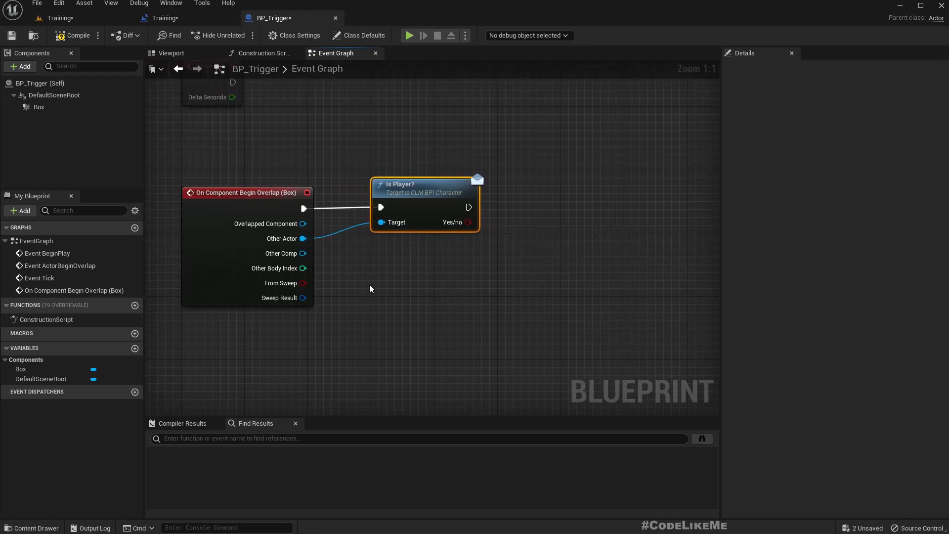
{"action": "right_click", "coordinate": [424, 206]}
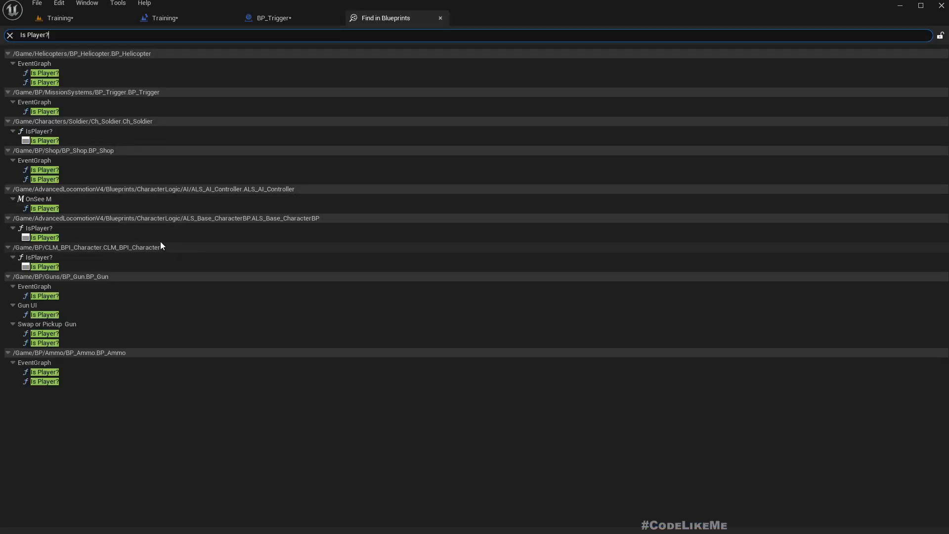
- Inspect Is Player? in ALS_Base_CharacterBP and CLM_BPI_Character, closing both tabs
{"action": "double_click", "coordinate": [44, 237]}
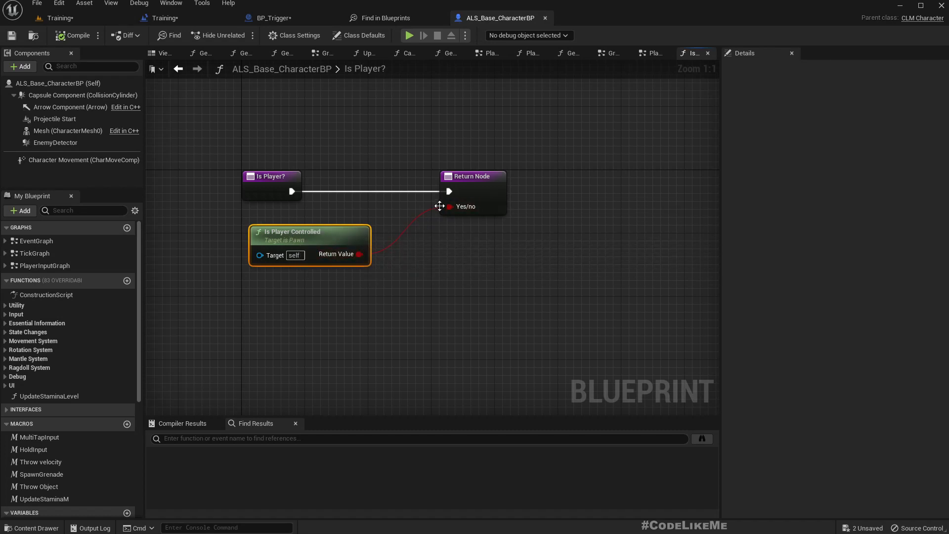
{"action": "mouse_move", "coordinate": [546, 20]}
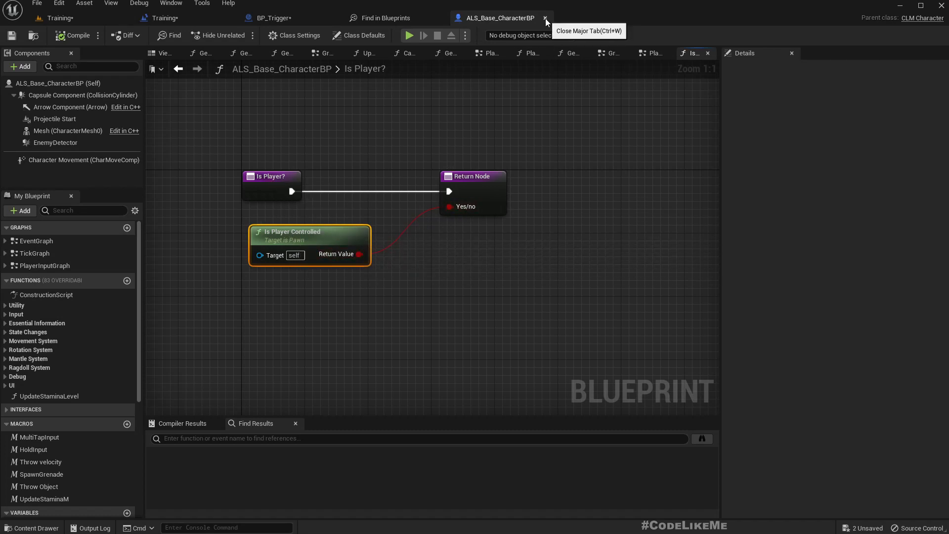
{"action": "left_click", "coordinate": [386, 17]}
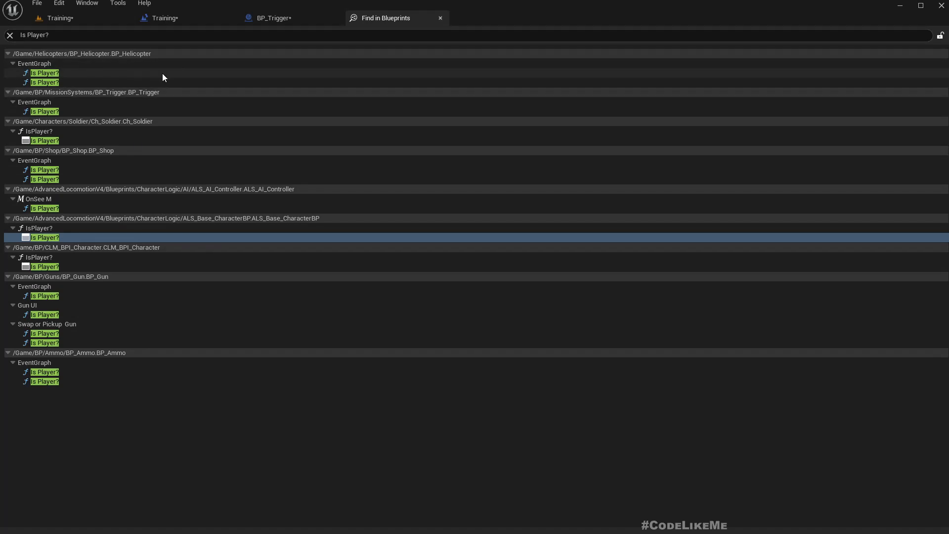
{"action": "mouse_move", "coordinate": [125, 279]}
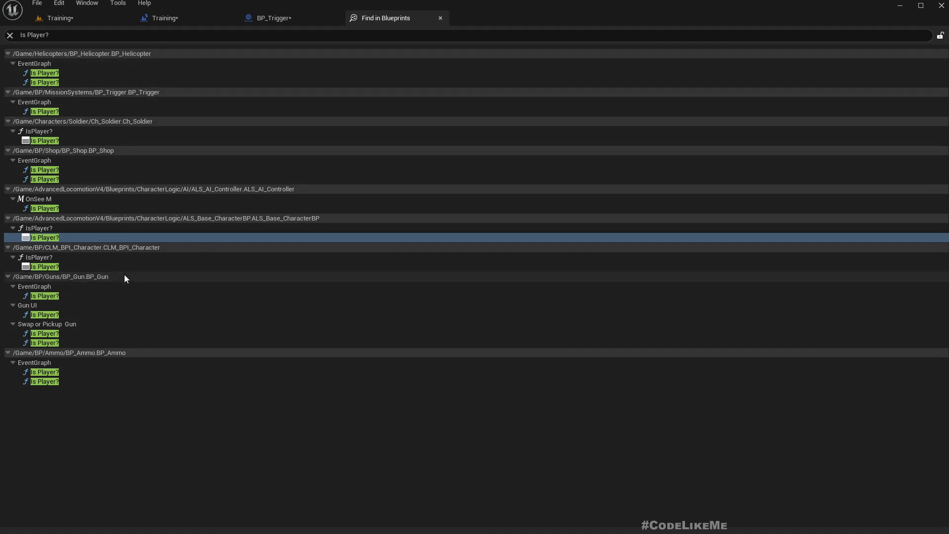
{"action": "double_click", "coordinate": [43, 238]}
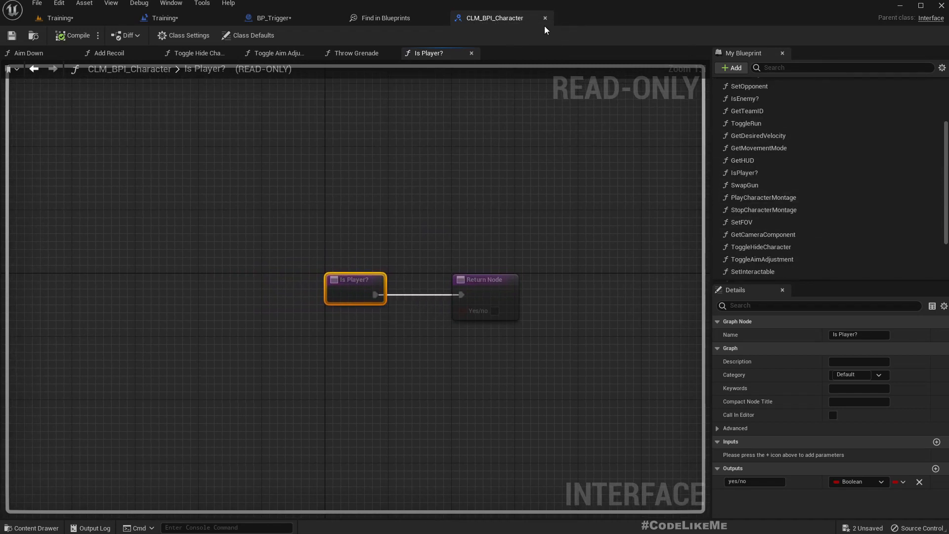
{"action": "left_click", "coordinate": [276, 18]}
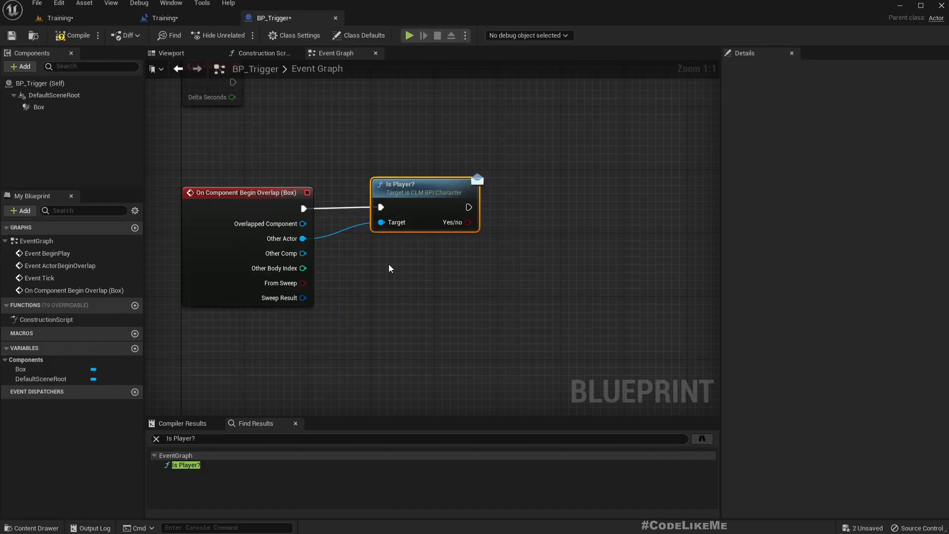
- Feed Is Player? into a Branch and add a custom event named OnTrigger
{"action": "left_click_drag", "start_coordinate": [468, 222], "coordinate": [411, 235]}
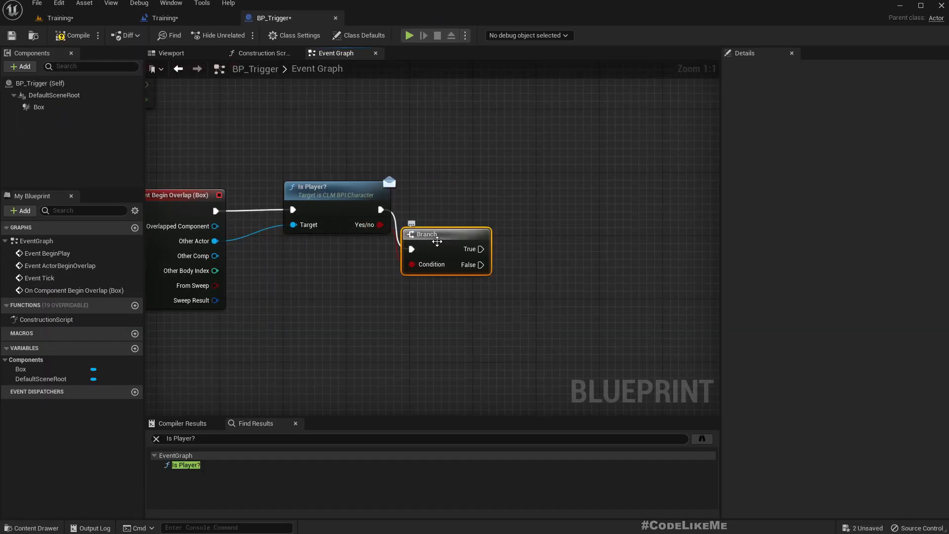
{"action": "left_click_drag", "start_coordinate": [445, 234], "coordinate": [478, 194]}
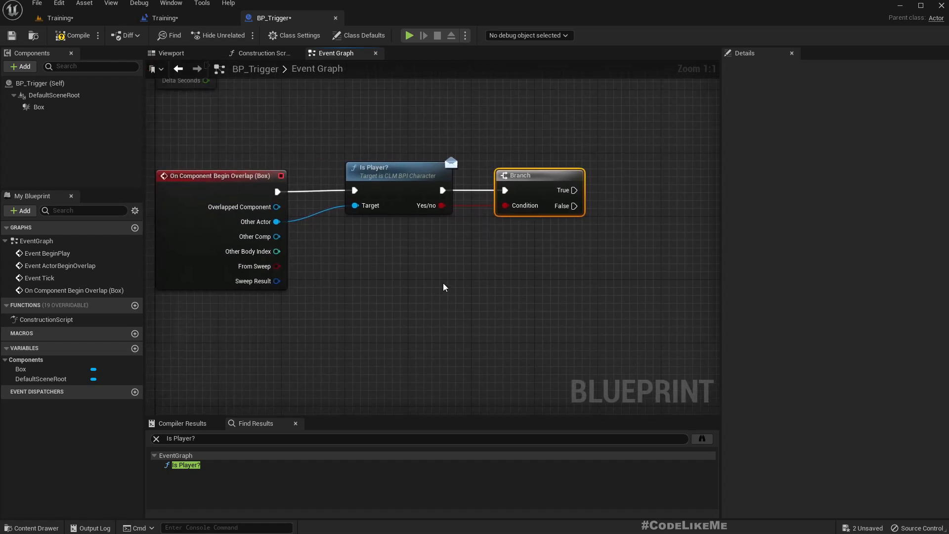
{"action": "scroll", "scroll_direction": "down", "scroll_amount": 3}
{"action": "type", "text": "custo"}
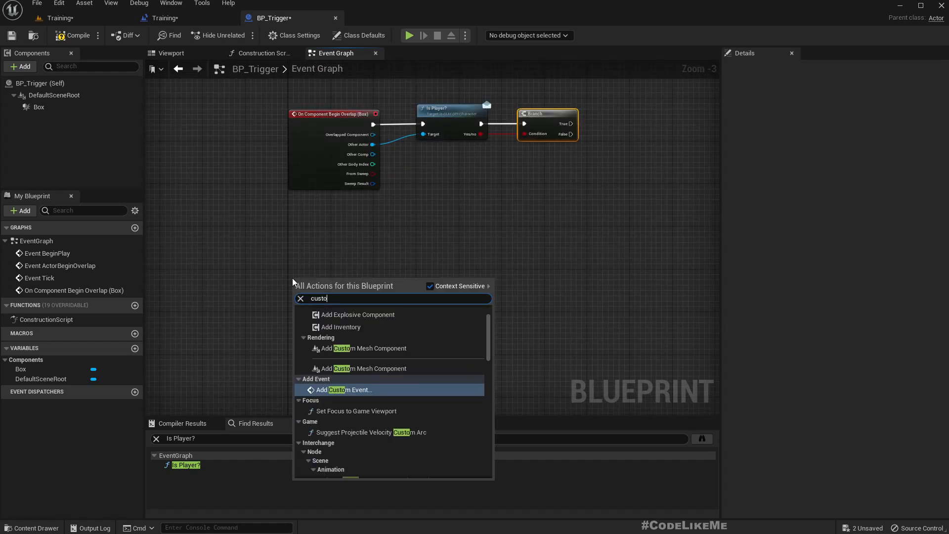
{"action": "left_click", "coordinate": [346, 390]}
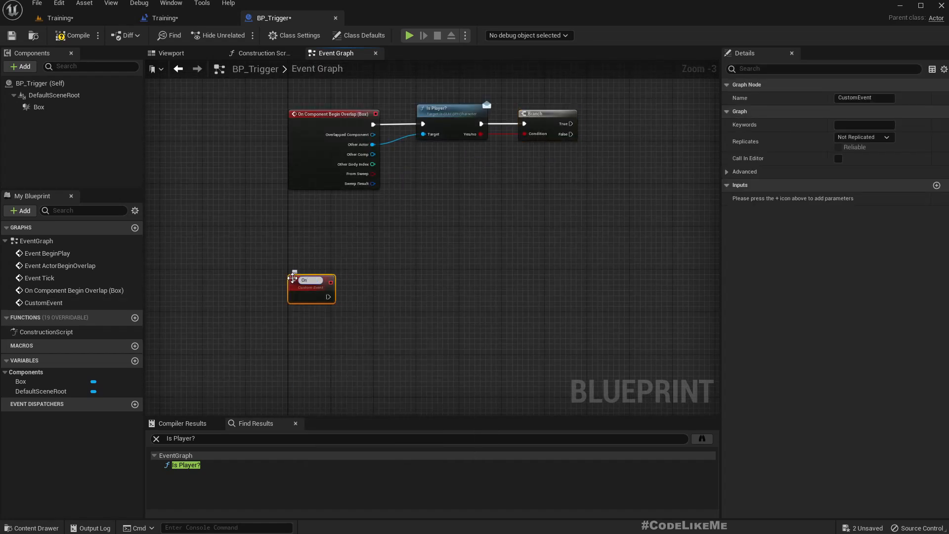
{"action": "type", "text": "OnTrigger"}
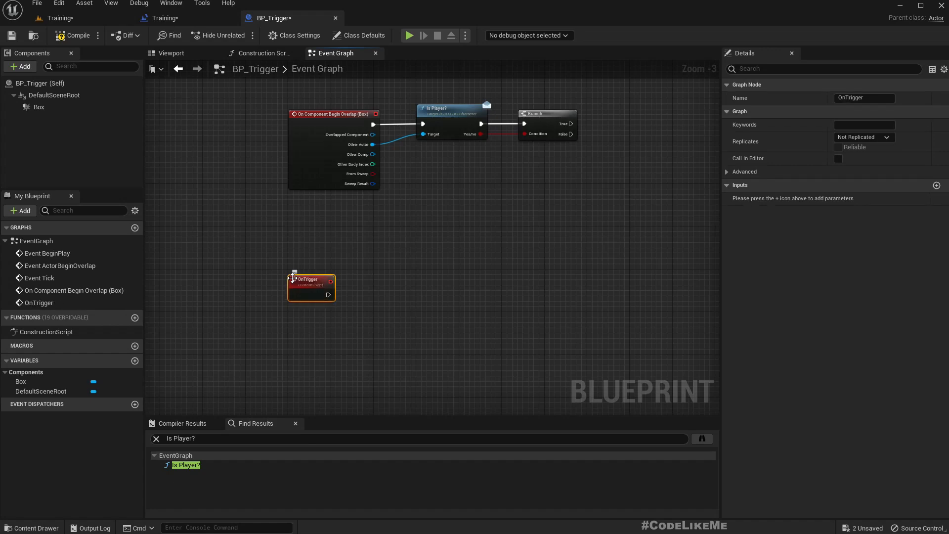
{"action": "mouse_move", "coordinate": [311, 285]}
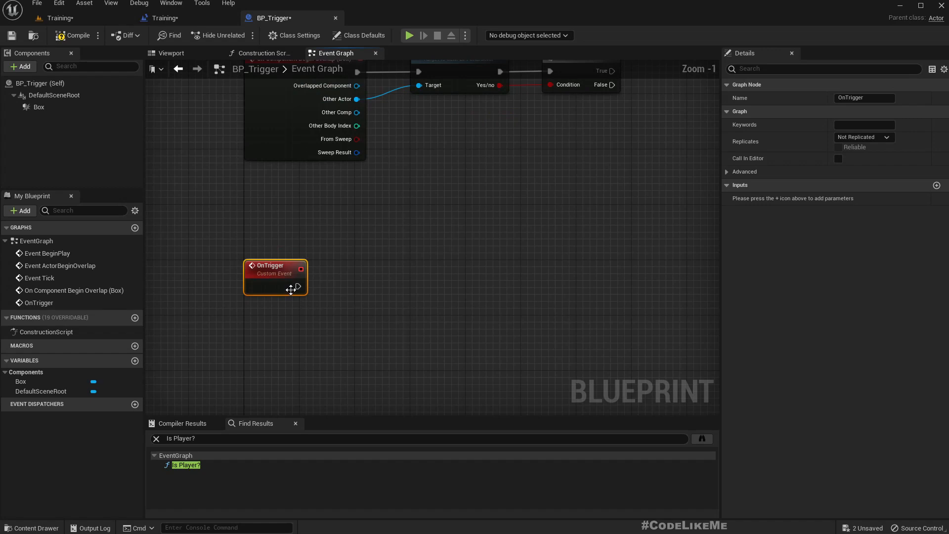
{"action": "left_click_drag", "start_coordinate": [299, 287], "coordinate": [389, 291]}
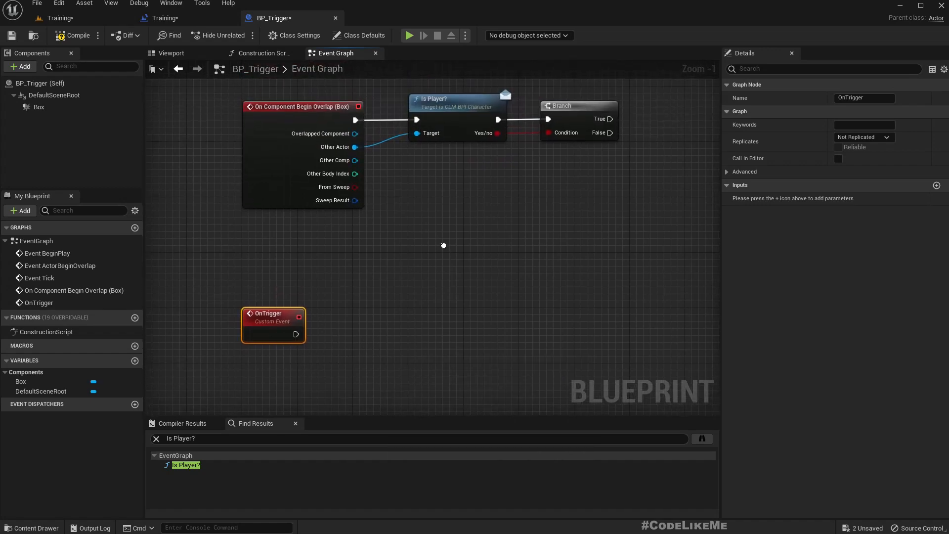
- Call On Trigger from the Branch's True output
{"action": "scroll", "scroll_direction": "down", "scroll_amount": 3}
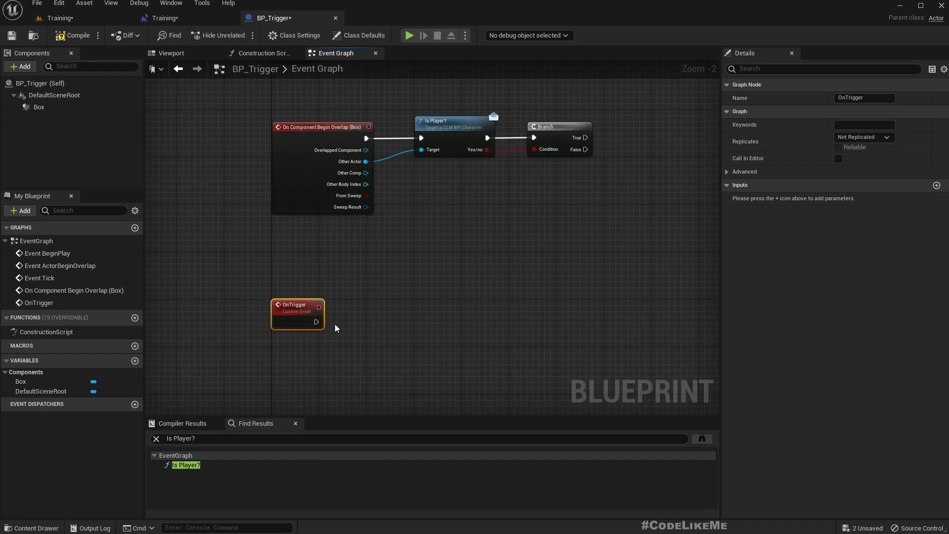
{"action": "mouse_move", "coordinate": [337, 327]}
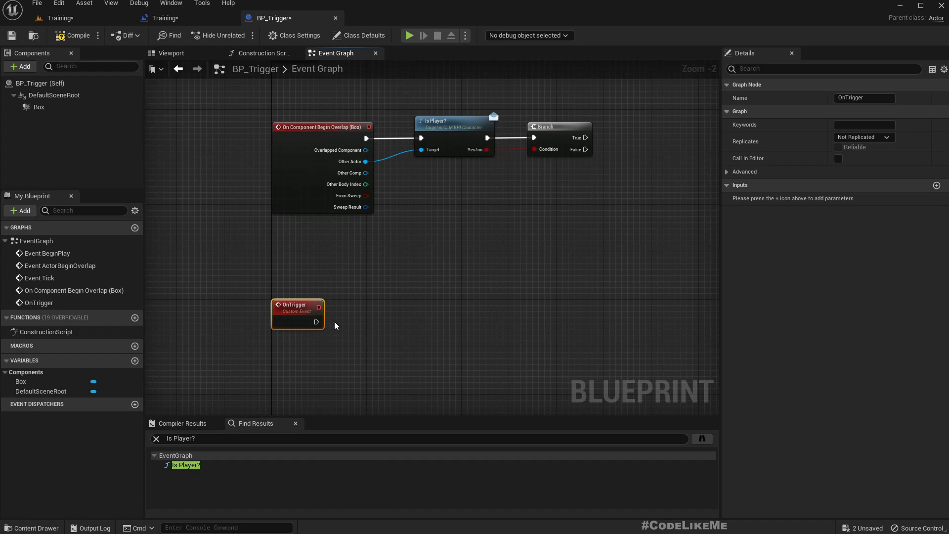
{"action": "scroll", "scroll_direction": "up", "scroll_amount": 3}
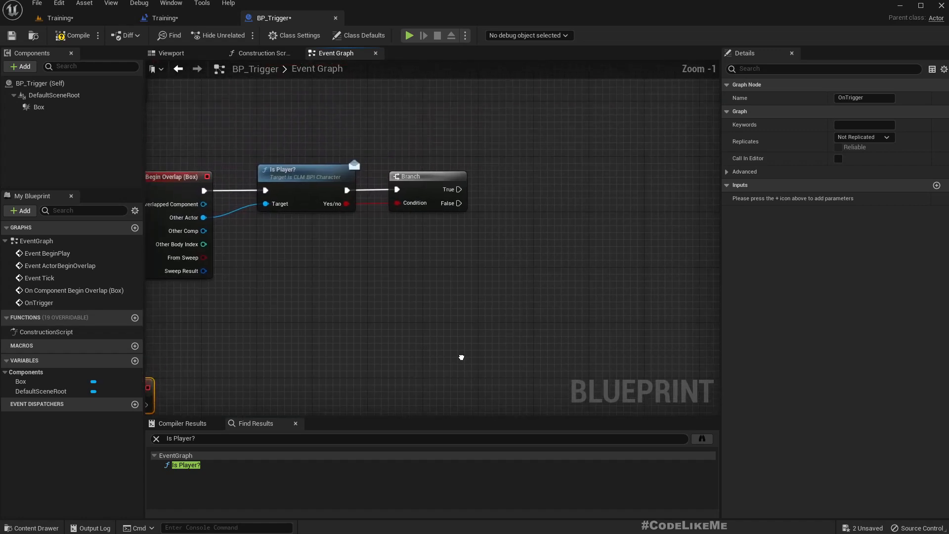
{"action": "left_click_drag", "start_coordinate": [459, 203], "coordinate": [537, 204]}
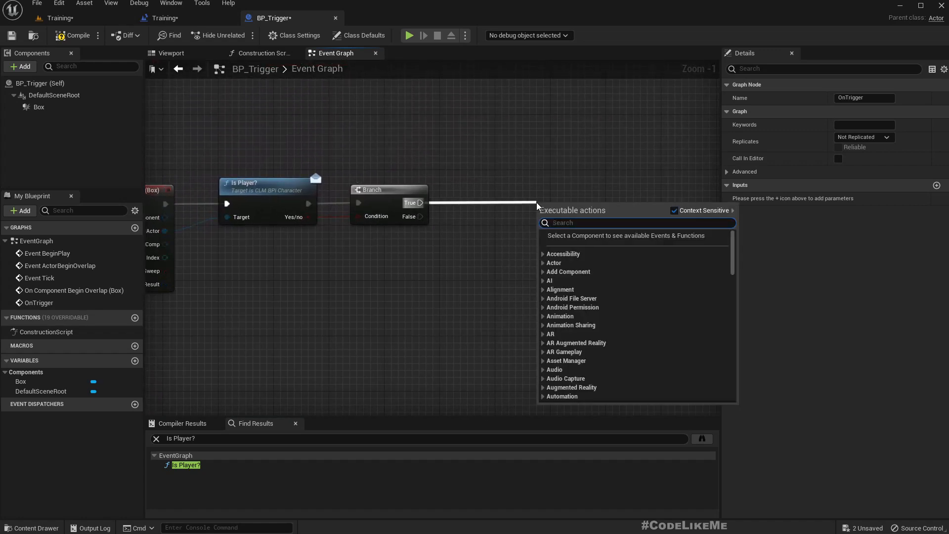
{"action": "type", "text": "ontr"}
{"action": "type", "text": "bra"}
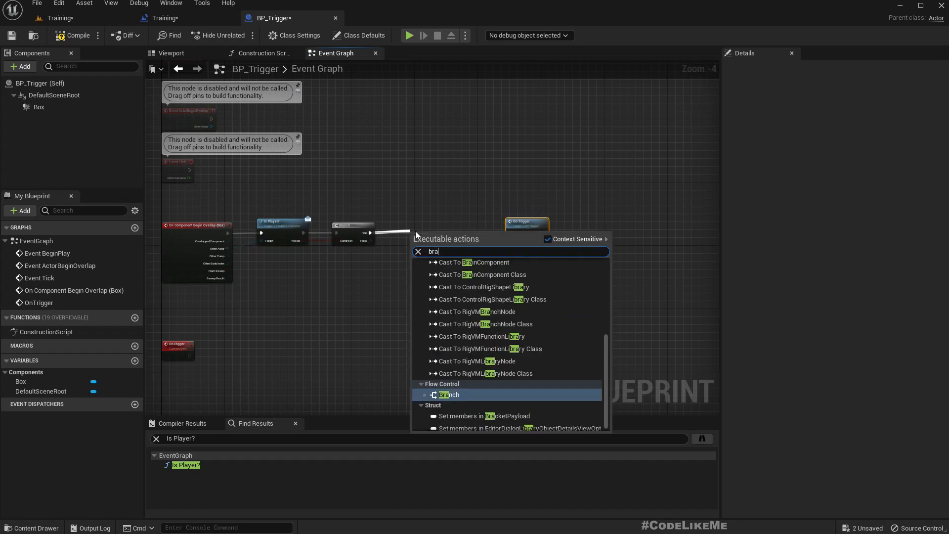
- Add a Branch on a new 'Repititive' boolean, route False through DoOnce MultiInput, then compile
{"action": "left_click", "coordinate": [448, 394]}
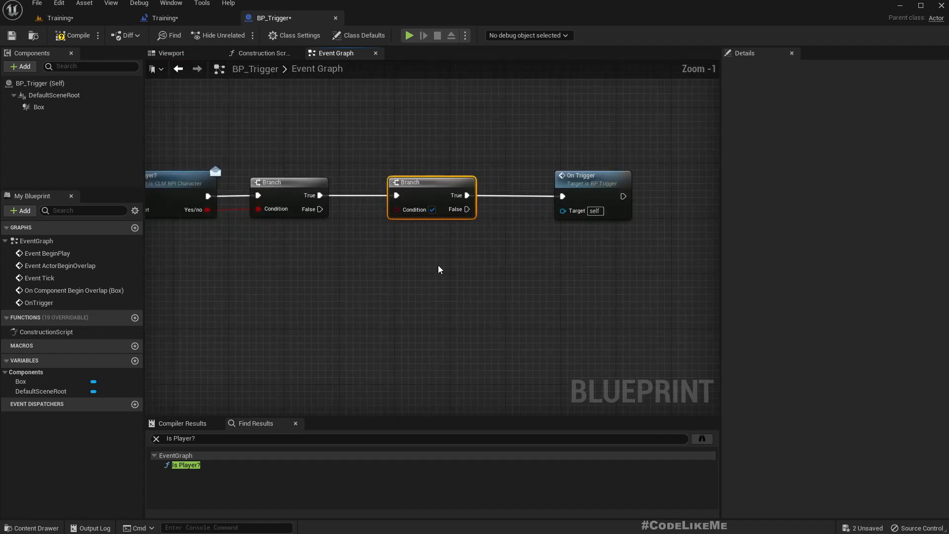
{"action": "left_click", "coordinate": [404, 223]}
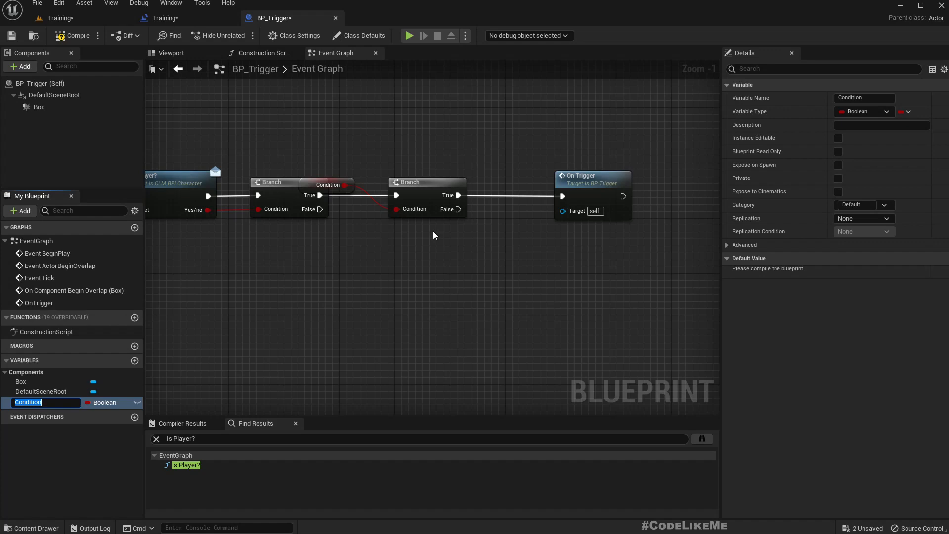
{"action": "type", "text": "Repititive"}
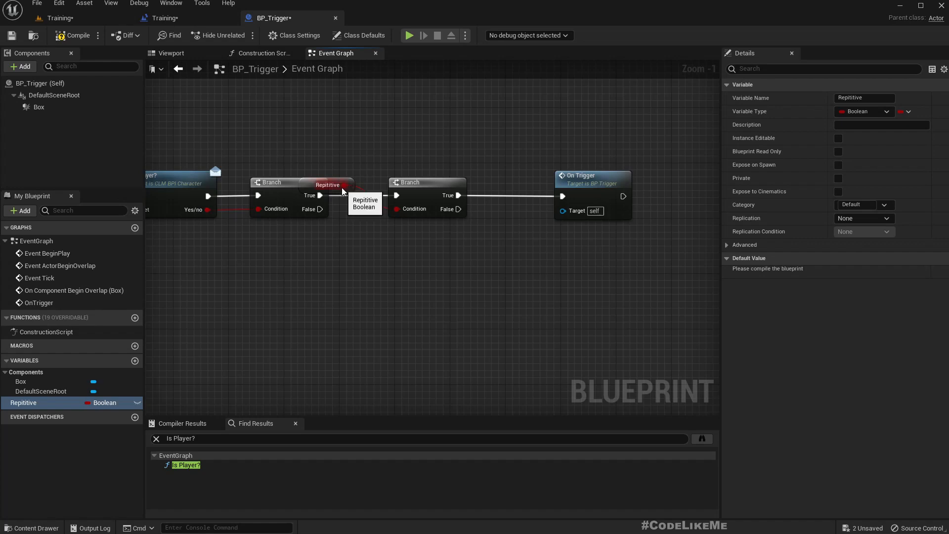
{"action": "left_click_drag", "start_coordinate": [327, 184], "coordinate": [327, 268]}
{"action": "type", "text": "doo"}
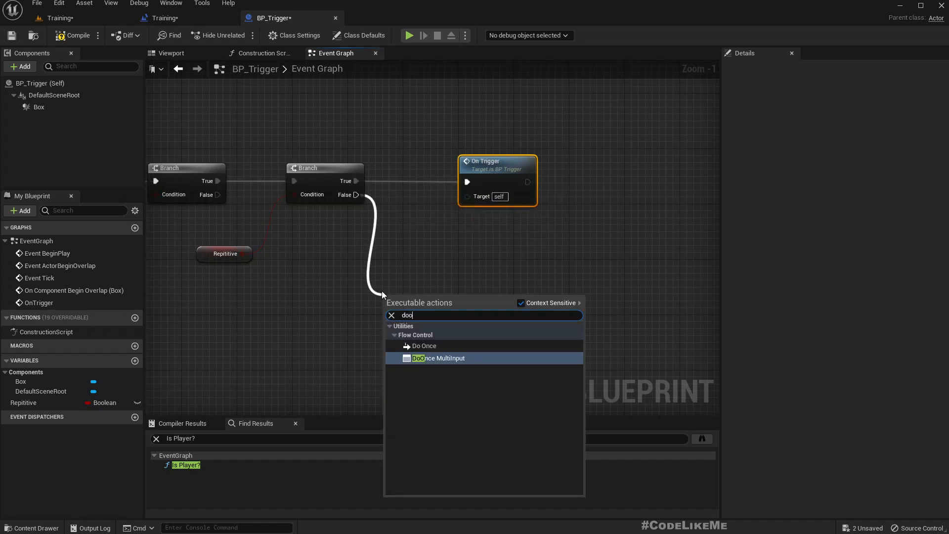
{"action": "left_click", "coordinate": [437, 358]}
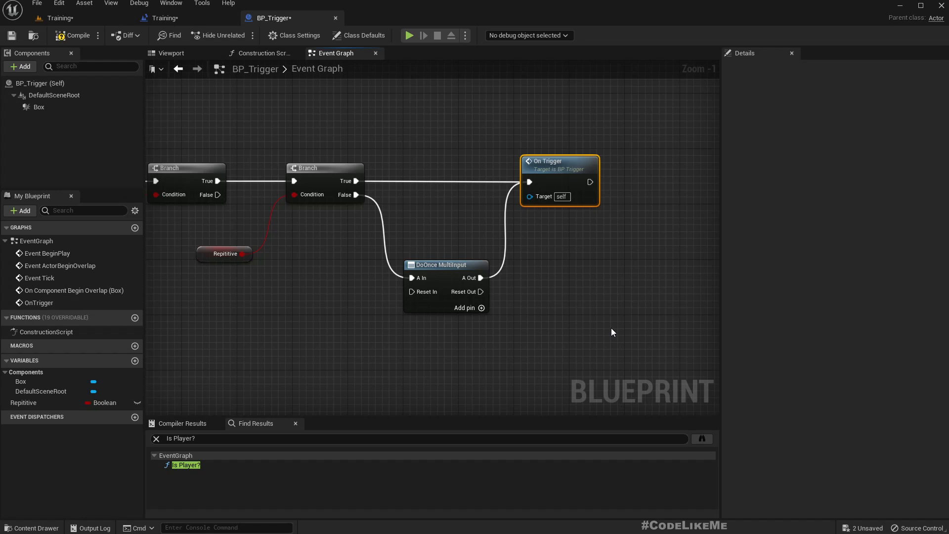
{"action": "mouse_move", "coordinate": [608, 327]}
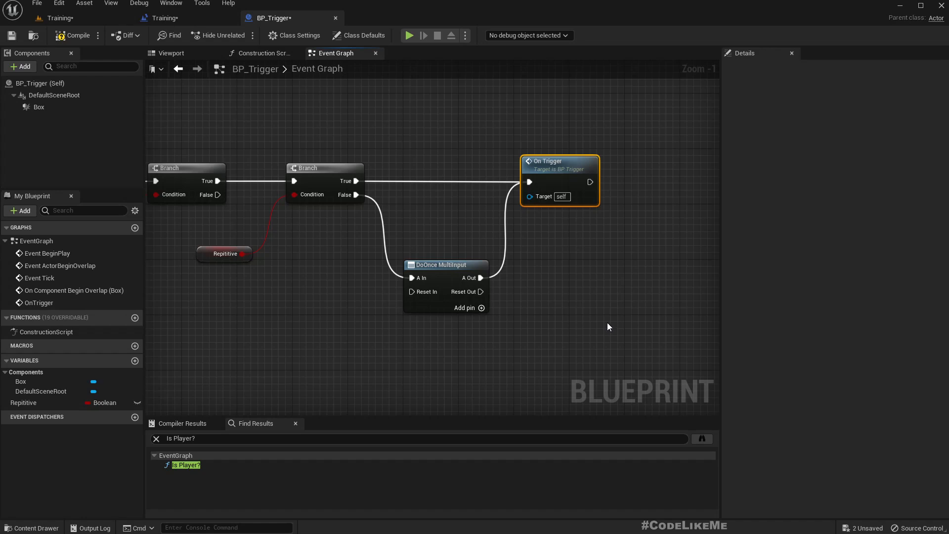
{"action": "mouse_move", "coordinate": [520, 324]}
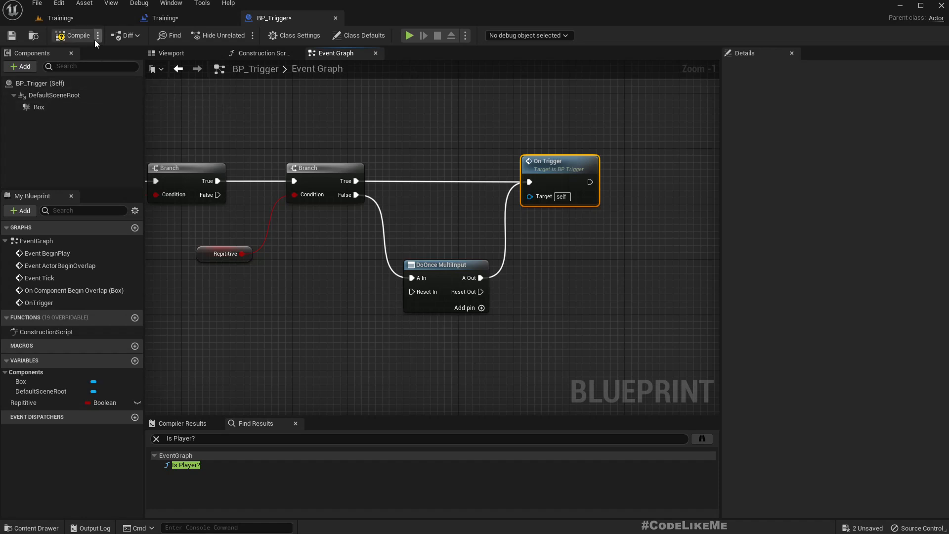
{"action": "left_click", "coordinate": [73, 35]}
{"action": "type", "text": "doo"}
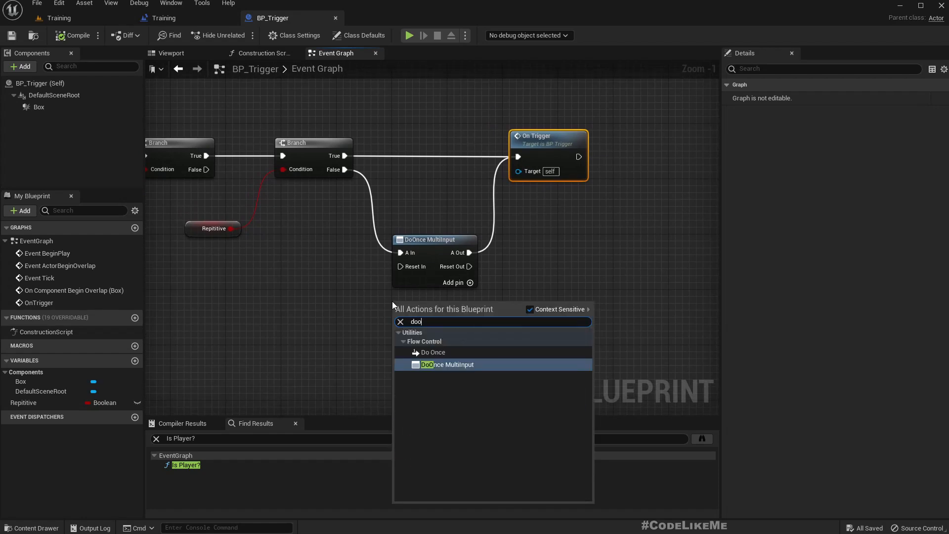
- Attach a Print String node to the OnTrigger event to print a Hello message
{"action": "left_click", "coordinate": [433, 352]}
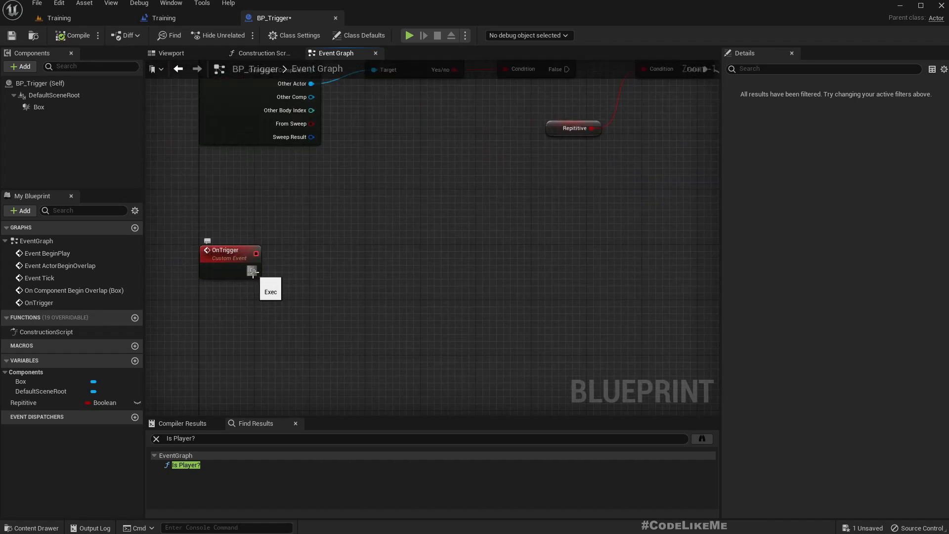
{"action": "left_click_drag", "start_coordinate": [252, 271], "coordinate": [313, 273]}
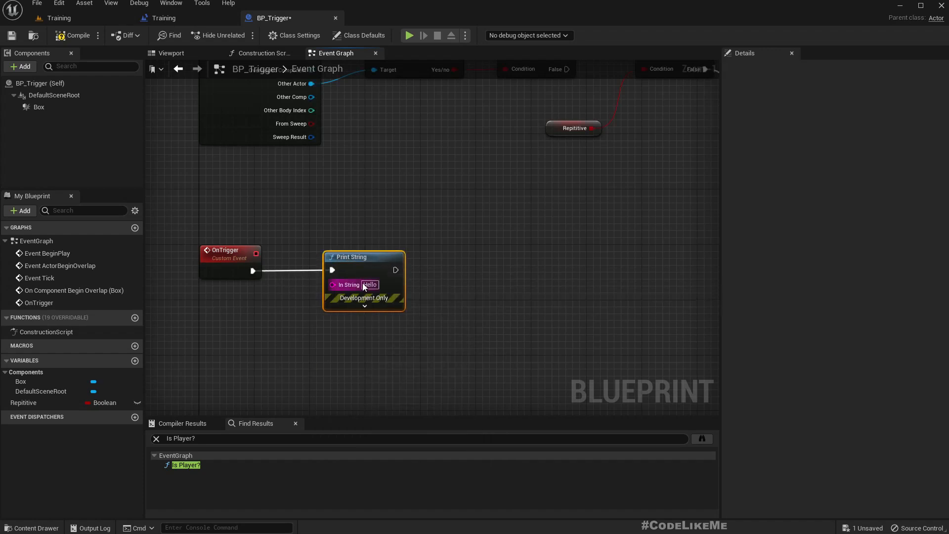
{"action": "type", "text": "Tri"}
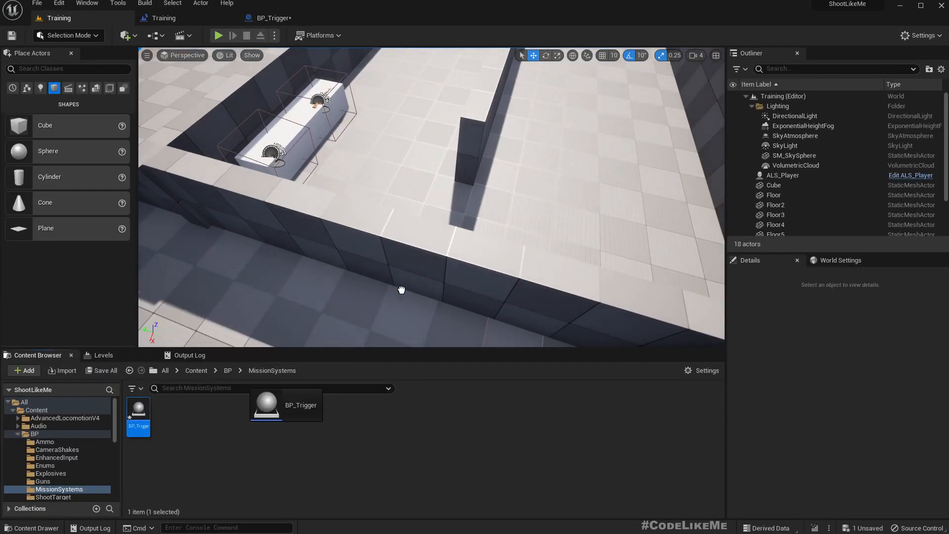
- Place a BP_Trigger actor in the level and play-test walking into it
{"action": "left_click_drag", "start_coordinate": [138, 412], "coordinate": [451, 215]}
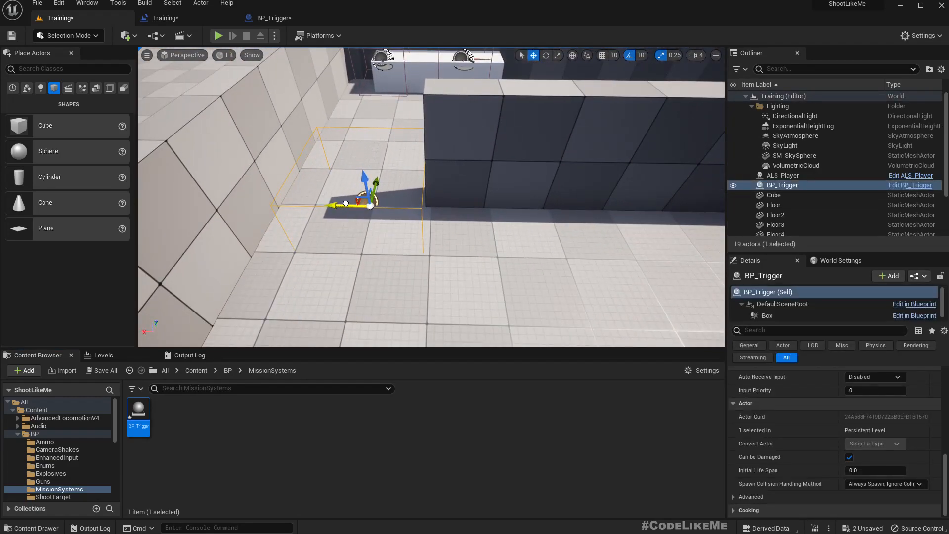
{"action": "left_click", "coordinate": [218, 35]}
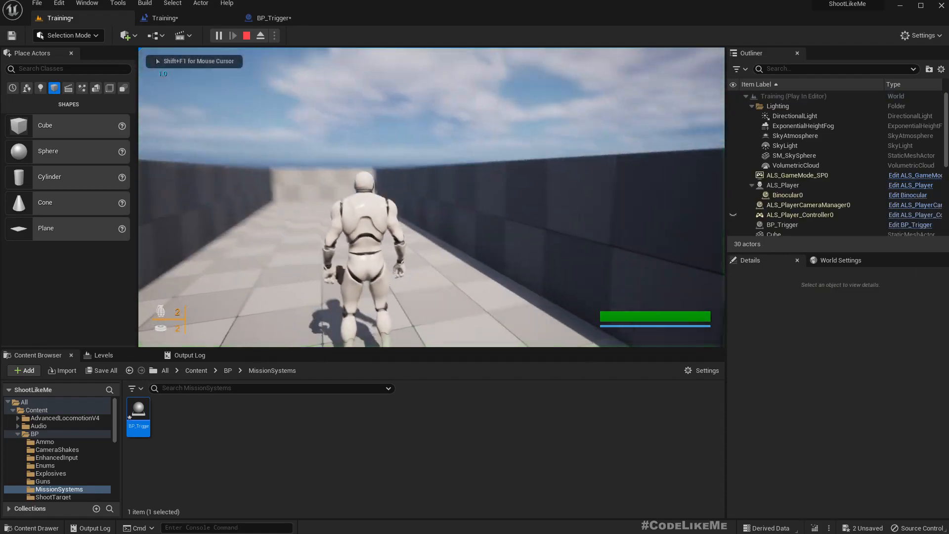
{"action": "key", "text": "w"}
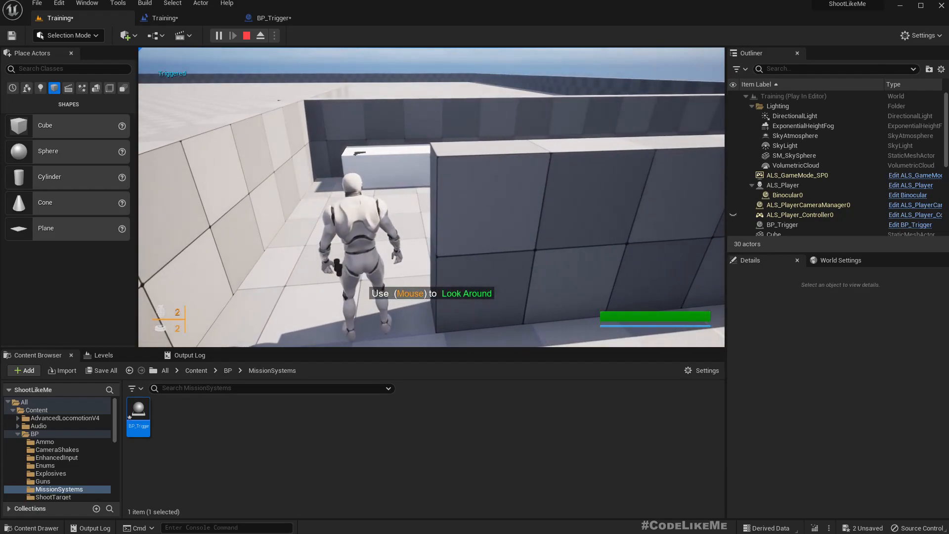
{"action": "left_click", "coordinate": [246, 35]}
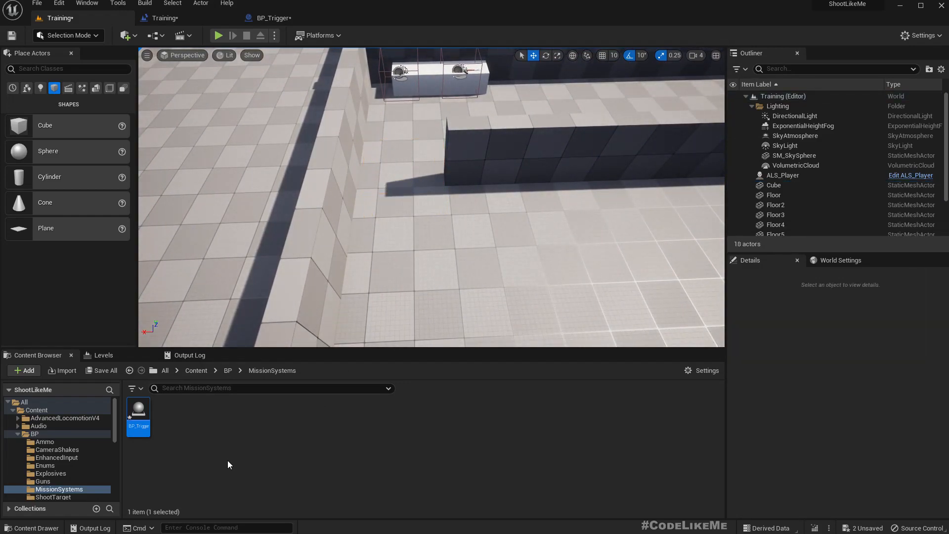
- Create child blueprint BP_Trigger_Instruction from BP_Trigger and open its event graph
{"action": "right_click", "coordinate": [138, 415]}
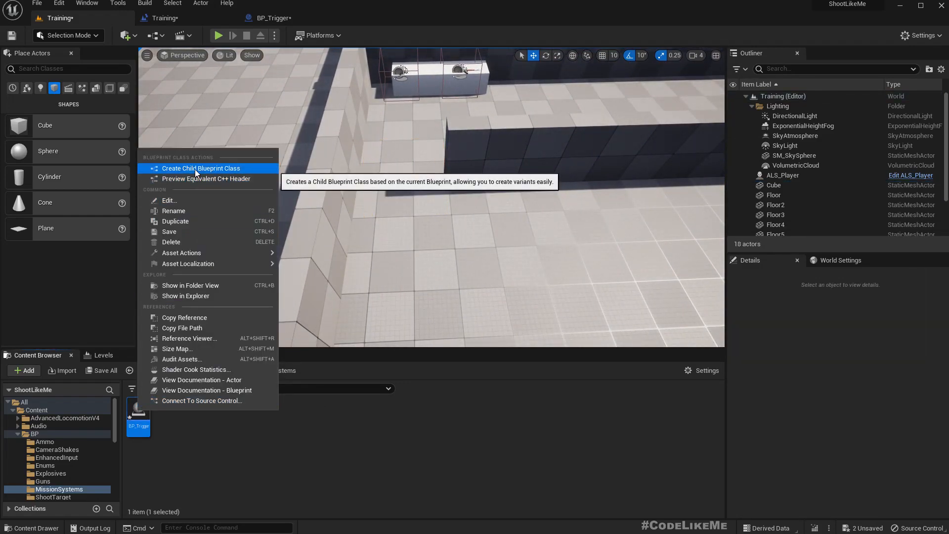
{"action": "left_click", "coordinate": [201, 167]}
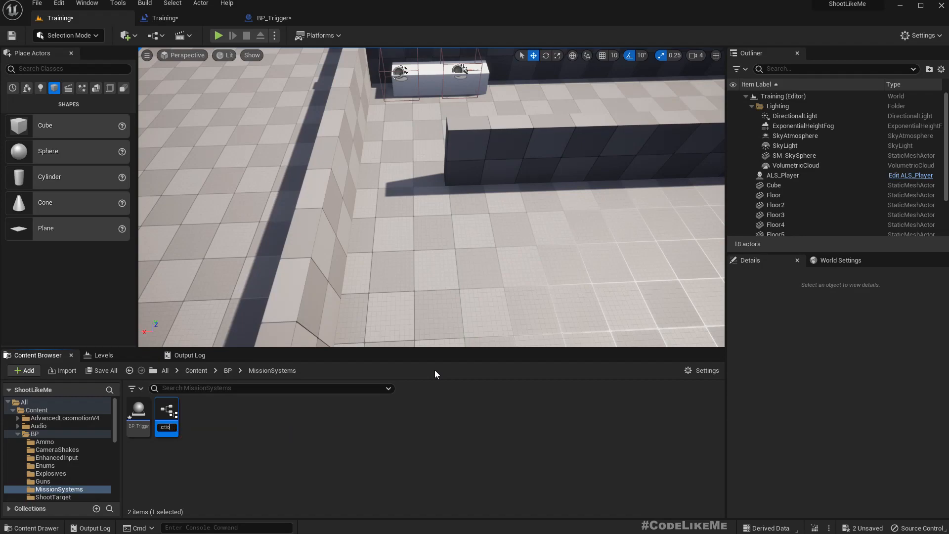
{"action": "double_click", "coordinate": [166, 409]}
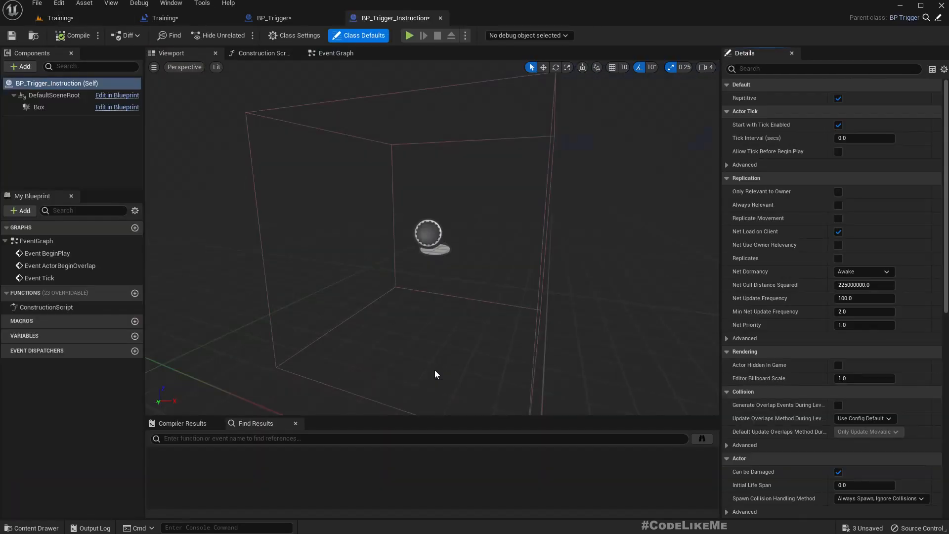
{"action": "left_click", "coordinate": [335, 53]}
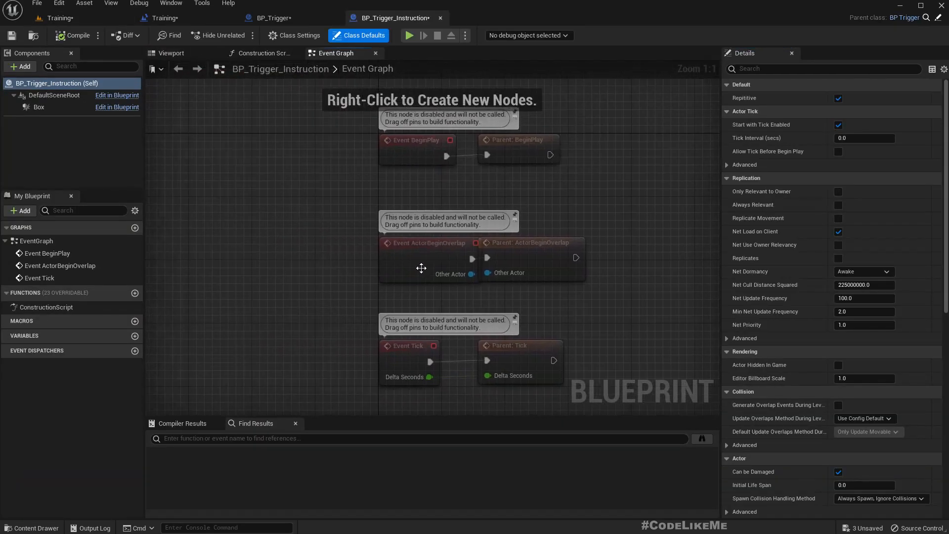
- Add Event On Trigger to the child and wire it to a parent On Trigger call
{"action": "right_click", "coordinate": [421, 268]}
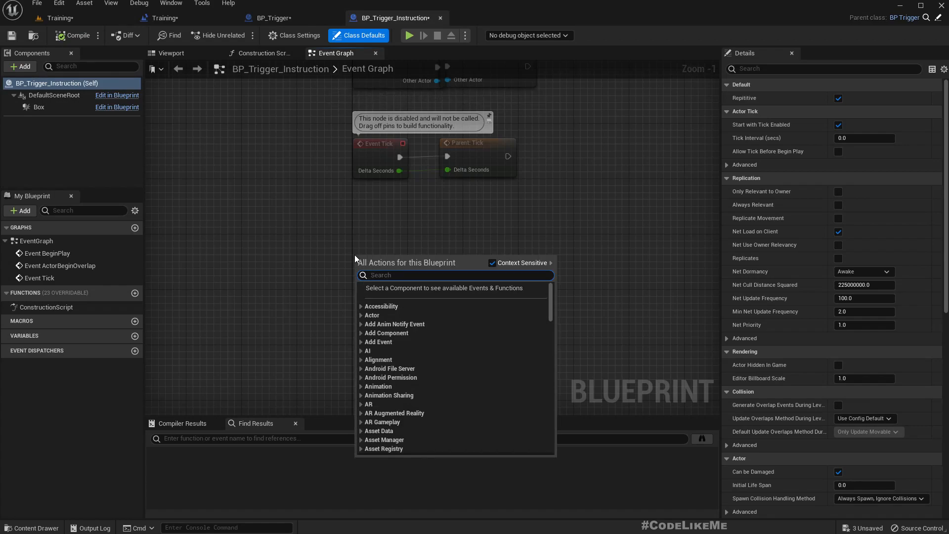
{"action": "type", "text": "ontri"}
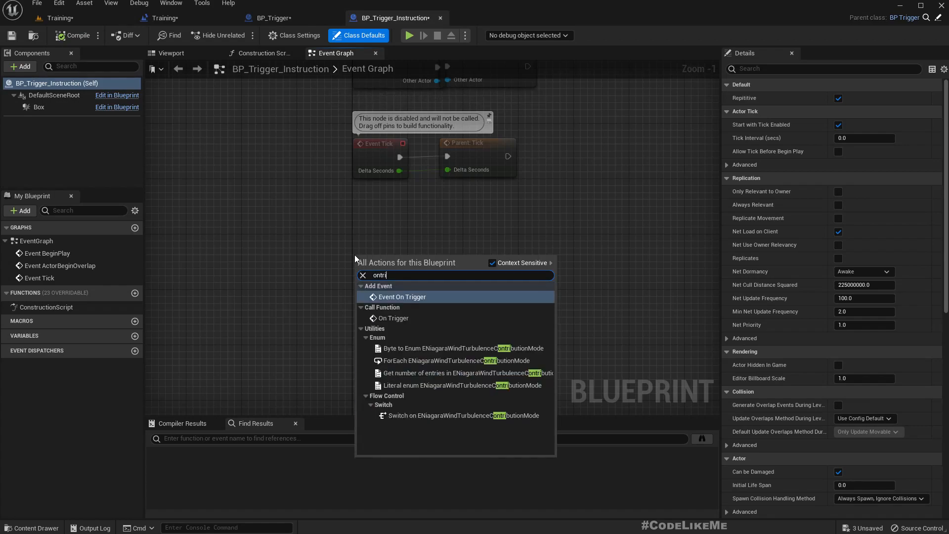
{"action": "left_click", "coordinate": [402, 297]}
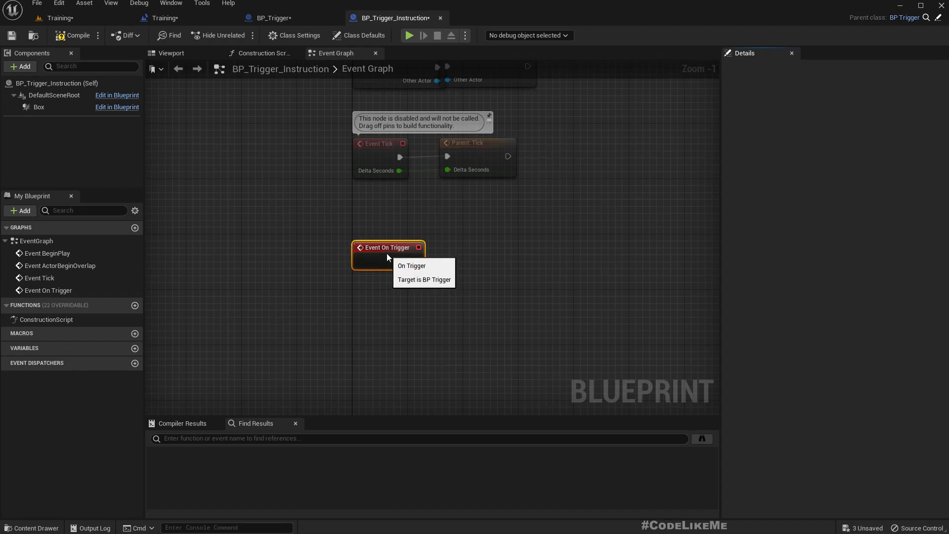
{"action": "right_click", "coordinate": [388, 248]}
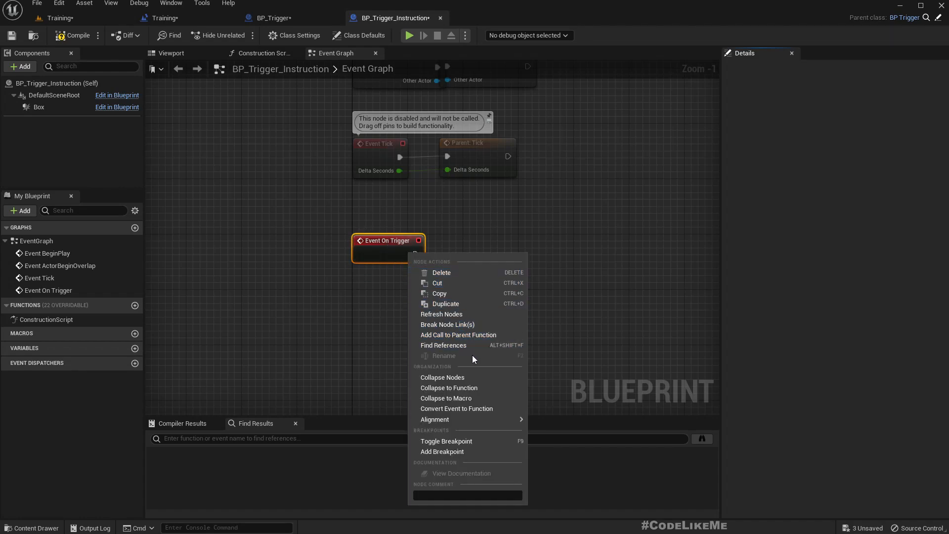
{"action": "mouse_move", "coordinate": [458, 335]}
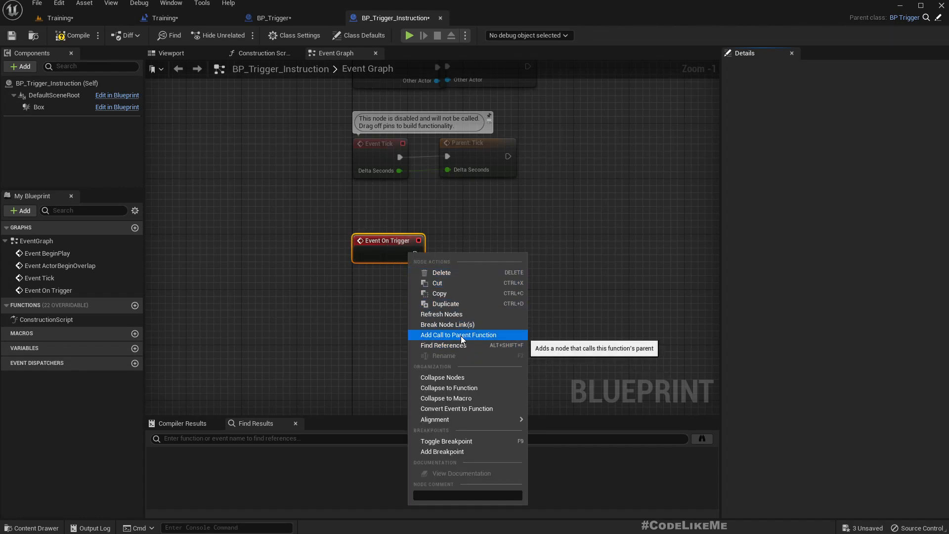
{"action": "left_click", "coordinate": [273, 18]}
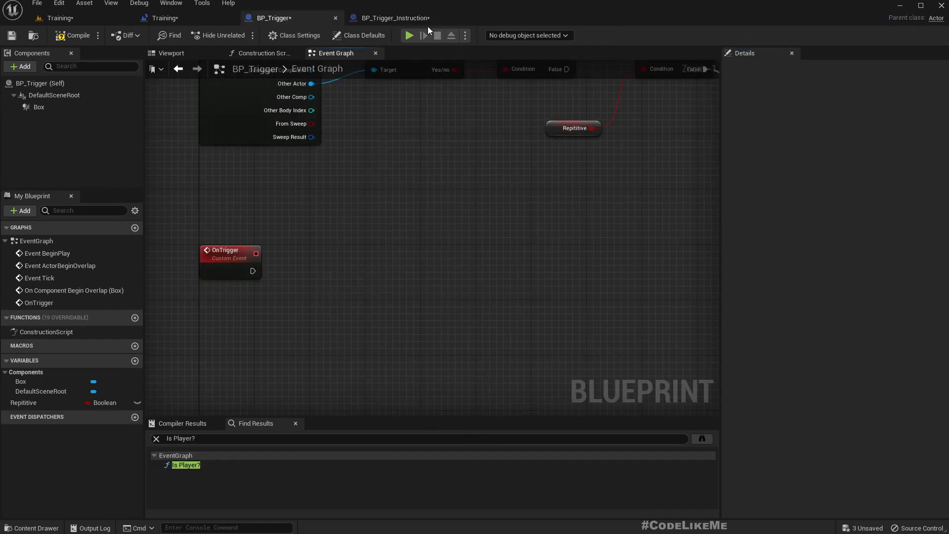
{"action": "left_click", "coordinate": [394, 17]}
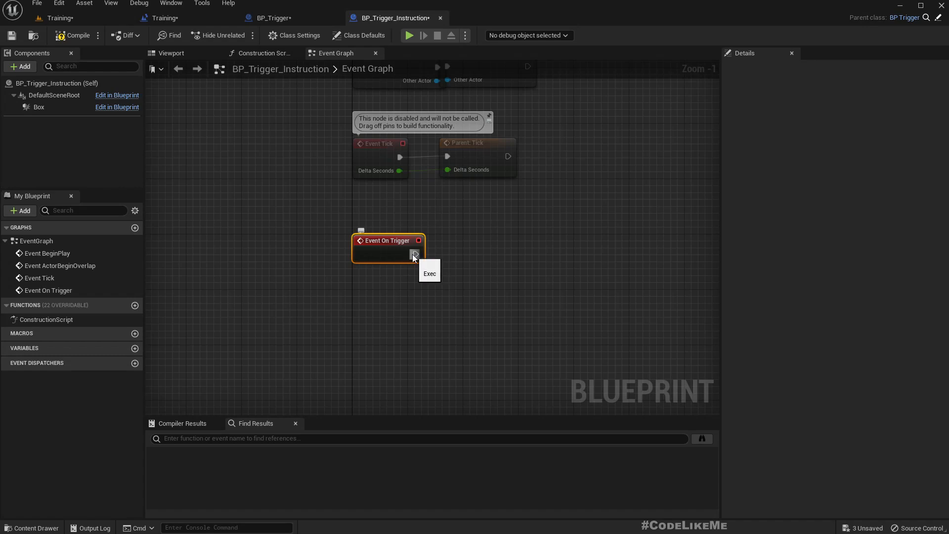
{"action": "left_click", "coordinate": [291, 18]}
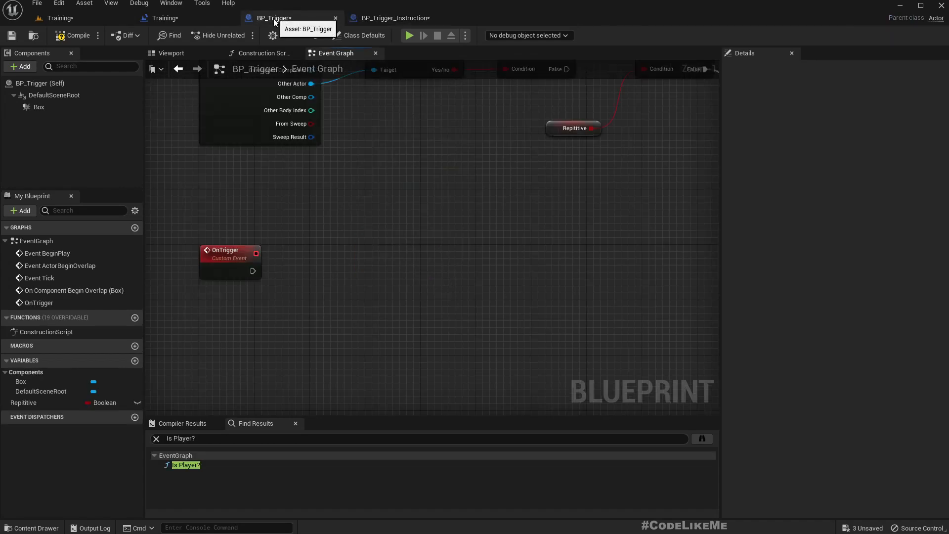
{"action": "mouse_move", "coordinate": [404, 27]}
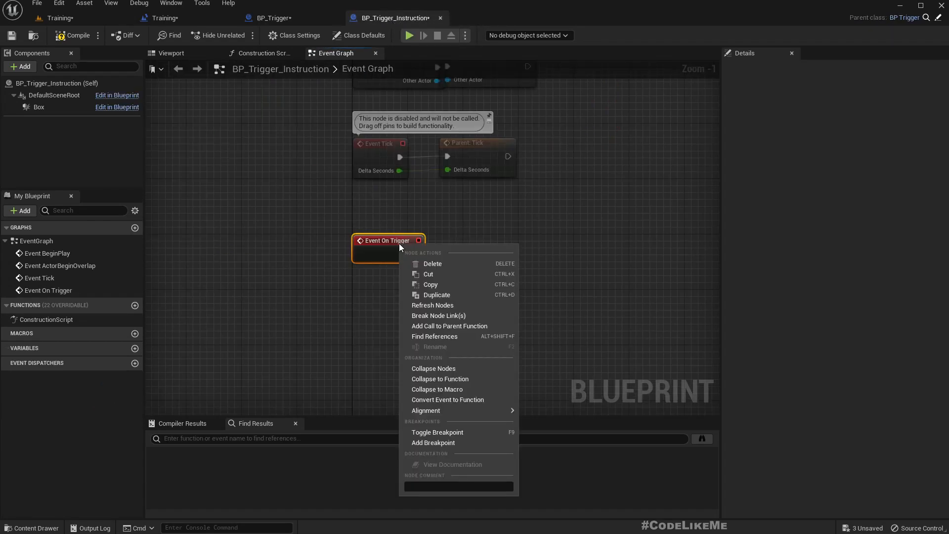
{"action": "left_click", "coordinate": [450, 326]}
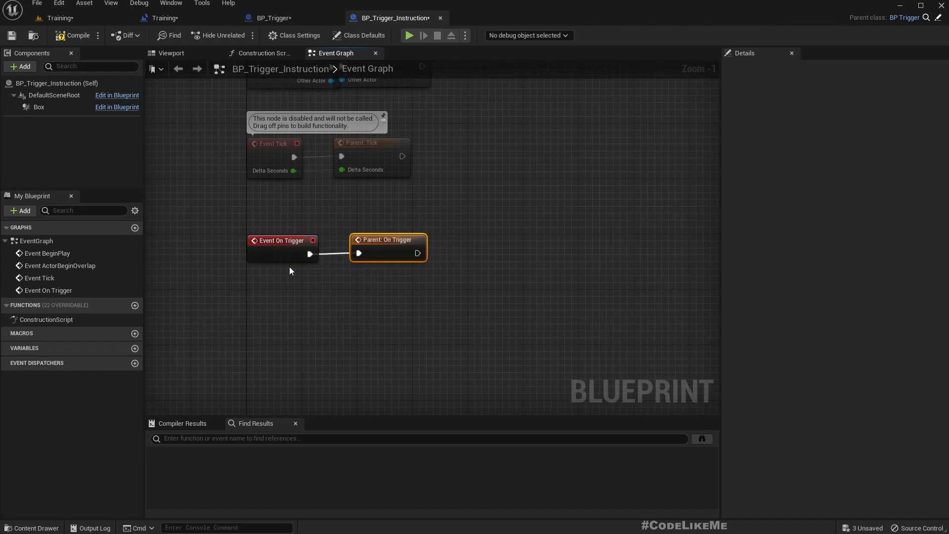
{"action": "mouse_move", "coordinate": [478, 297]}
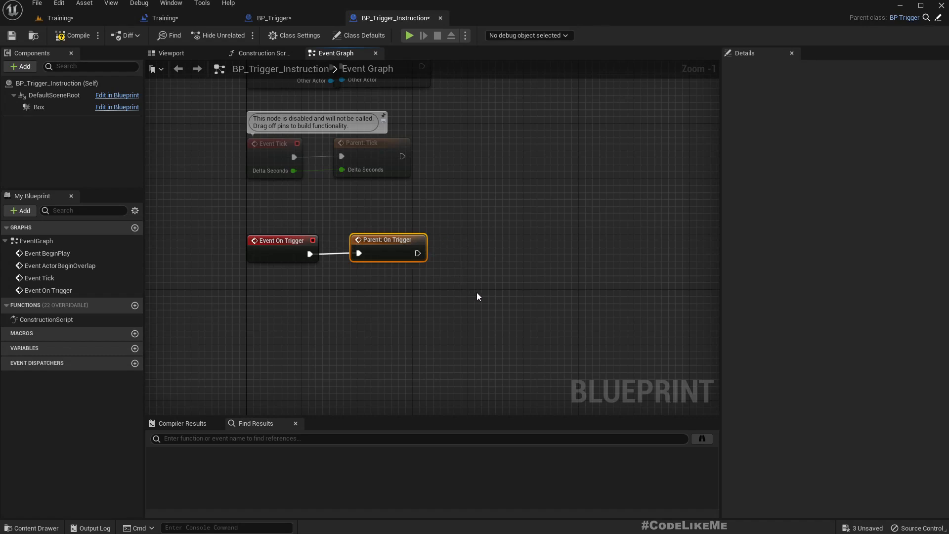
- After the parent On Trigger call, add Get Player Controller and Get HUD nodes
{"action": "left_click_drag", "start_coordinate": [418, 253], "coordinate": [472, 291]}
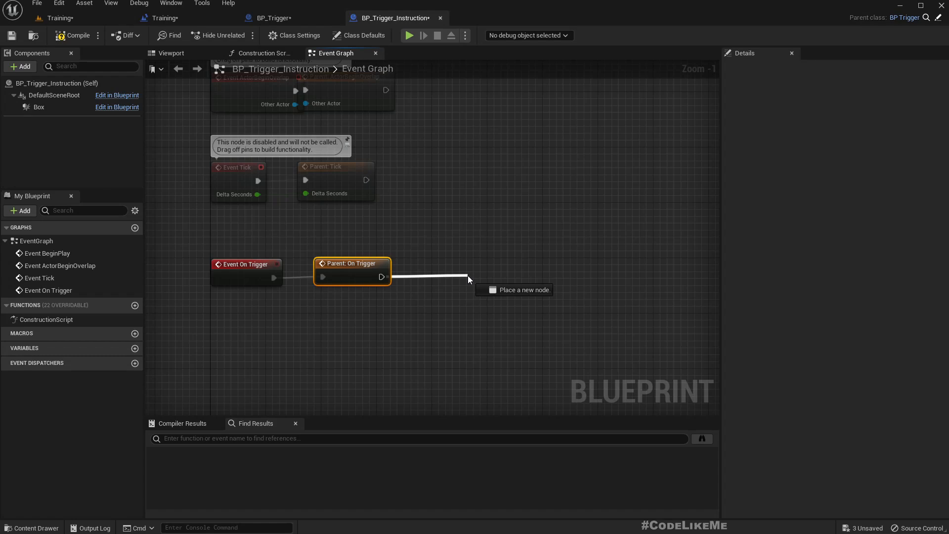
{"action": "left_click", "coordinate": [165, 17]}
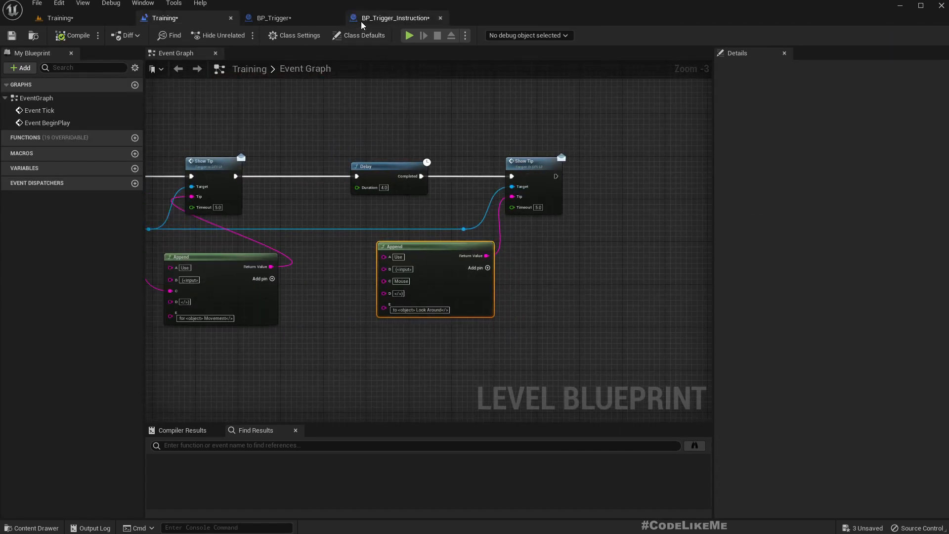
{"action": "left_click", "coordinate": [394, 18]}
{"action": "type", "text": "get player c"}
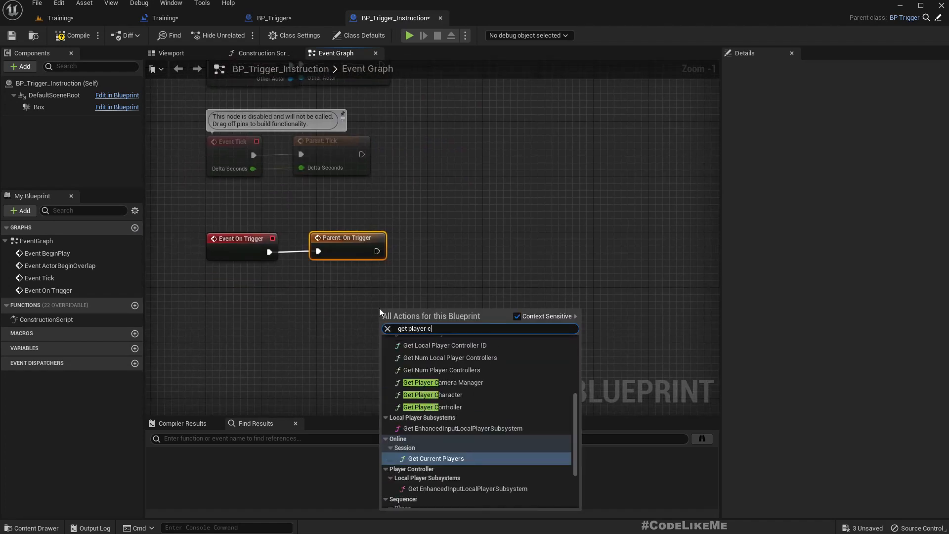
{"action": "left_click", "coordinate": [432, 407]}
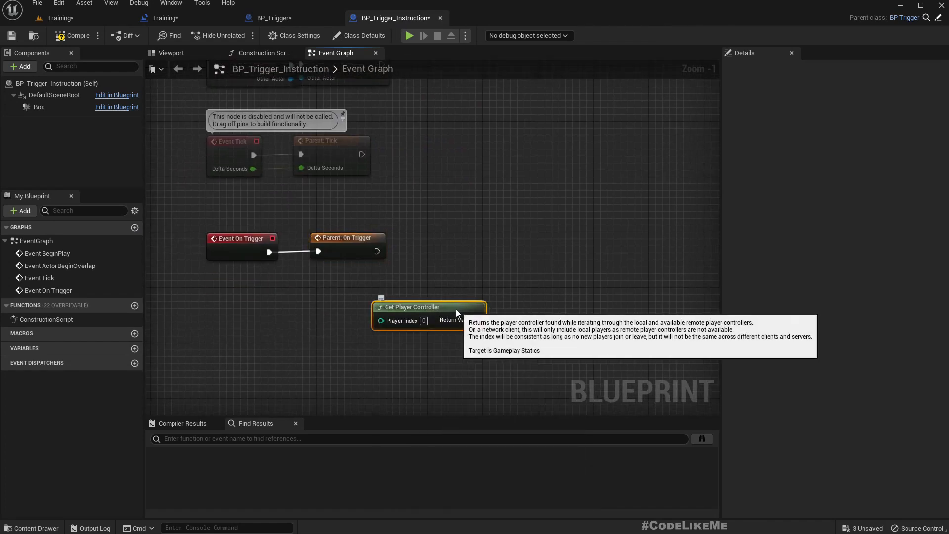
{"action": "left_click_drag", "start_coordinate": [442, 306], "coordinate": [454, 302]}
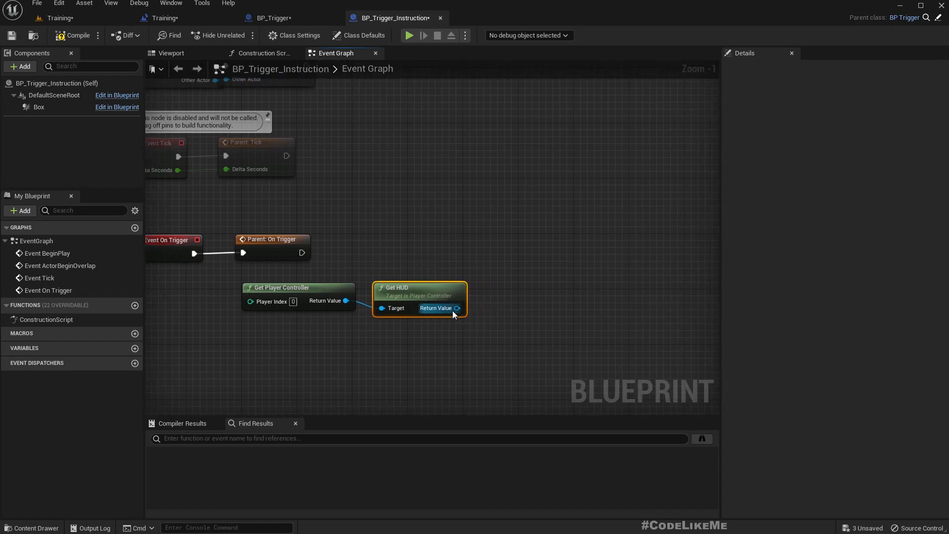
- Call Show Tip on the HUD with its Tip promoted to a variable, and compile
{"action": "type", "text": "showpla"}
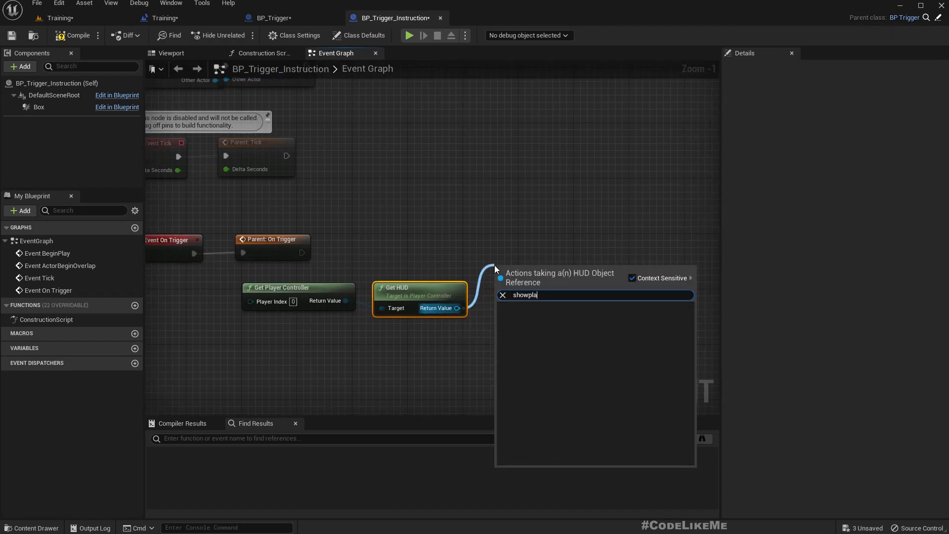
{"action": "type", "text": "showti"}
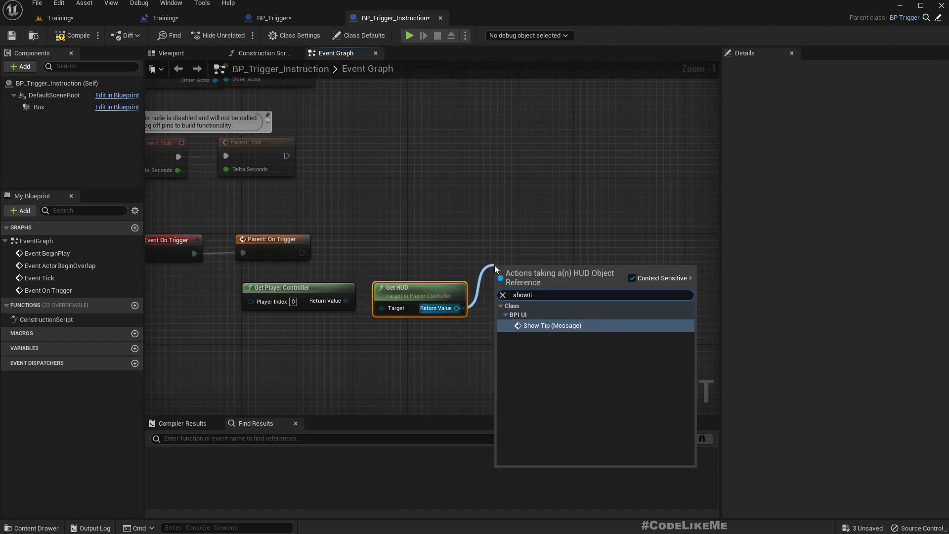
{"action": "left_click", "coordinate": [551, 326]}
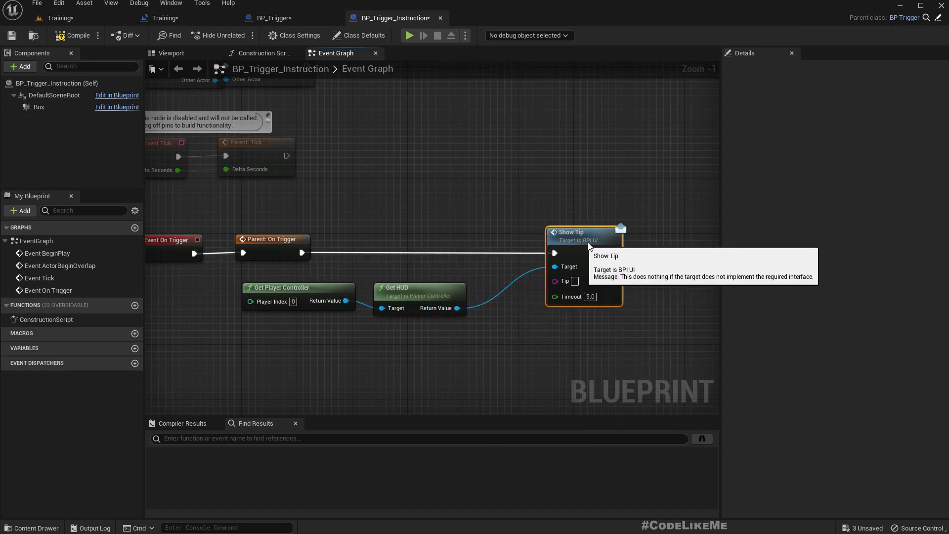
{"action": "right_click", "coordinate": [566, 280]}
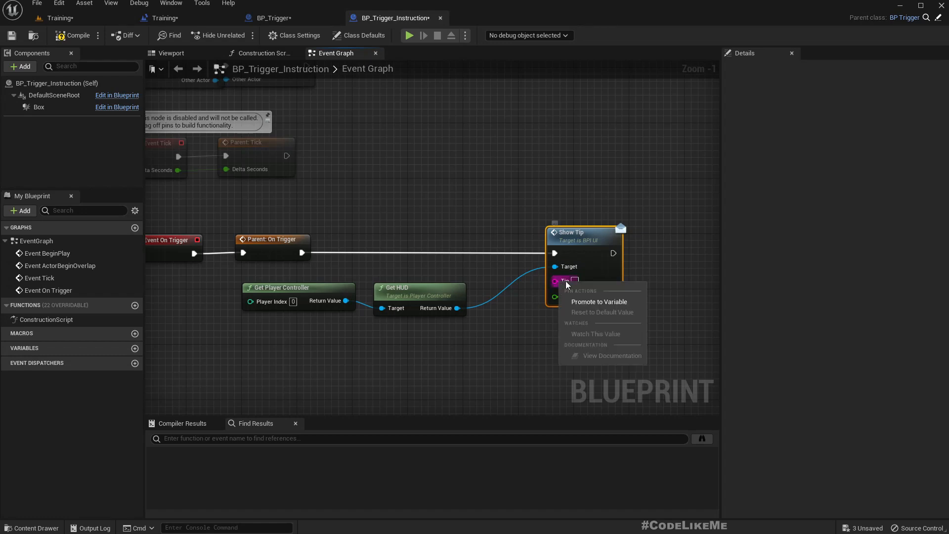
{"action": "left_click", "coordinate": [598, 302]}
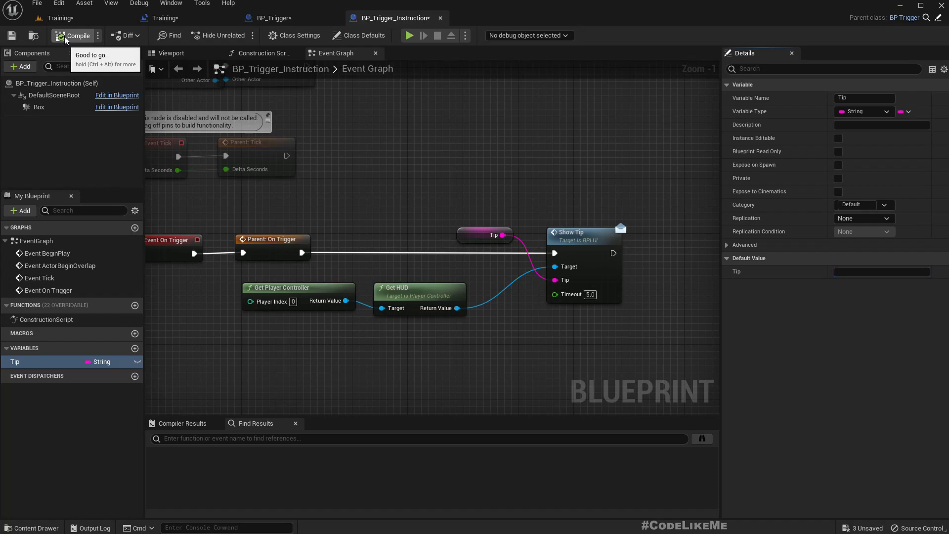
{"action": "left_click", "coordinate": [57, 18]}
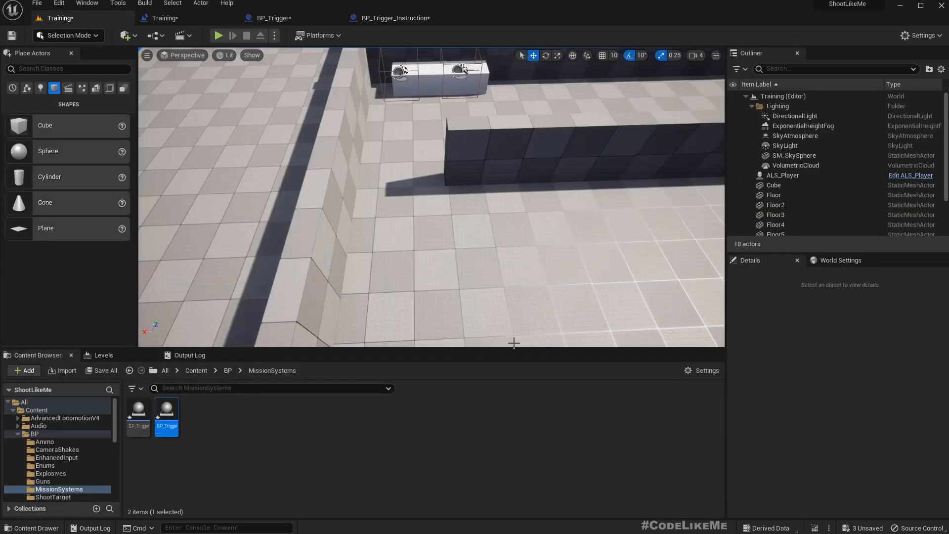
- Place BP_Trigger_Instruction near the wall, set its Tip to 'Pick Up Weapons', and play-test
{"action": "left_click", "coordinate": [393, 18]}
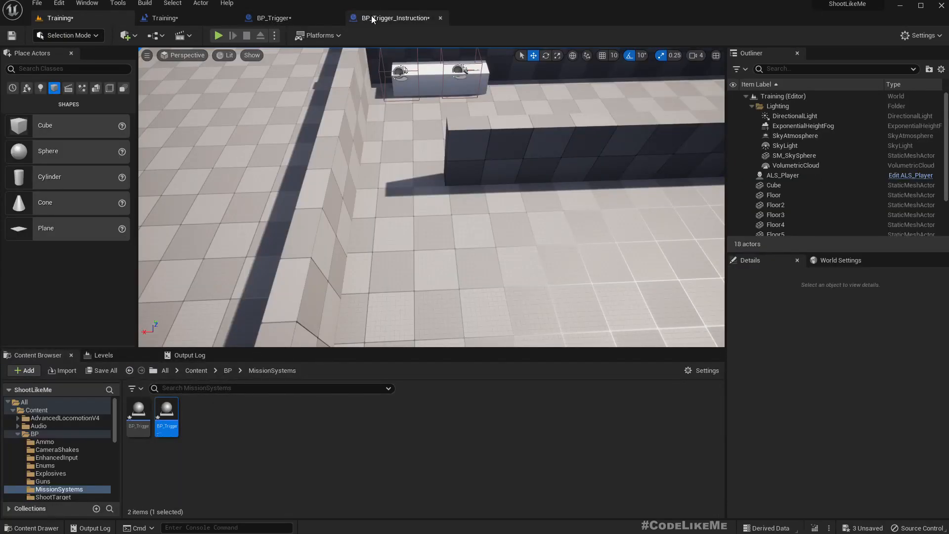
{"action": "left_click", "coordinate": [393, 18]}
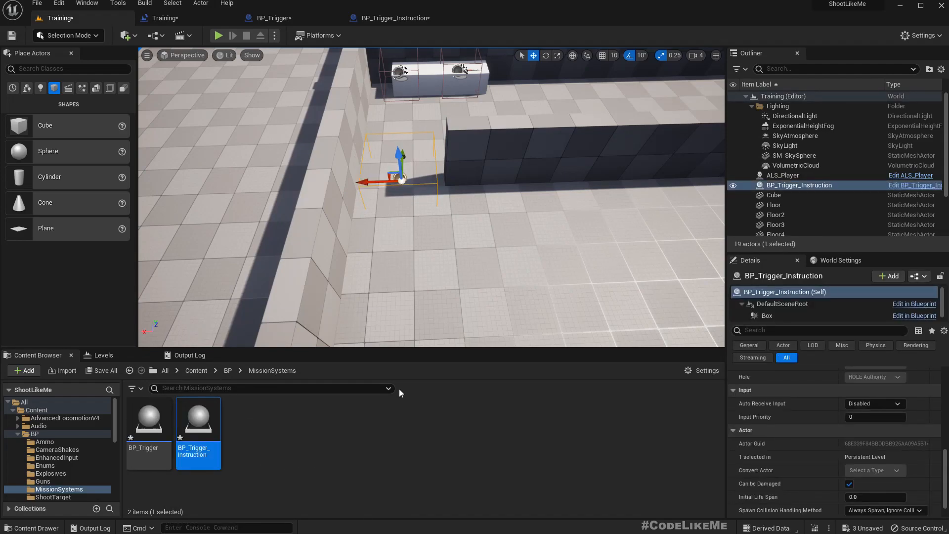
{"action": "scroll", "scroll_direction": "down", "scroll_amount": 3}
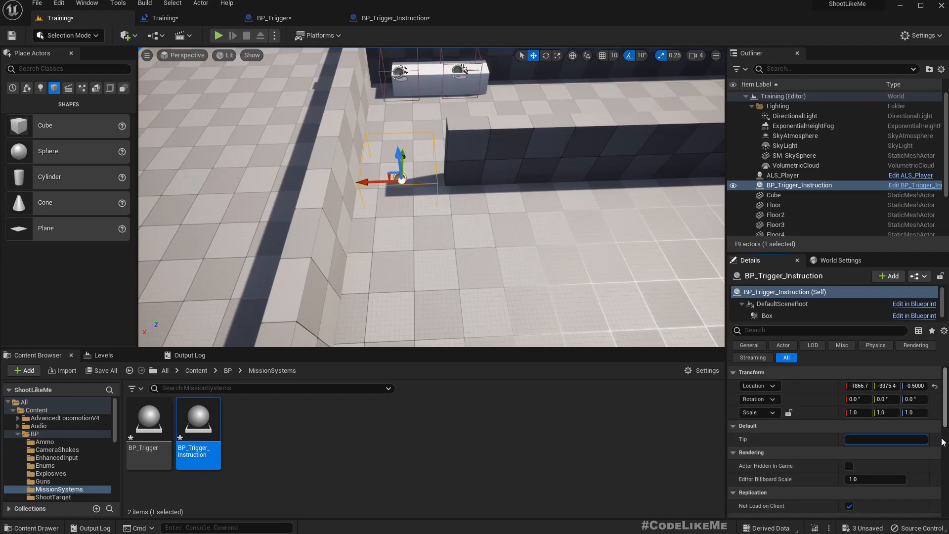
{"action": "type", "text": "P"}
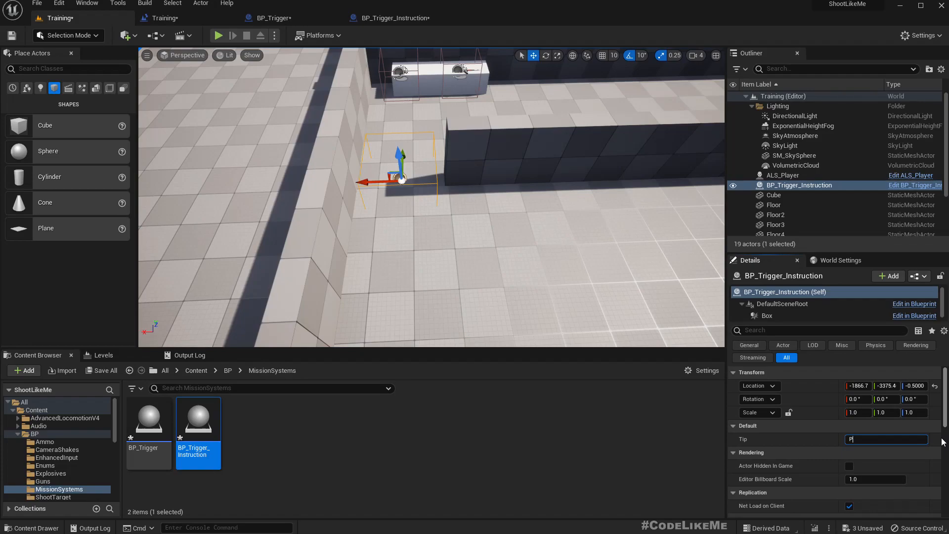
{"action": "type", "text": "Pick Up W"}
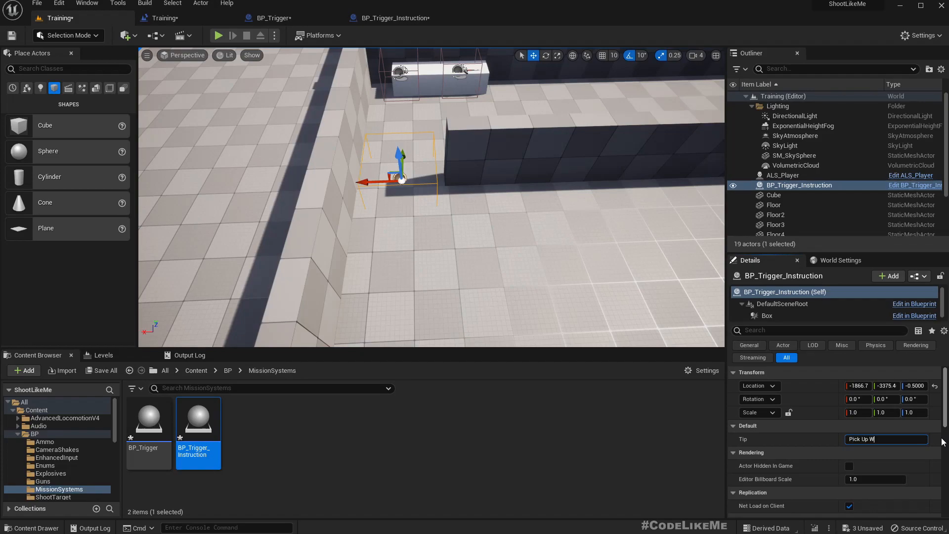
{"action": "type", "text": "eapons"}
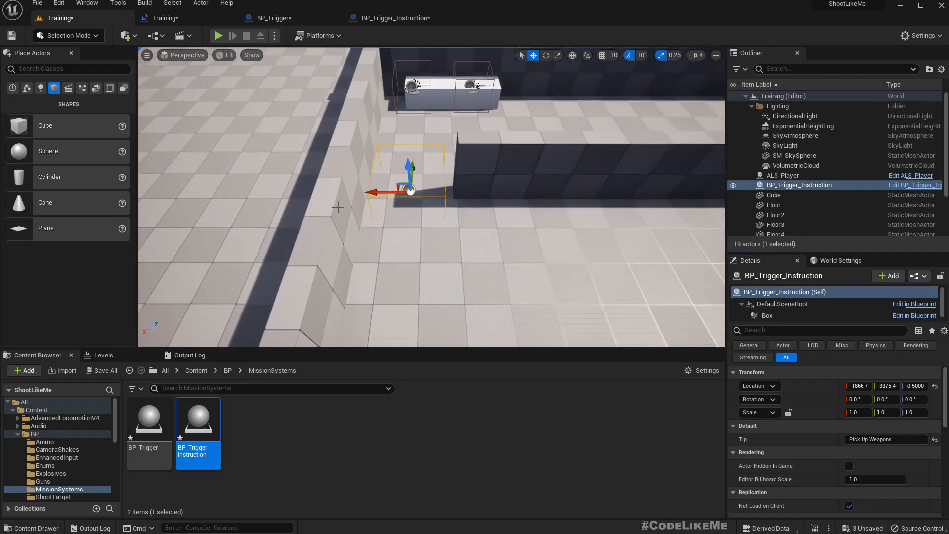
{"action": "left_click", "coordinate": [218, 35]}
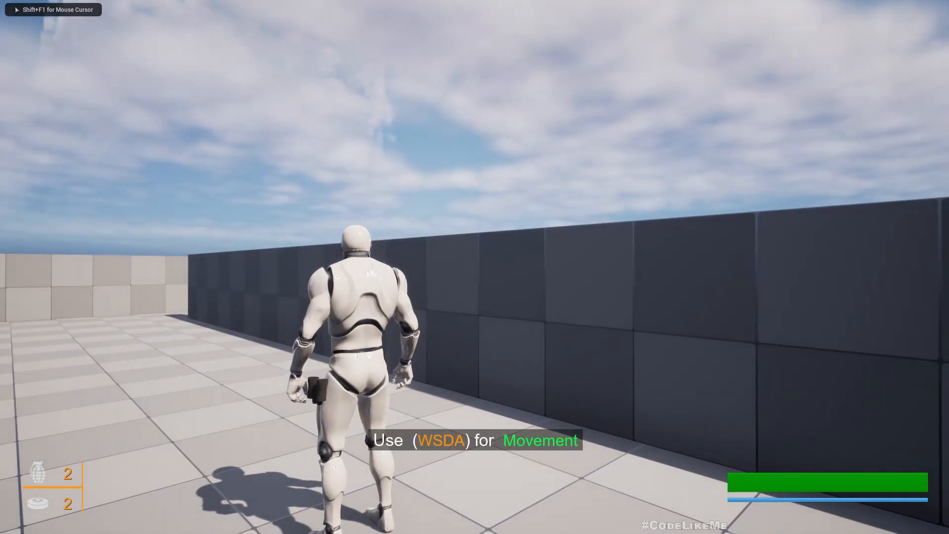
- Walk the character forward during the level play-test
{"action": "key", "text": "w"}
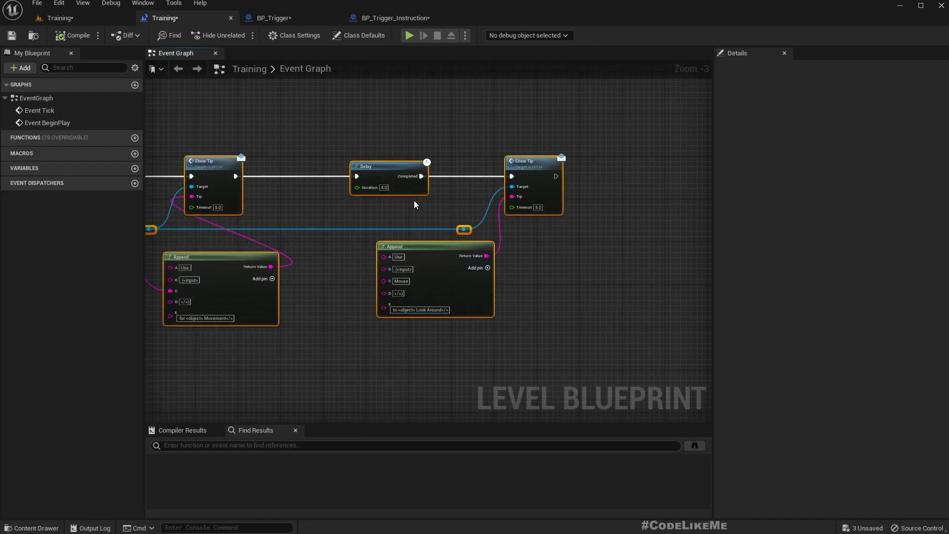
{"action": "mouse_move", "coordinate": [472, 217]}
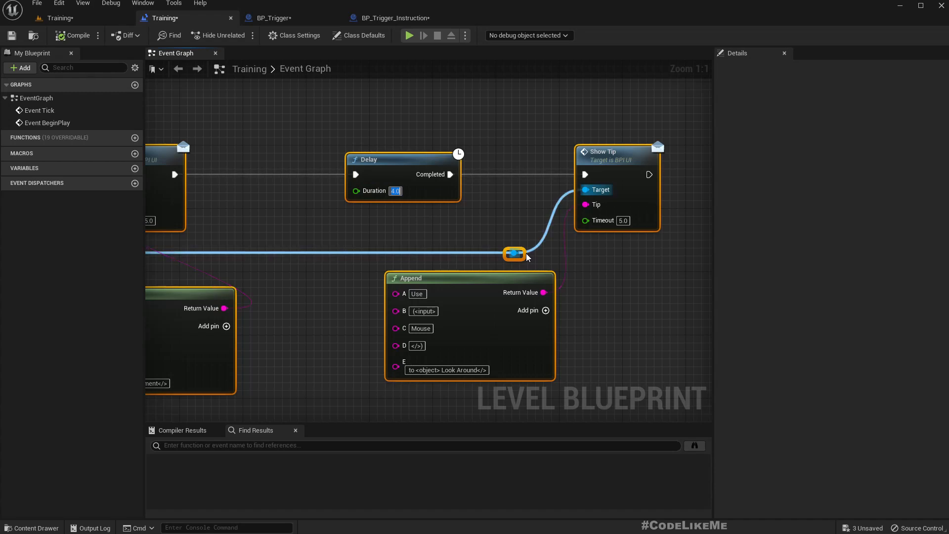
- Set the Delay duration to 2.0 seconds and play-test the level
{"action": "type", "text": "2.0"}
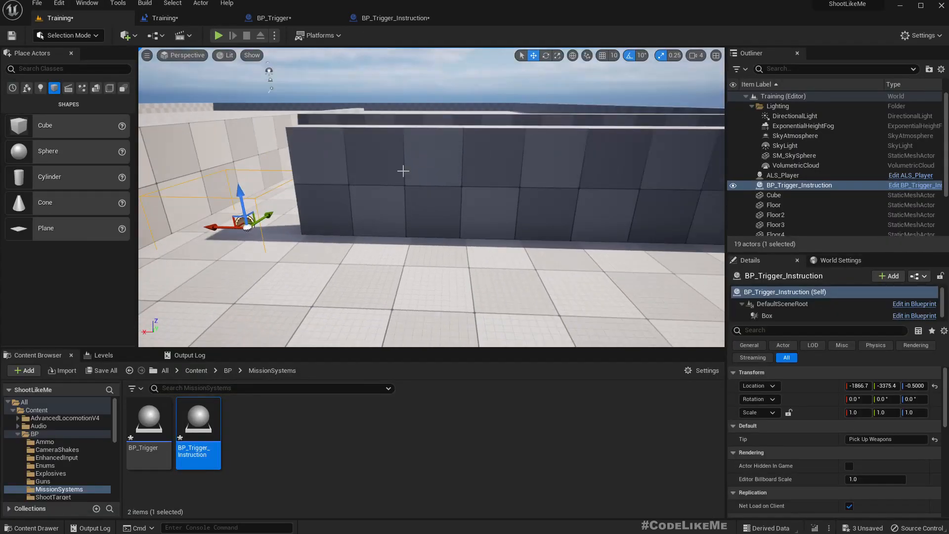
{"action": "left_click", "coordinate": [218, 36]}
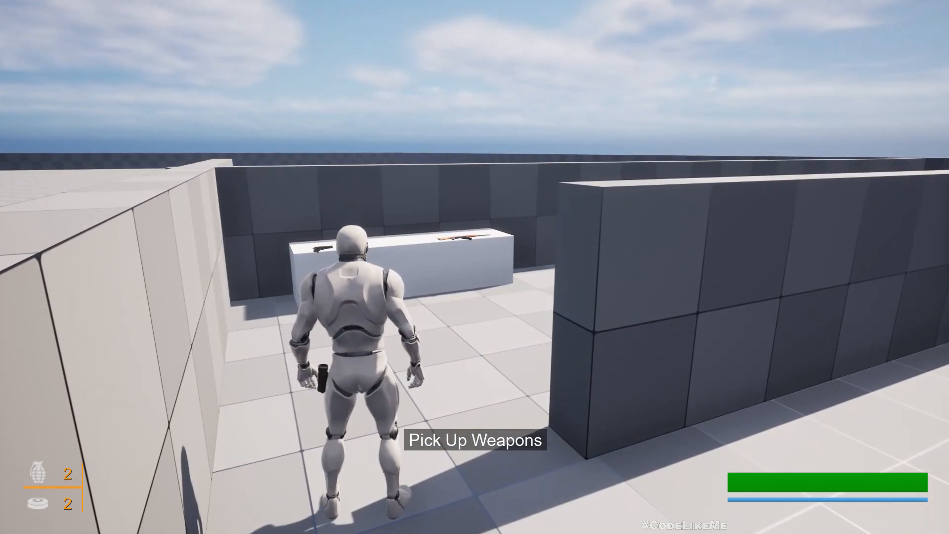
- Walk the character forward toward the weapon pickups during the play-test
{"action": "key", "text": "w"}
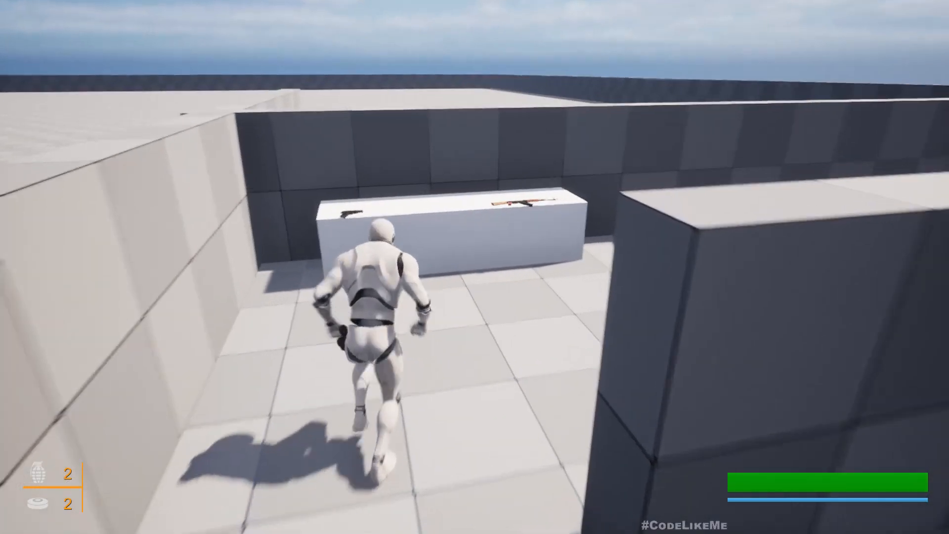
{"action": "key", "text": "w"}
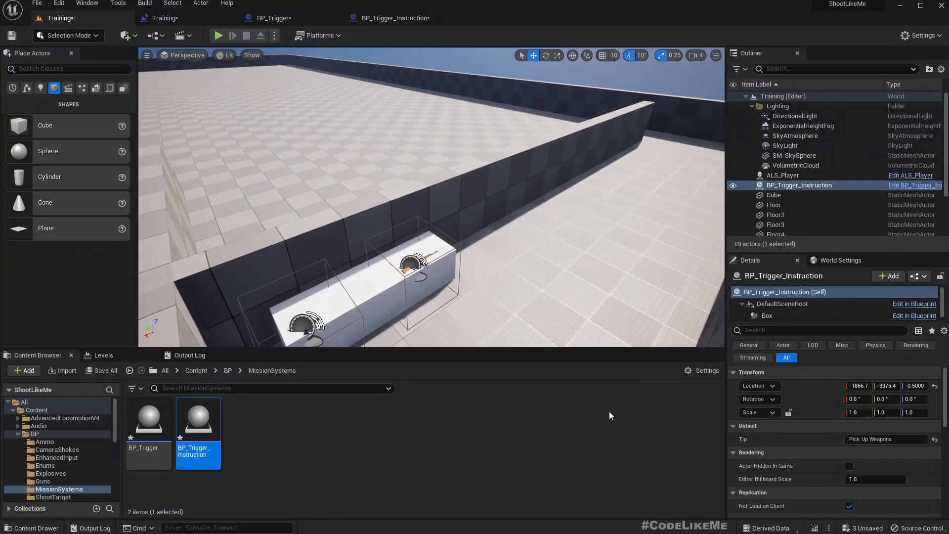
- Create a child blueprint class of BP_Trigger and name it BP_Trigger_Door
{"action": "left_click", "coordinate": [148, 420]}
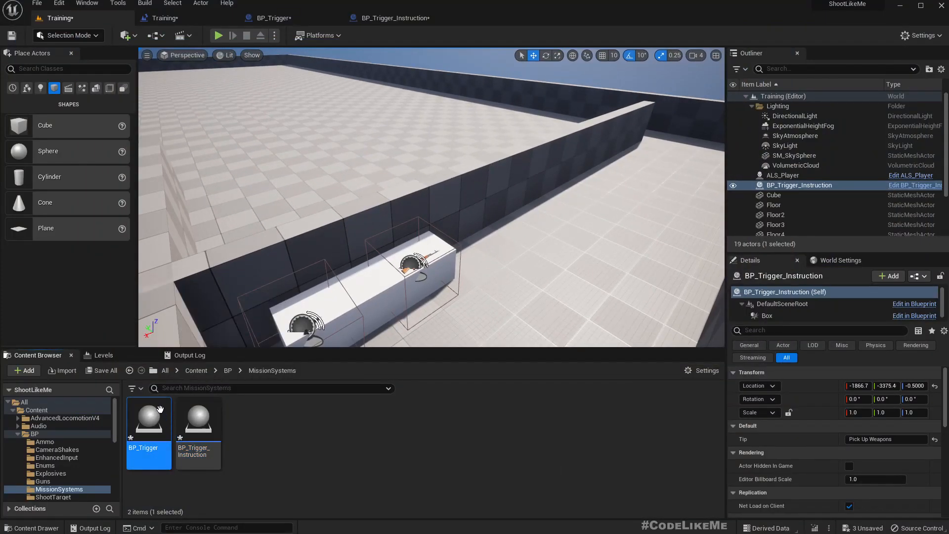
{"action": "right_click", "coordinate": [149, 420]}
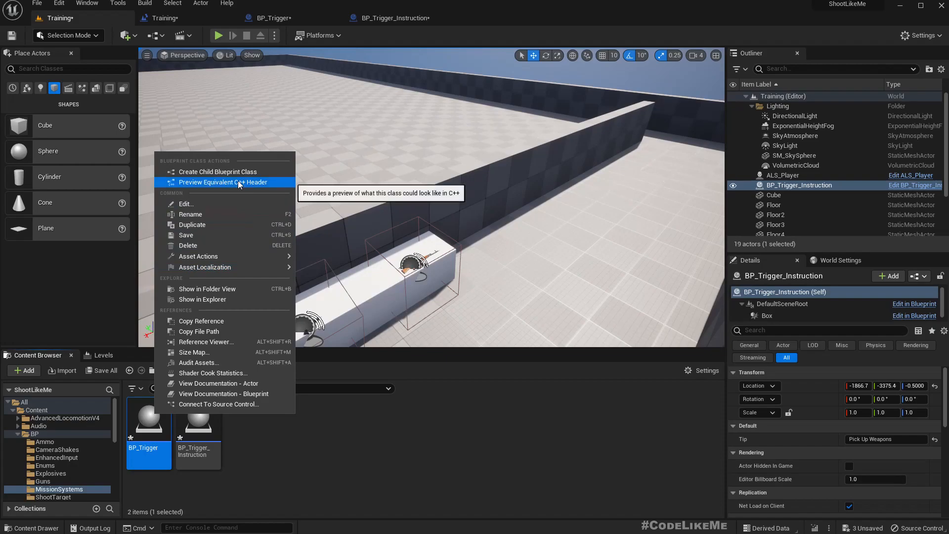
{"action": "mouse_move", "coordinate": [218, 171]}
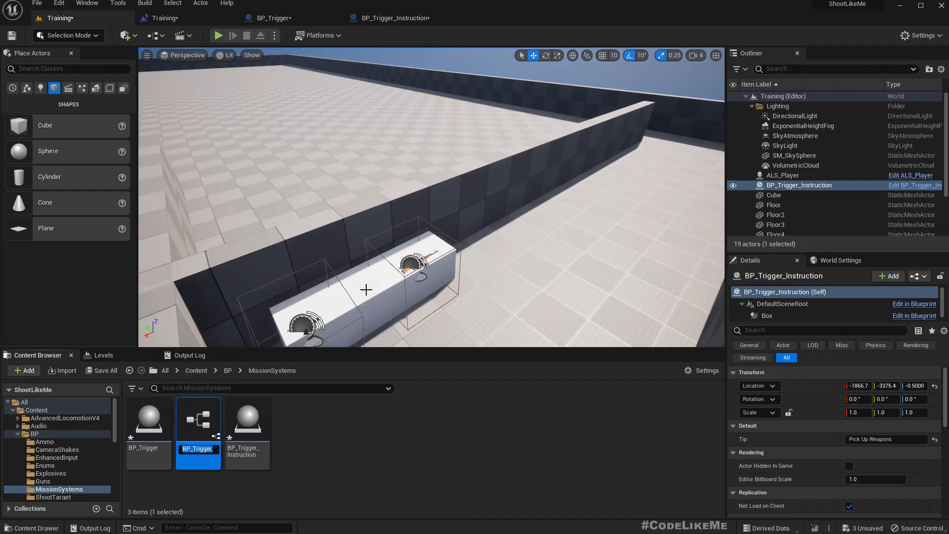
{"action": "type", "text": "igger_Child"}
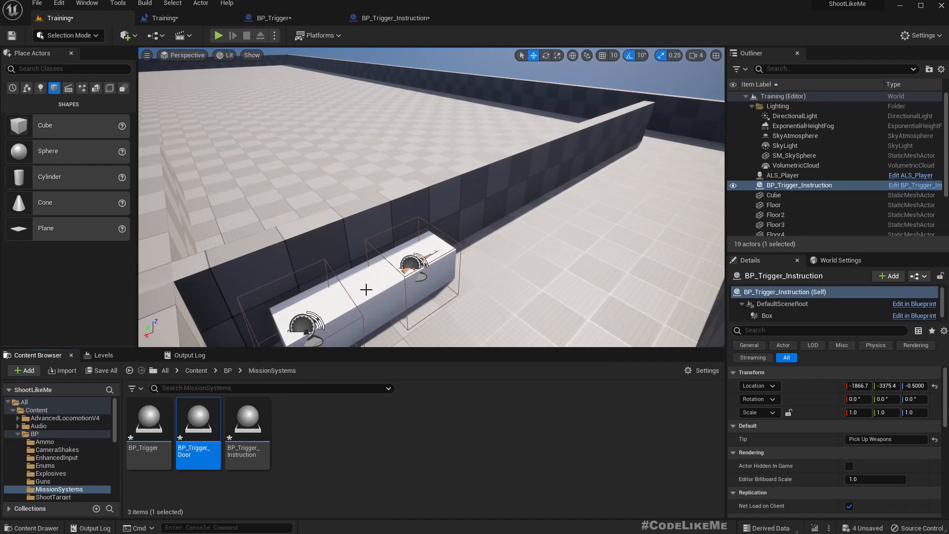
{"action": "mouse_move", "coordinate": [441, 245]}
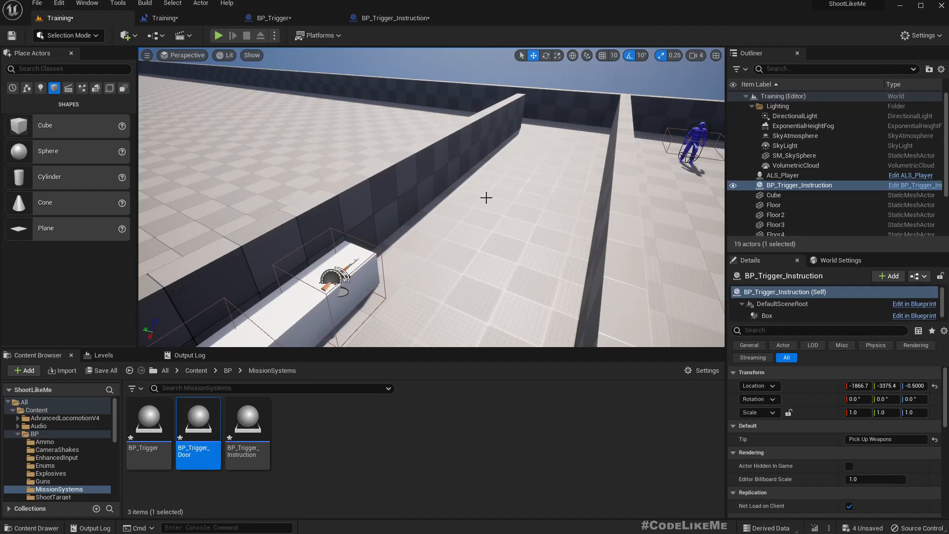
{"action": "mouse_move", "coordinate": [206, 426]}
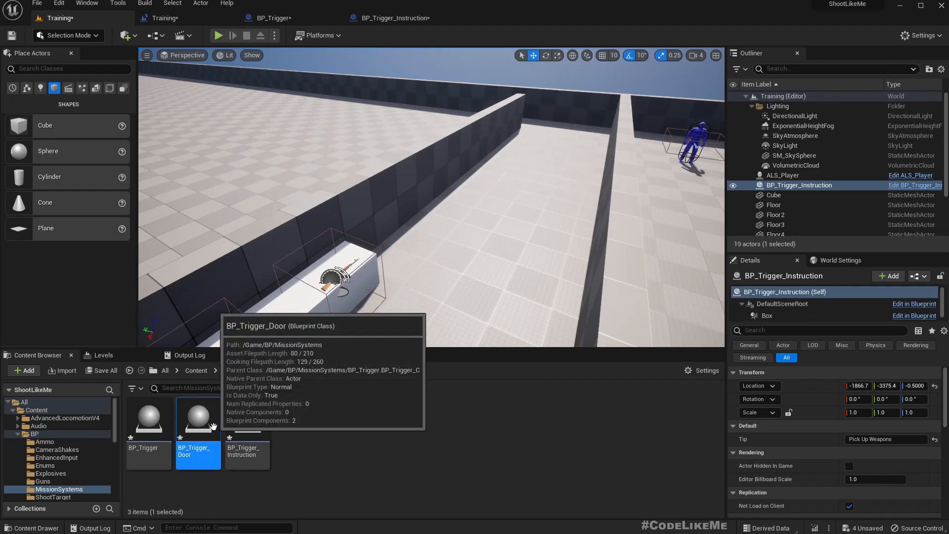
- Open BP_Trigger_Door's Event Graph, add an Event On Trigger node, and return to the level
{"action": "double_click", "coordinate": [198, 418]}
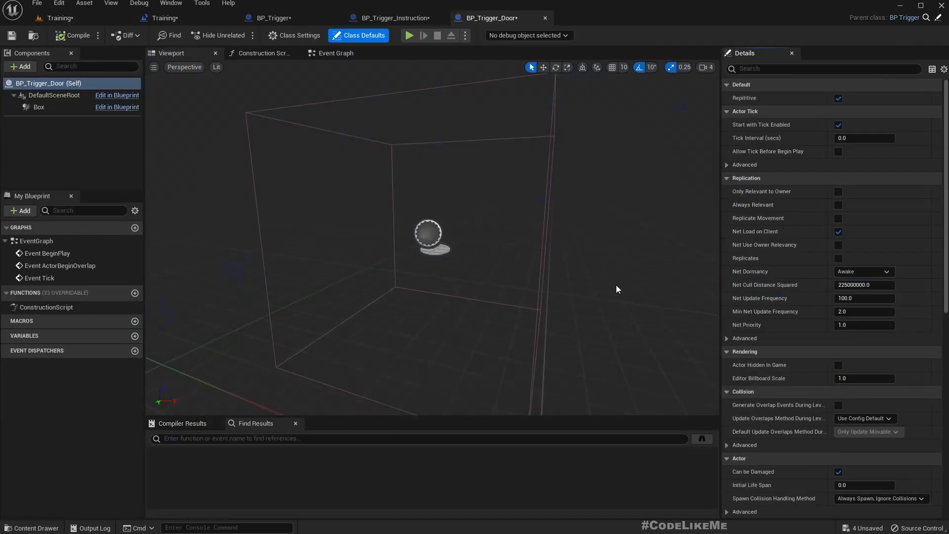
{"action": "mouse_move", "coordinate": [122, 239]}
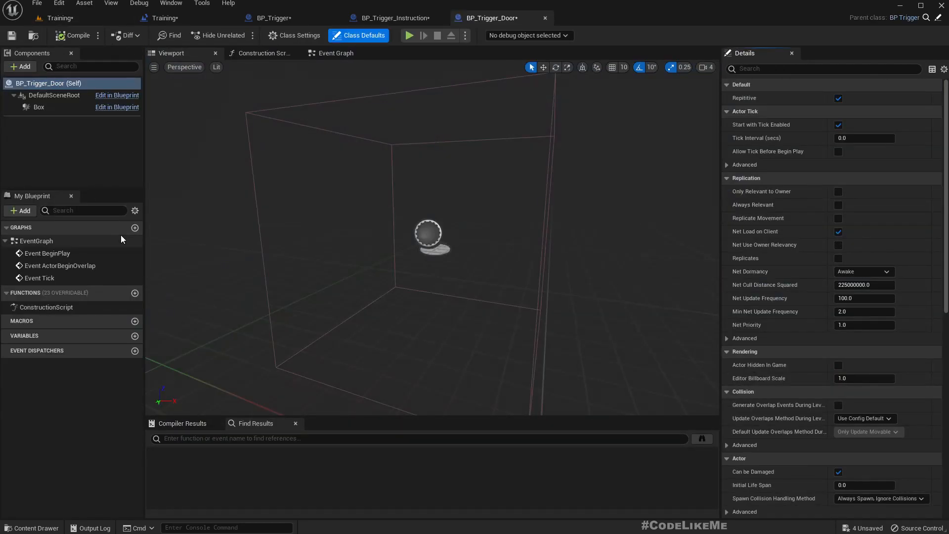
{"action": "left_click", "coordinate": [335, 53]}
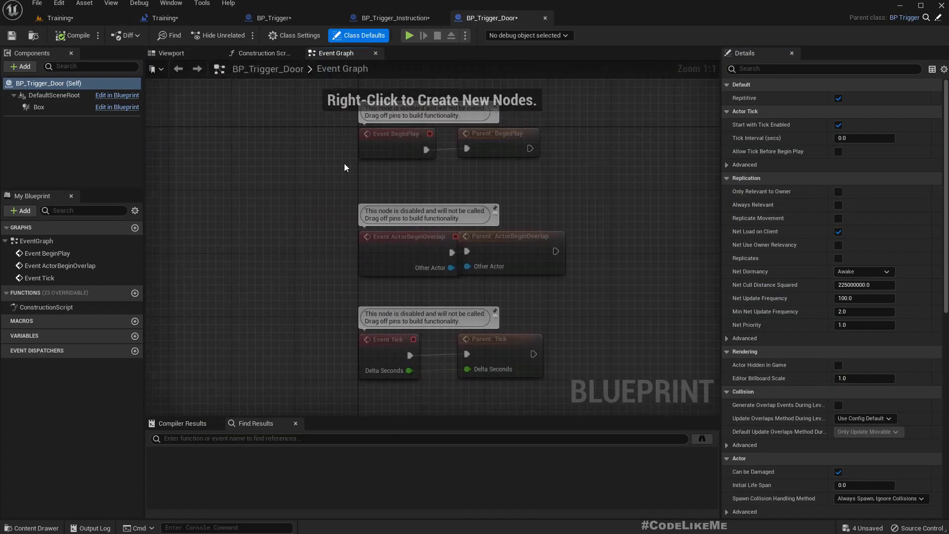
{"action": "right_click", "coordinate": [345, 297]}
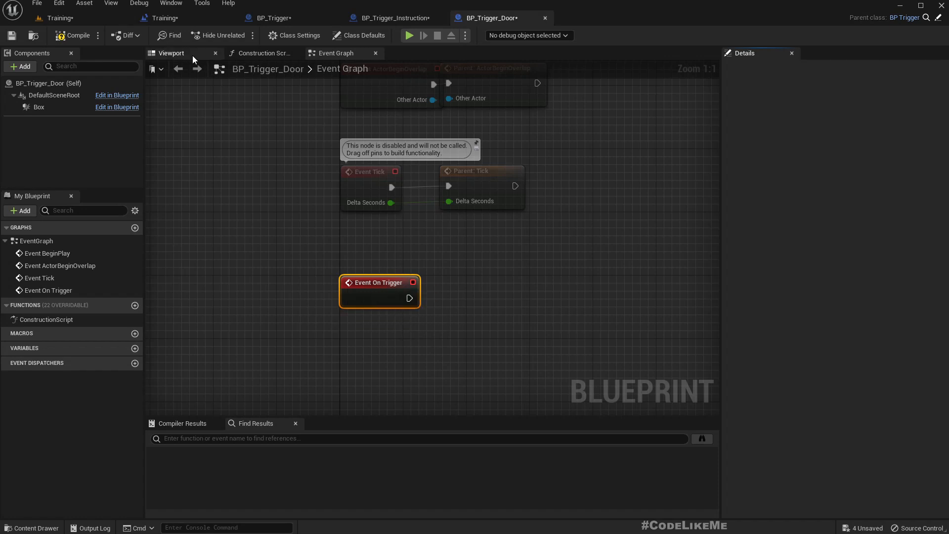
{"action": "left_click", "coordinate": [172, 53]}
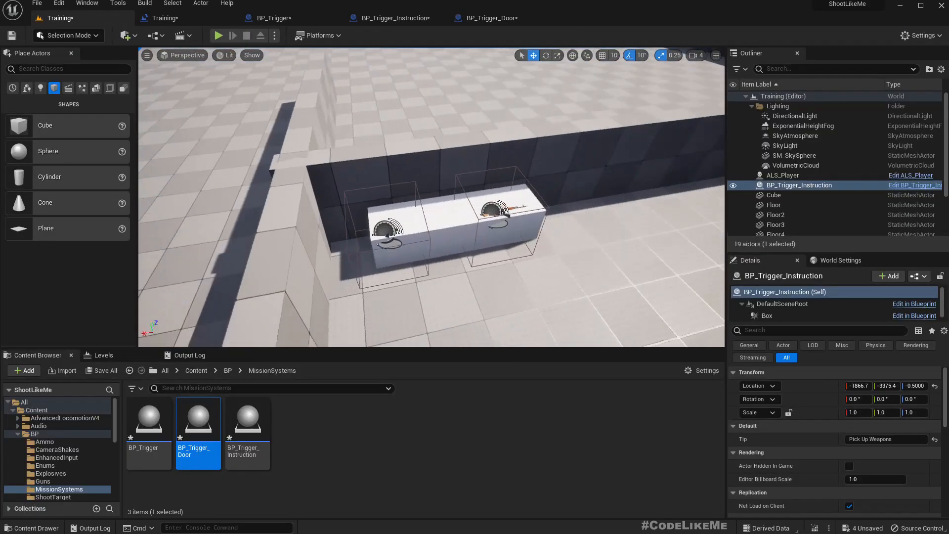
- Select the Floor9 wall piece and reduce its Scale X to 0.3
{"action": "left_click", "coordinate": [776, 221]}
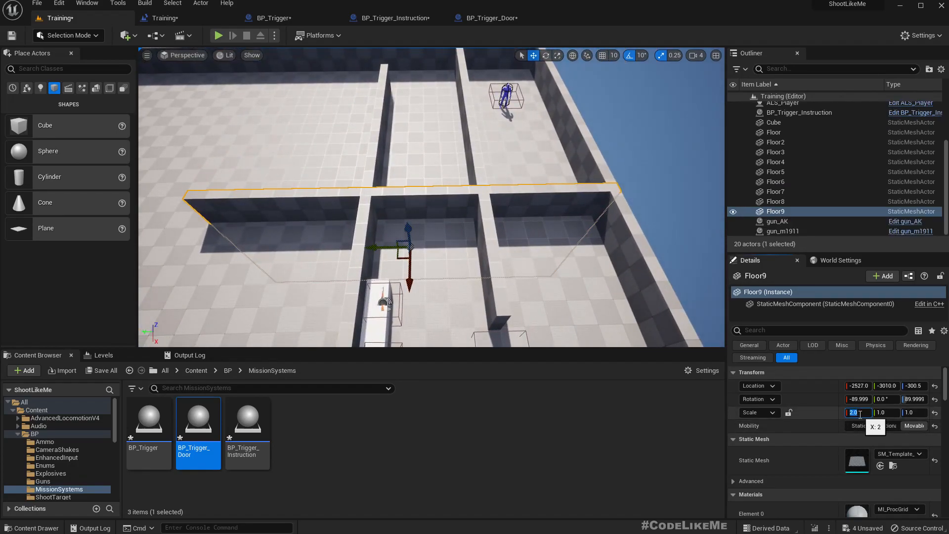
{"action": "type", "text": "1.0"}
{"action": "type", "text": "0.5"}
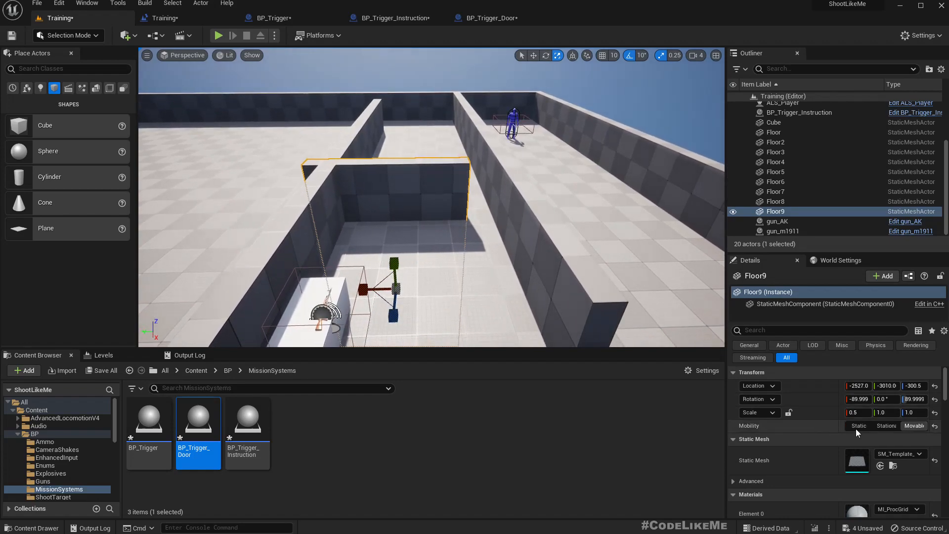
{"action": "left_click", "coordinate": [858, 412]}
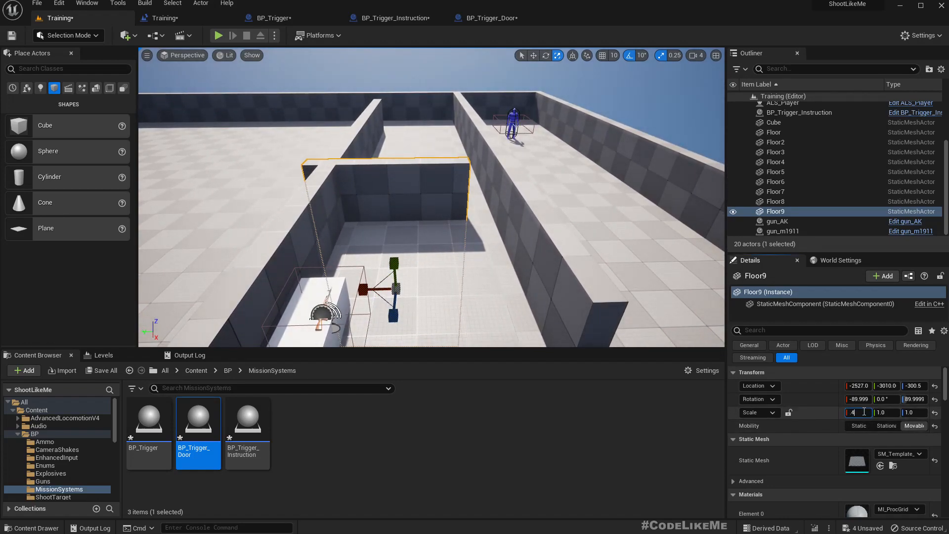
{"action": "type", "text": "."}
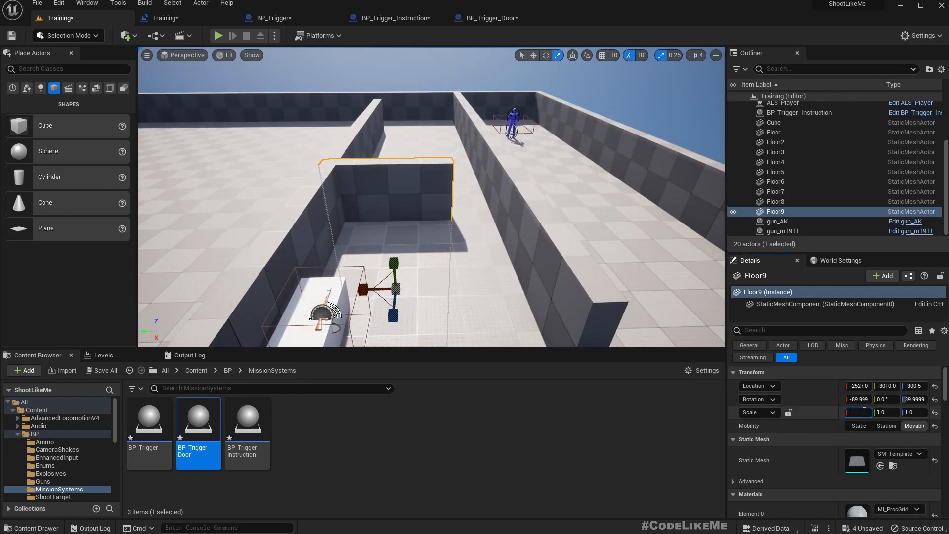
{"action": "type", "text": "0.2"}
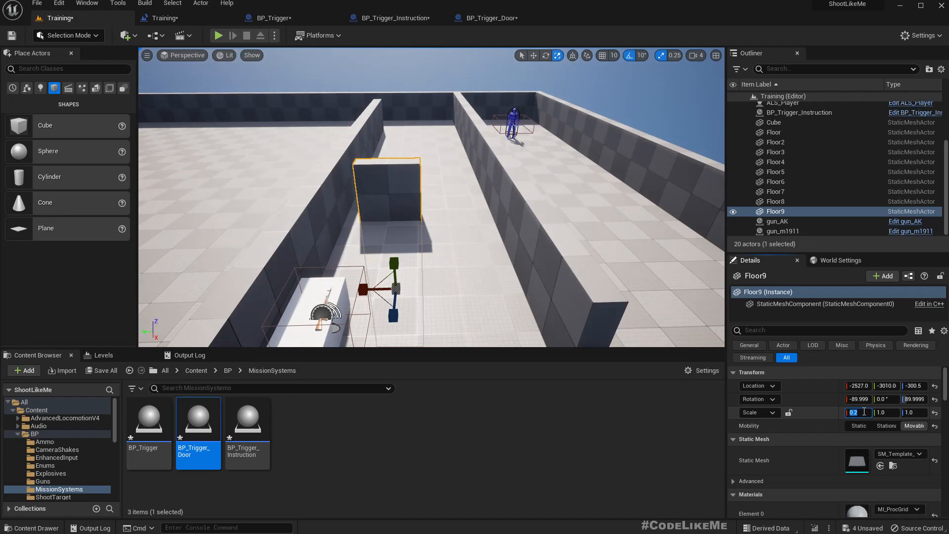
{"action": "type", "text": "0.3"}
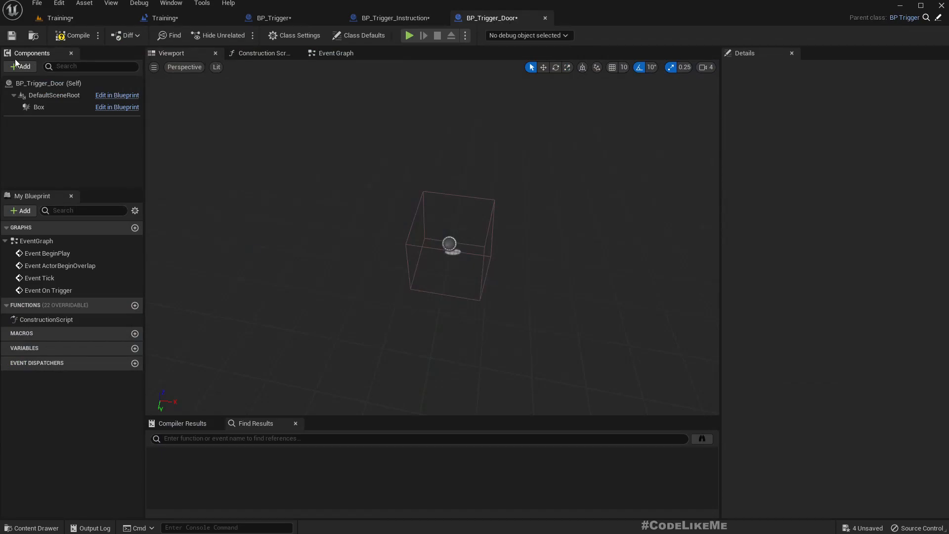
- Add a Cube component scaled 2.0, 0.4, 4.0, then lower its Z scale to 2.0
{"action": "left_click", "coordinate": [20, 67]}
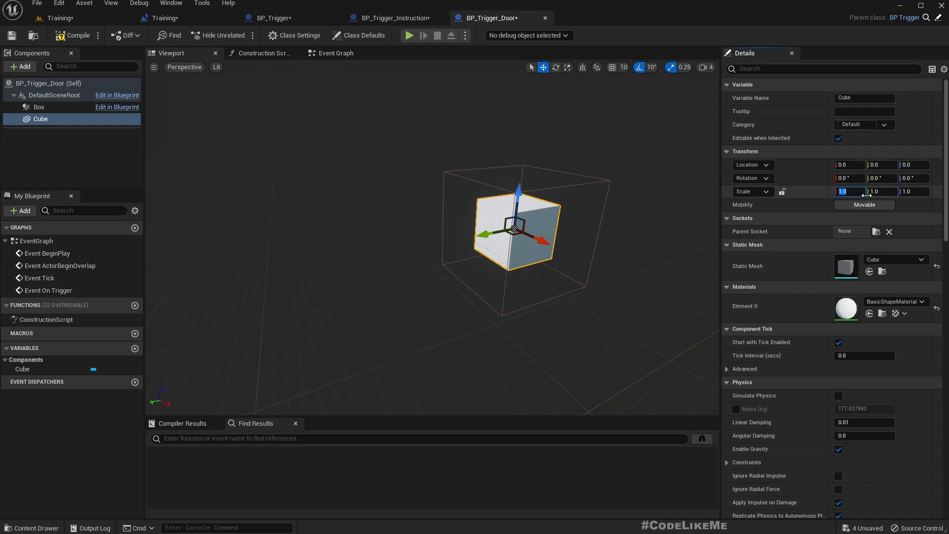
{"action": "type", "text": "2.0"}
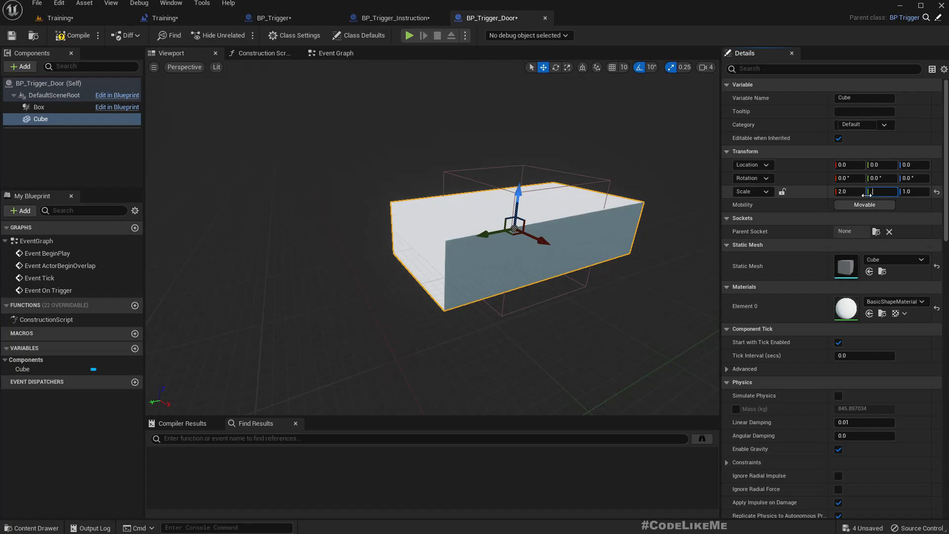
{"action": "type", "text": "0.4"}
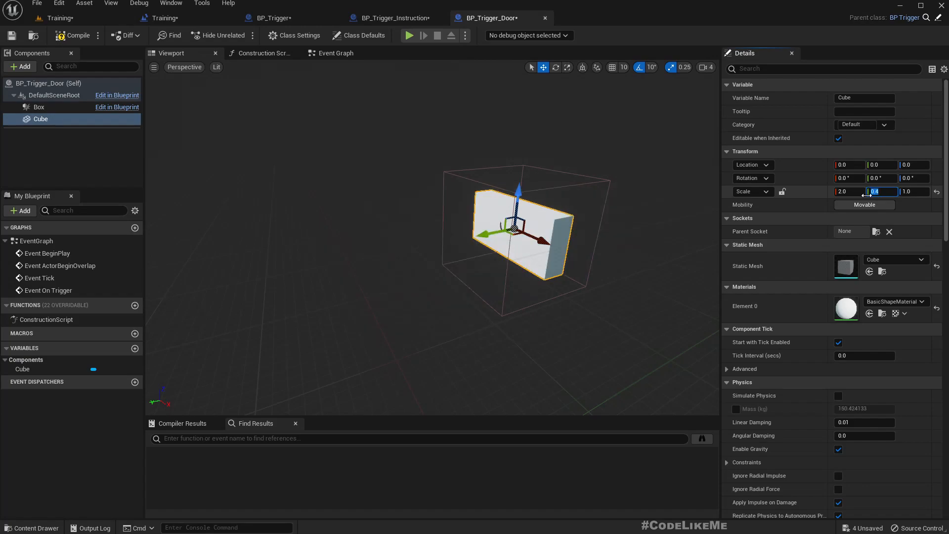
{"action": "type", "text": "4.0"}
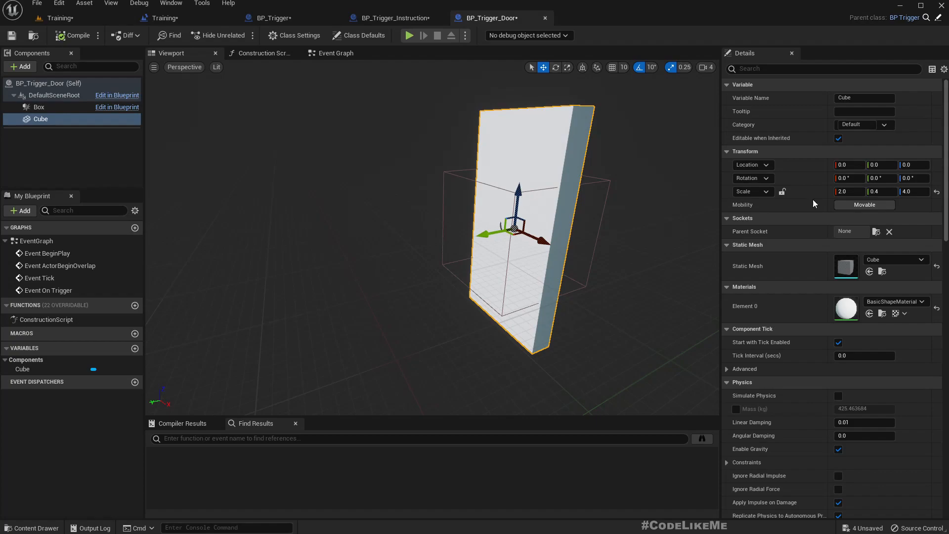
{"action": "left_click", "coordinate": [912, 191]}
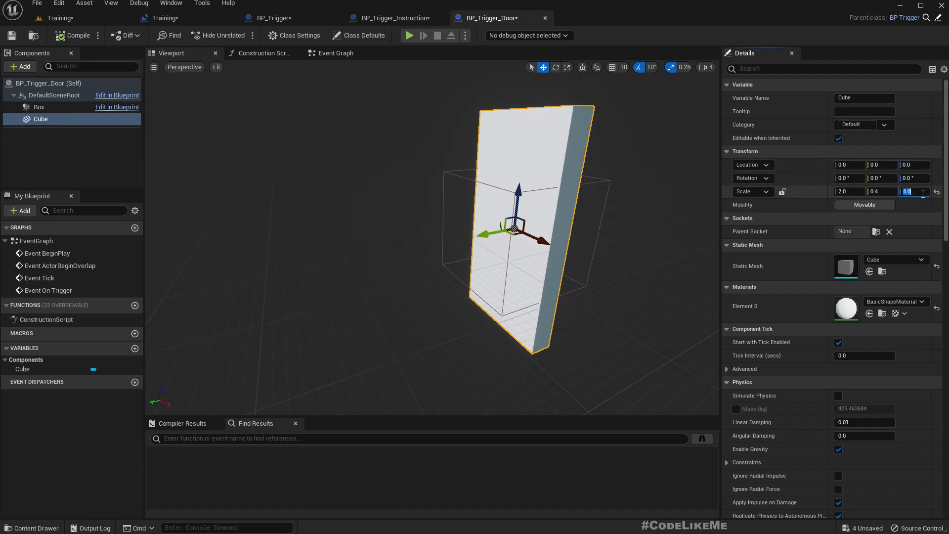
{"action": "type", "text": "2.0"}
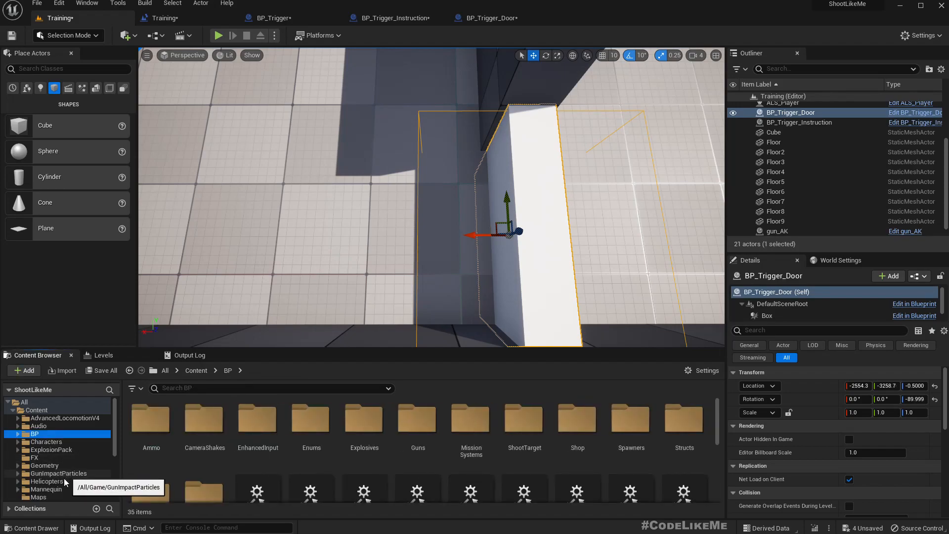
- Apply the green M_Color material to the door's Cube component
{"action": "scroll", "scroll_direction": "down", "scroll_amount": 3}
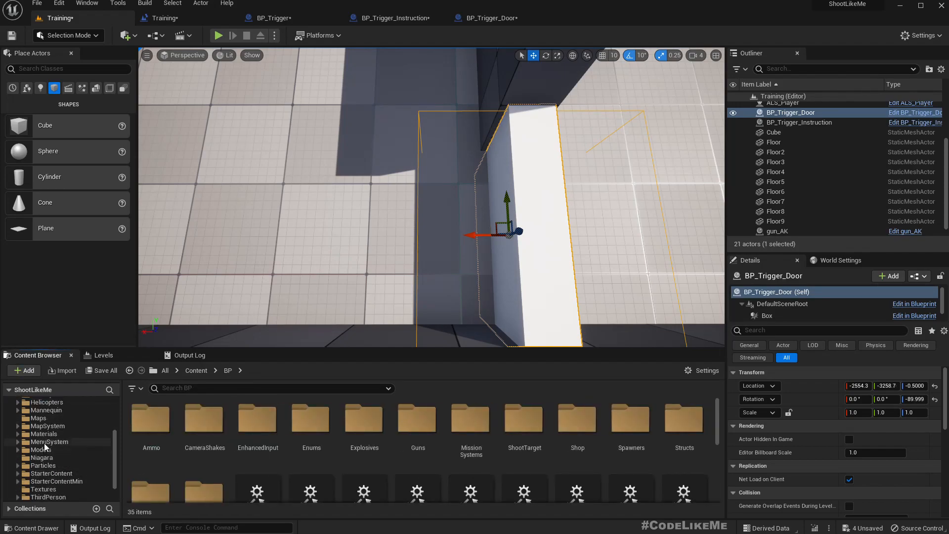
{"action": "left_click", "coordinate": [43, 434]}
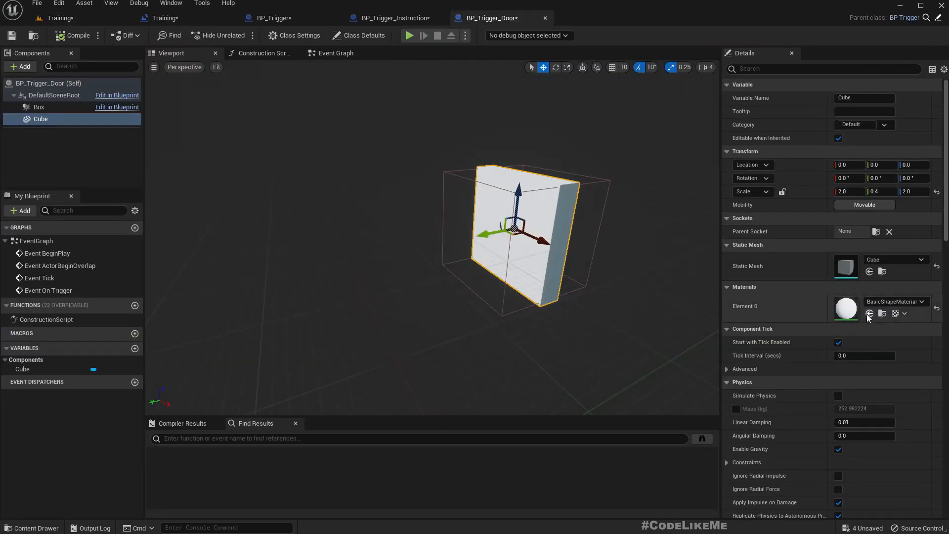
{"action": "left_click", "coordinate": [921, 302]}
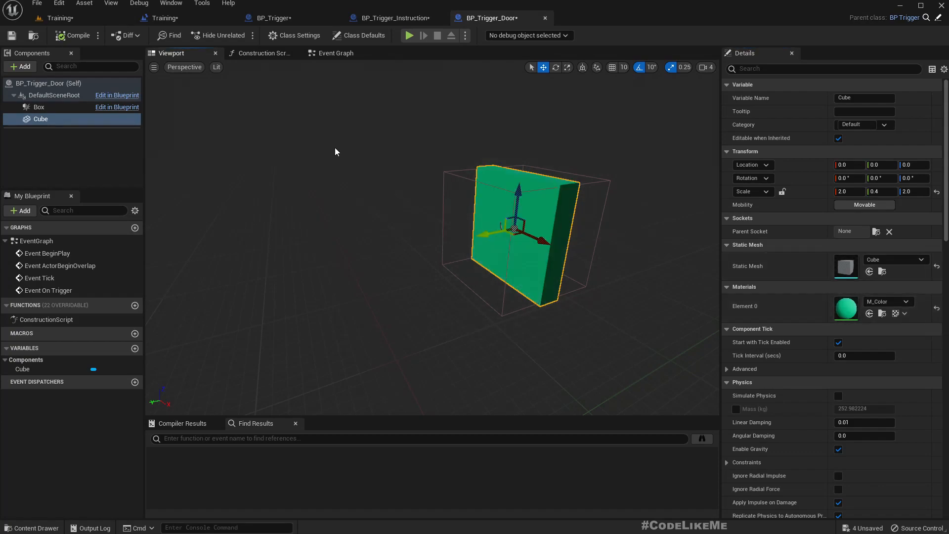
{"action": "mouse_move", "coordinate": [326, 148]}
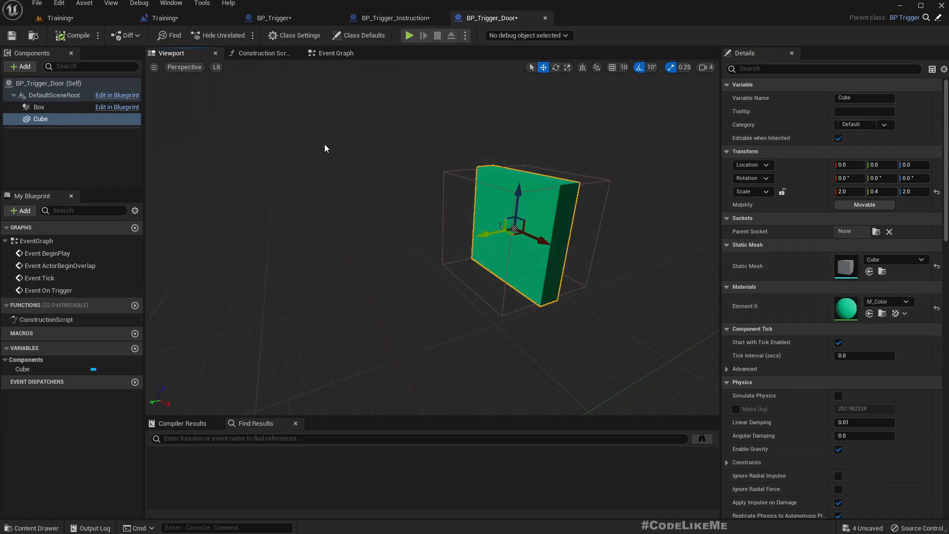
- Inspect the trigger door's components and reopen the BP_Trigger_Door blueprint
{"action": "left_click", "coordinate": [335, 53]}
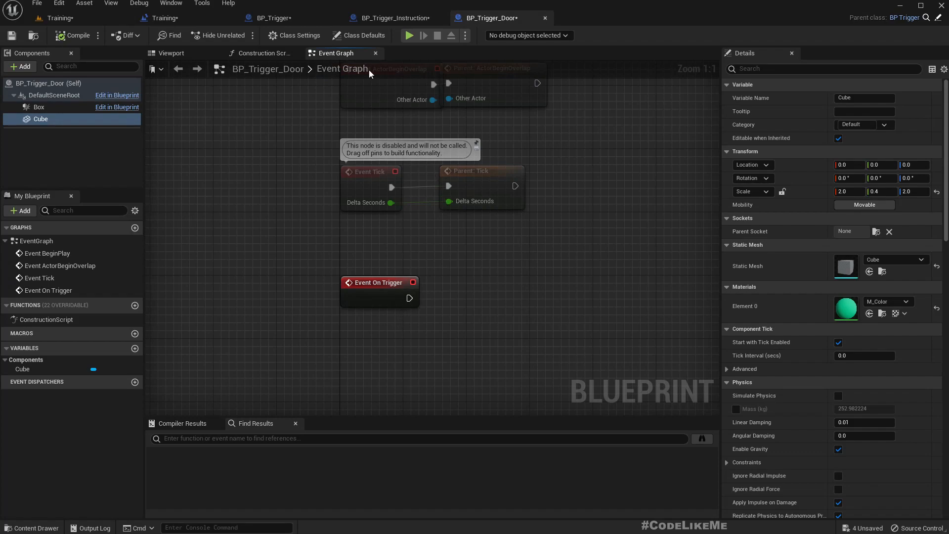
{"action": "left_click", "coordinate": [172, 53]}
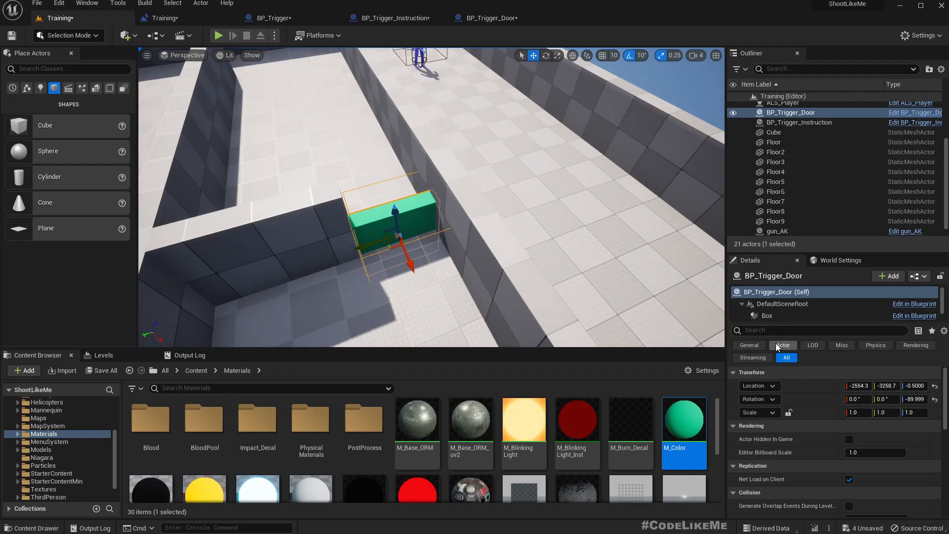
{"action": "left_click", "coordinate": [768, 313]}
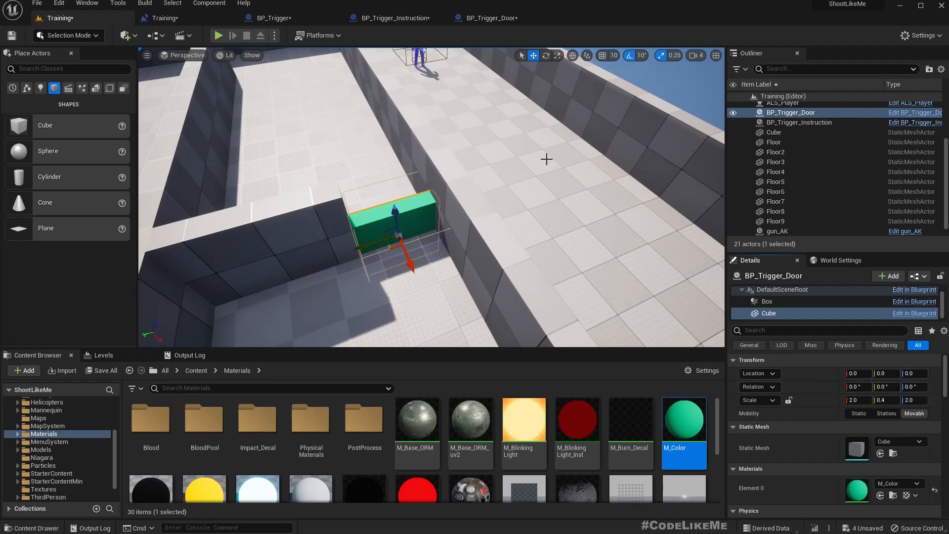
{"action": "left_click", "coordinate": [491, 17]}
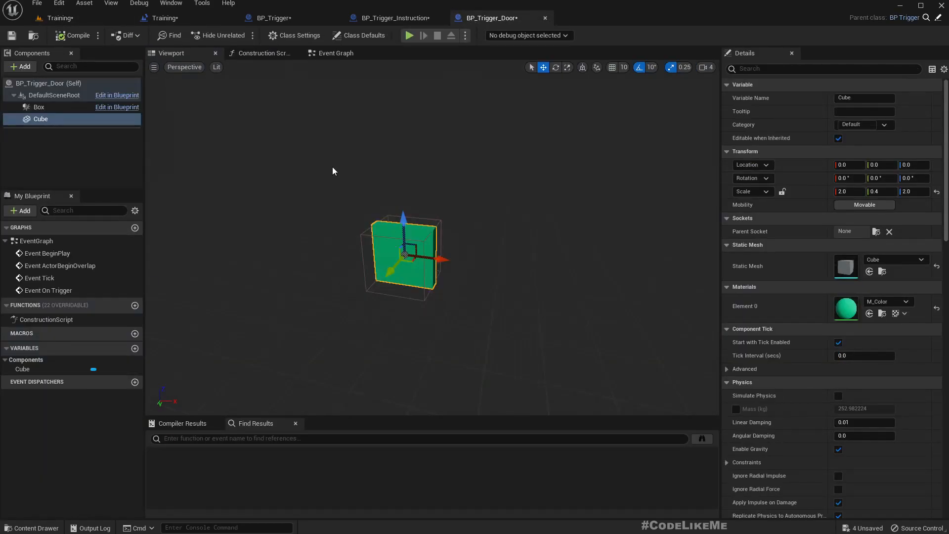
- Rename the Cube component to 'Door' from BP_Trigger_Door's Event Graph
{"action": "left_click", "coordinate": [335, 53]}
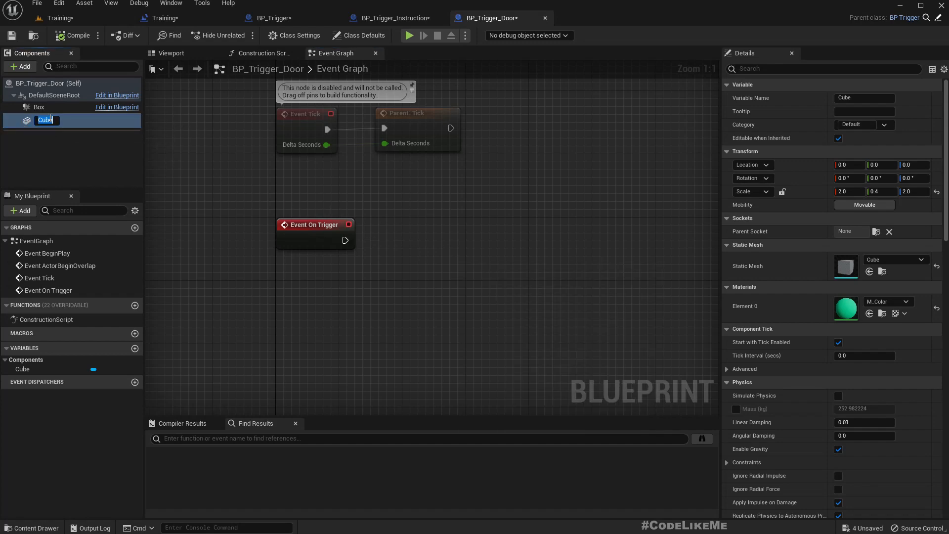
{"action": "type", "text": "Door"}
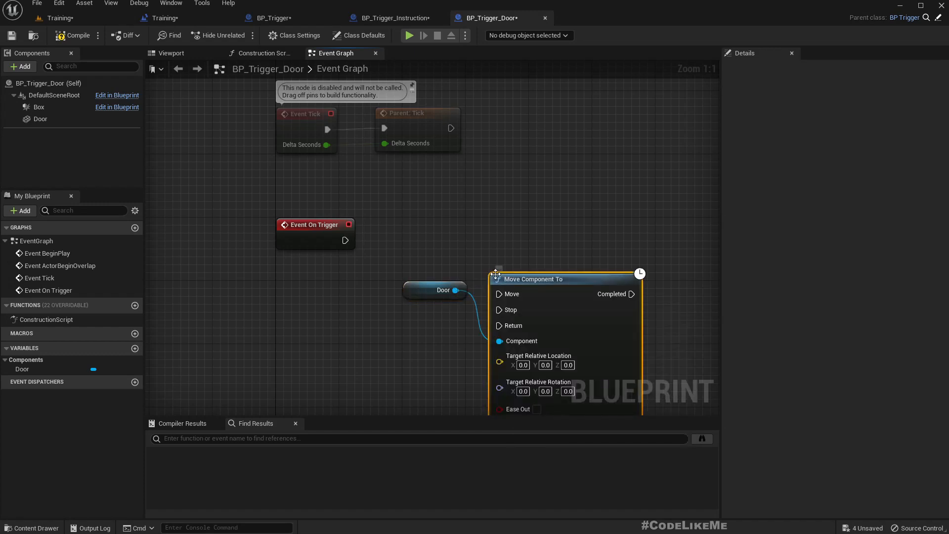
- Wire On Trigger into Move Component To: X -200, 0.5 seconds, ease in and out
{"action": "left_click_drag", "start_coordinate": [345, 241], "coordinate": [498, 293]}
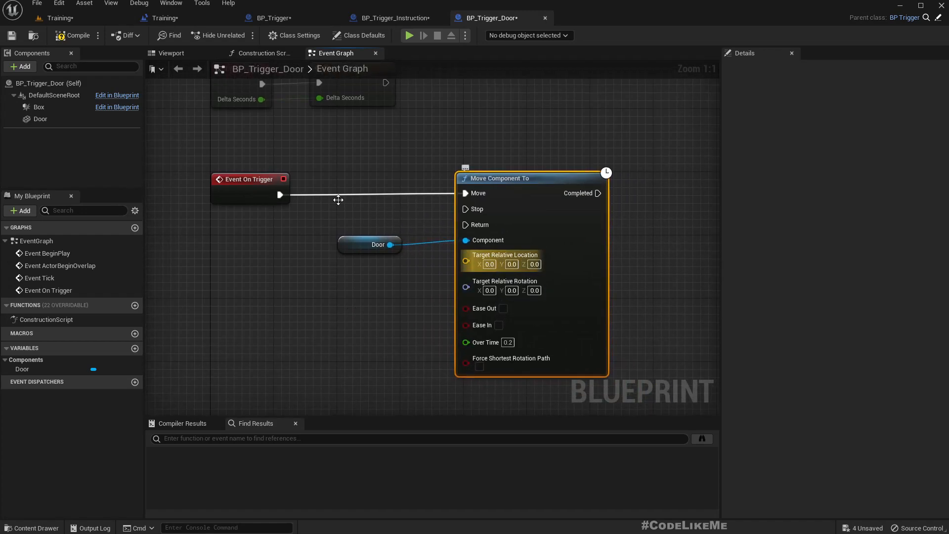
{"action": "left_click", "coordinate": [40, 119]}
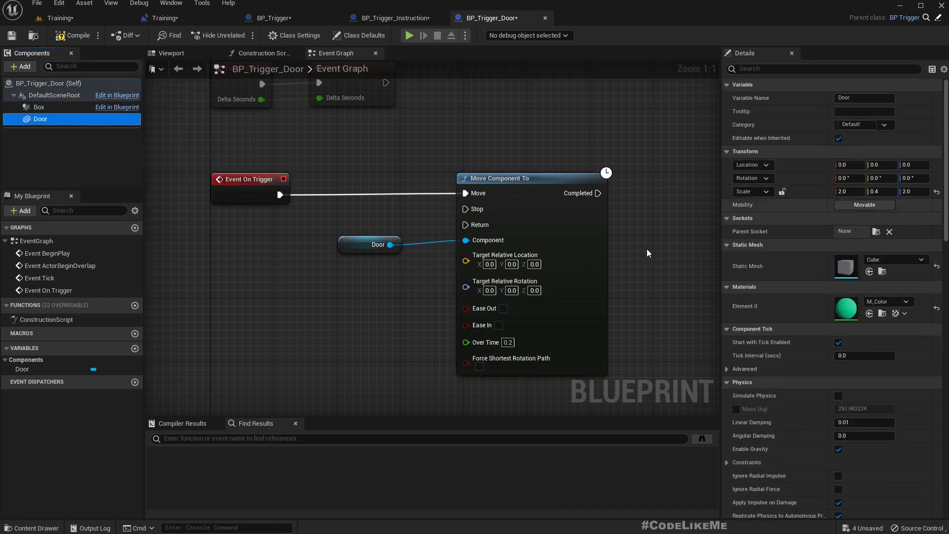
{"action": "left_click", "coordinate": [489, 264]}
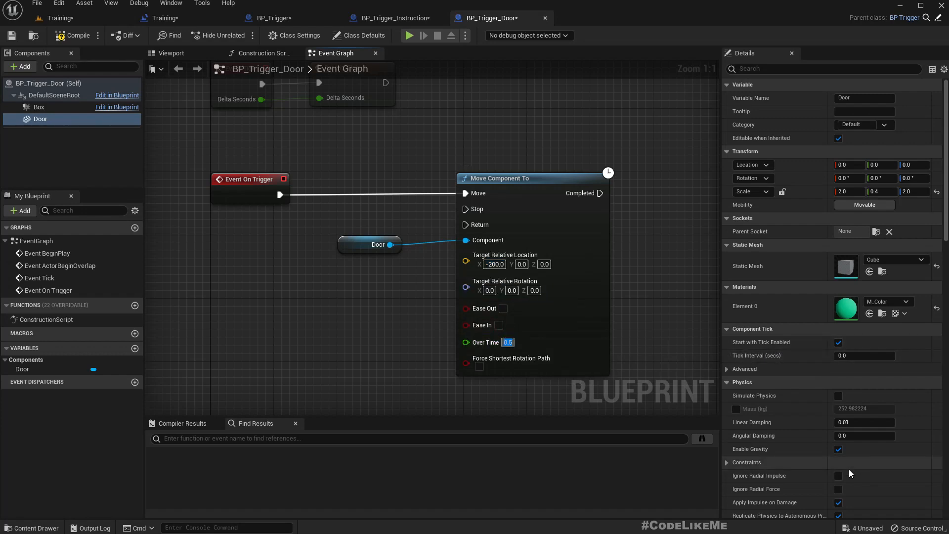
{"action": "mouse_move", "coordinate": [501, 313]}
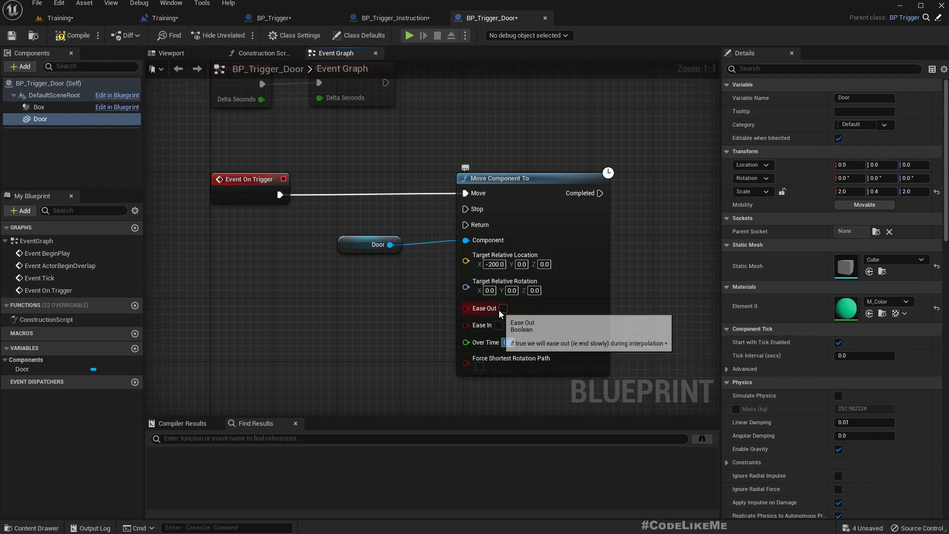
{"action": "left_click", "coordinate": [504, 308]}
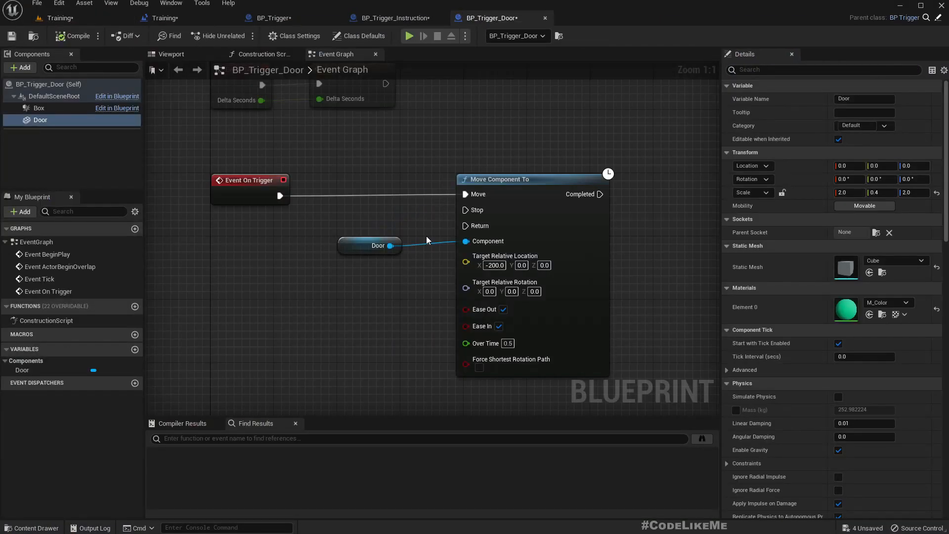
- Collapse the Show Tip nodes in BP_Trigger_Instruction into a new function
{"action": "scroll", "scroll_direction": "down", "scroll_amount": 3}
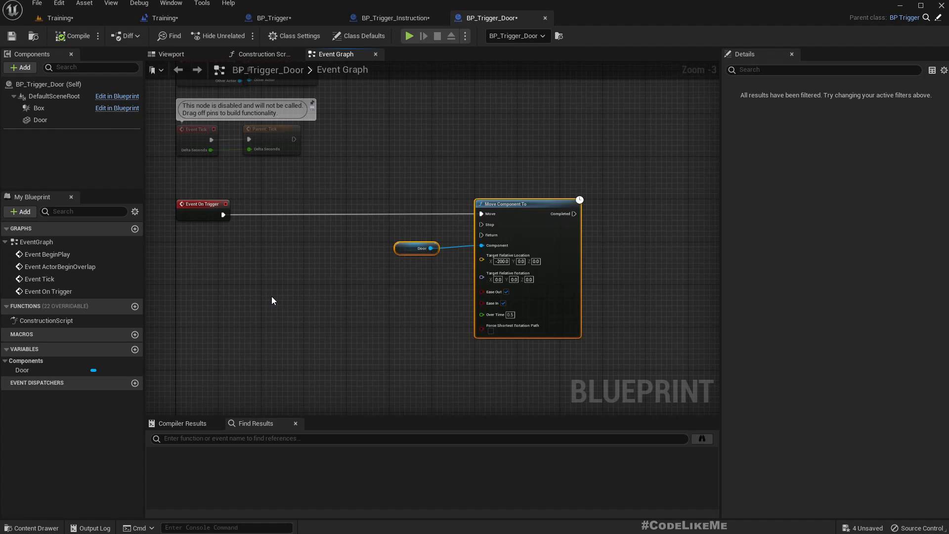
{"action": "mouse_move", "coordinate": [60, 17]}
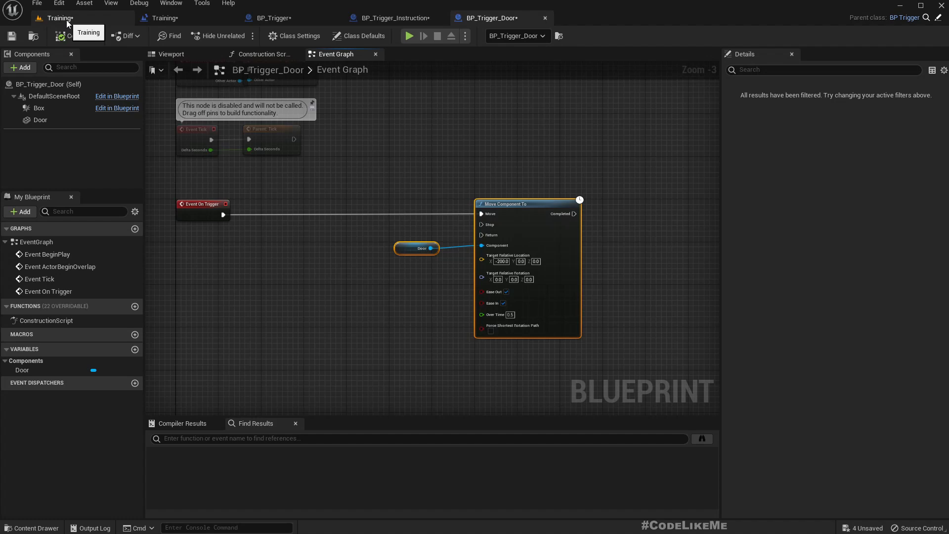
{"action": "scroll", "scroll_direction": "down", "scroll_amount": 3}
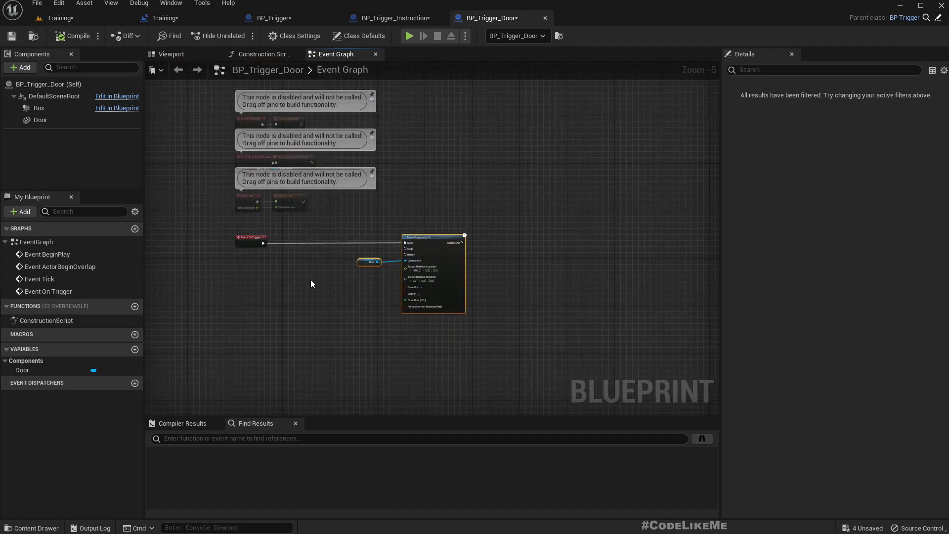
{"action": "left_click", "coordinate": [394, 18]}
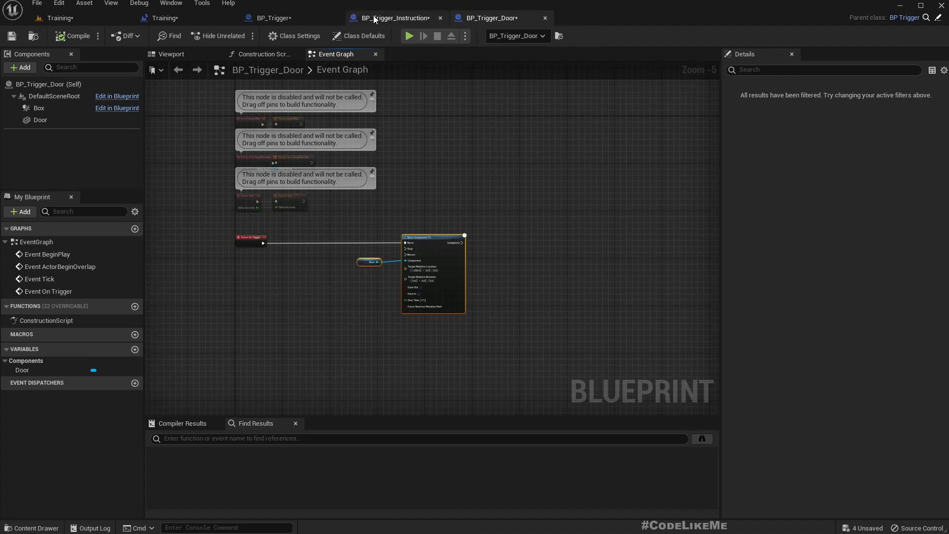
{"action": "left_click", "coordinate": [286, 18]}
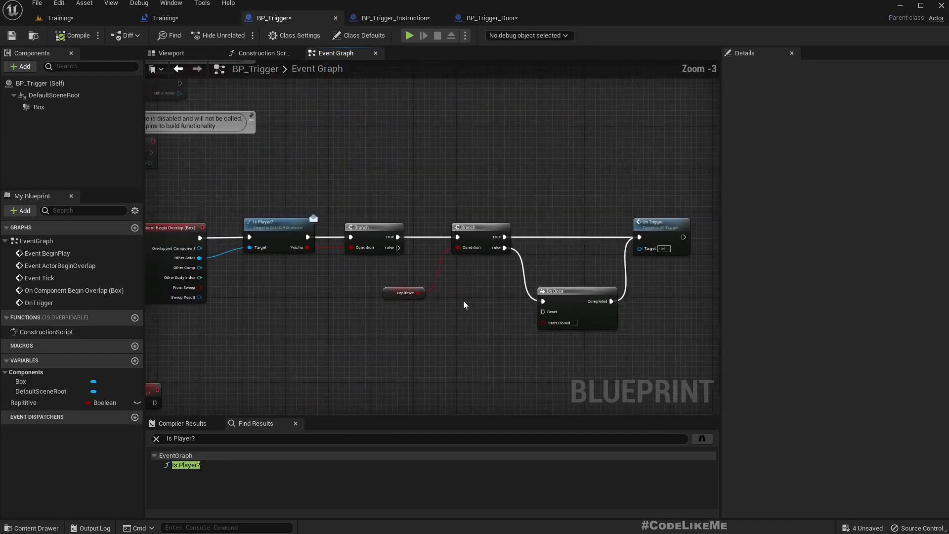
{"action": "scroll", "scroll_direction": "down", "scroll_amount": 3}
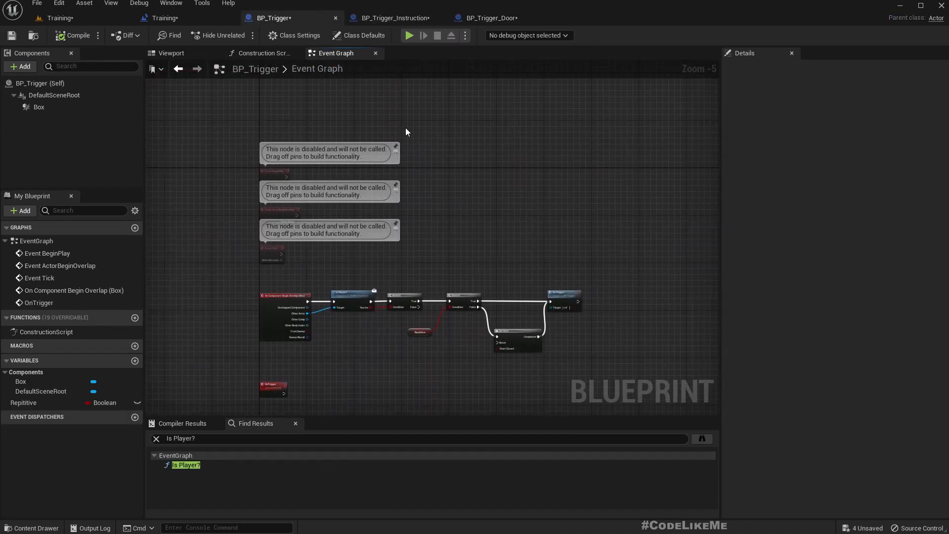
{"action": "mouse_move", "coordinate": [394, 18]}
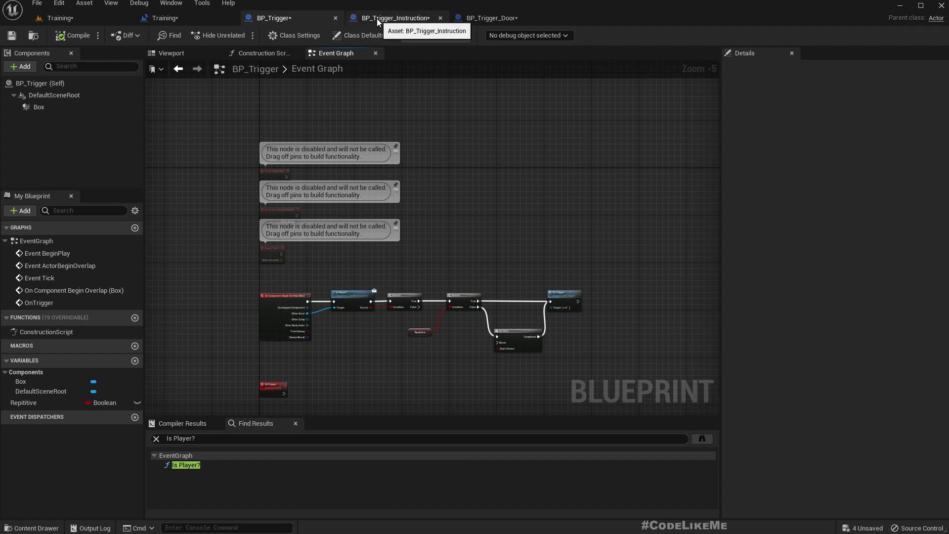
{"action": "left_click", "coordinate": [394, 18]}
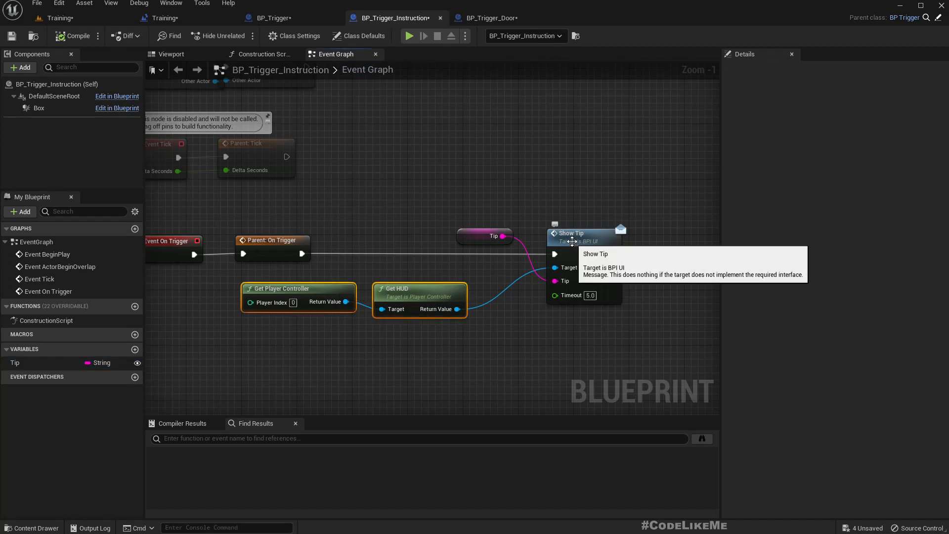
{"action": "left_click", "coordinate": [569, 233]}
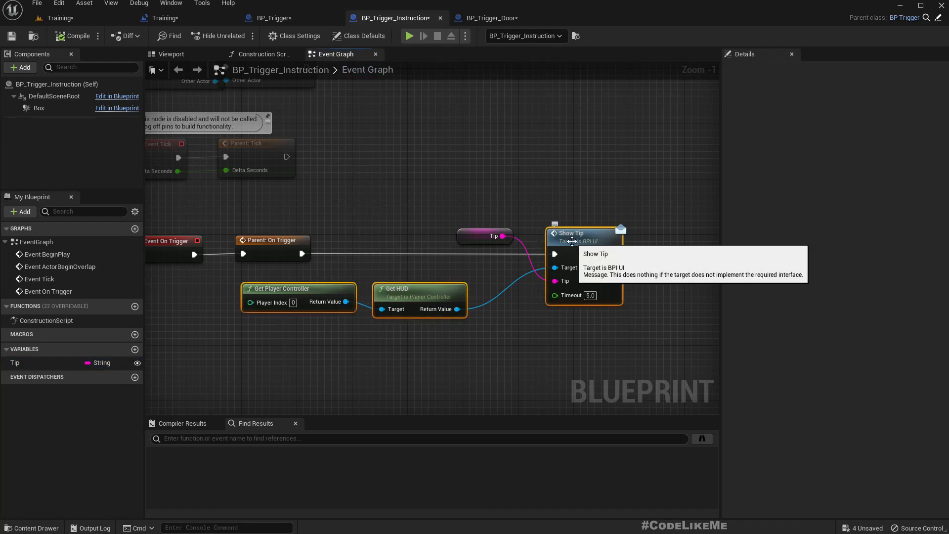
{"action": "right_click", "coordinate": [572, 246]}
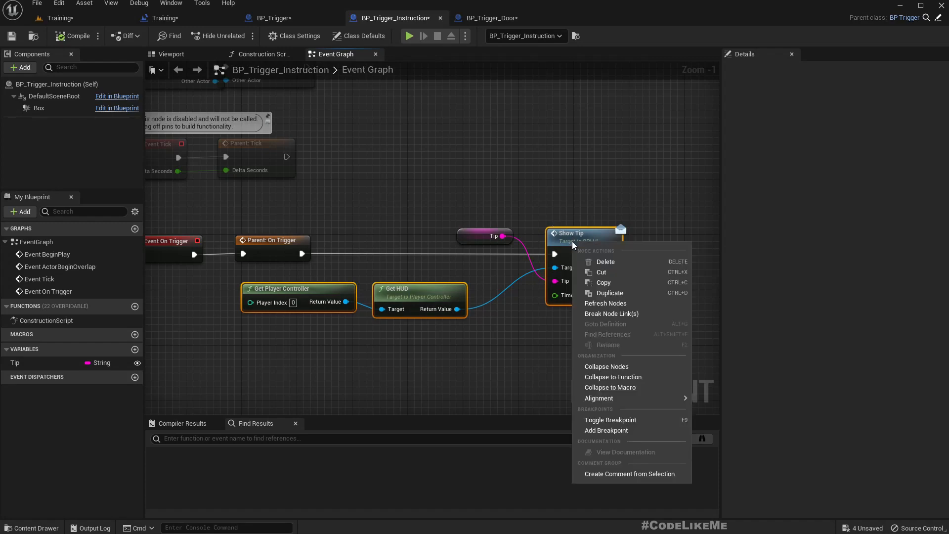
{"action": "left_click", "coordinate": [612, 376]}
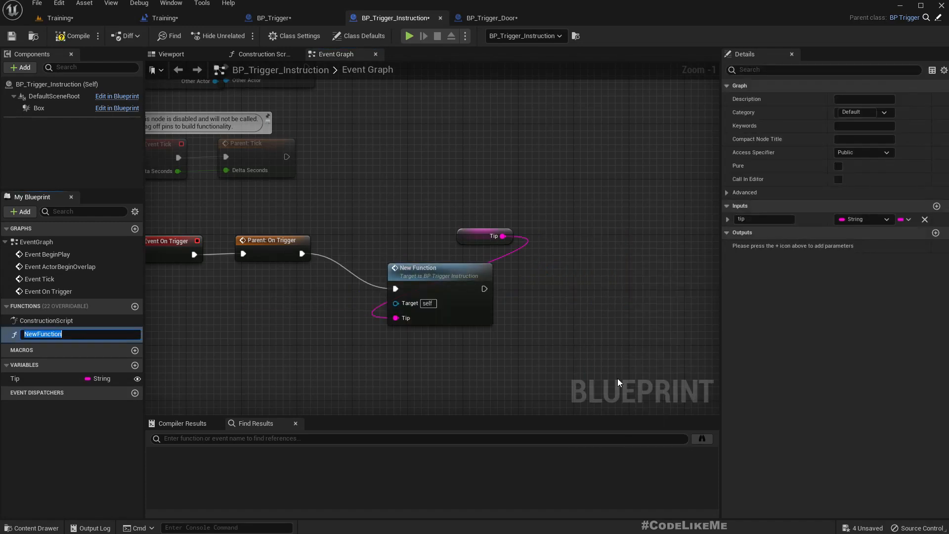
{"action": "type", "text": "ShowInstr"}
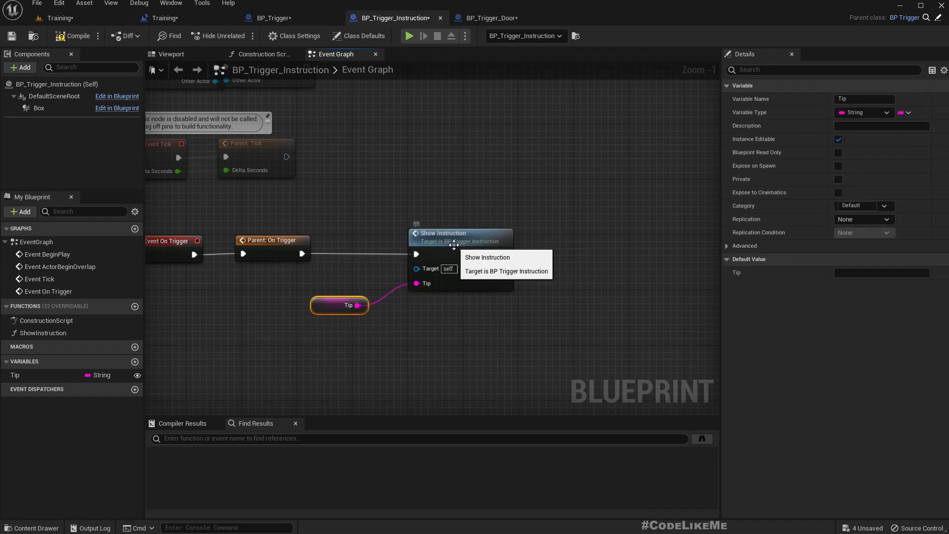
- Rename the new function to ShowMessage
{"action": "left_click", "coordinate": [460, 232]}
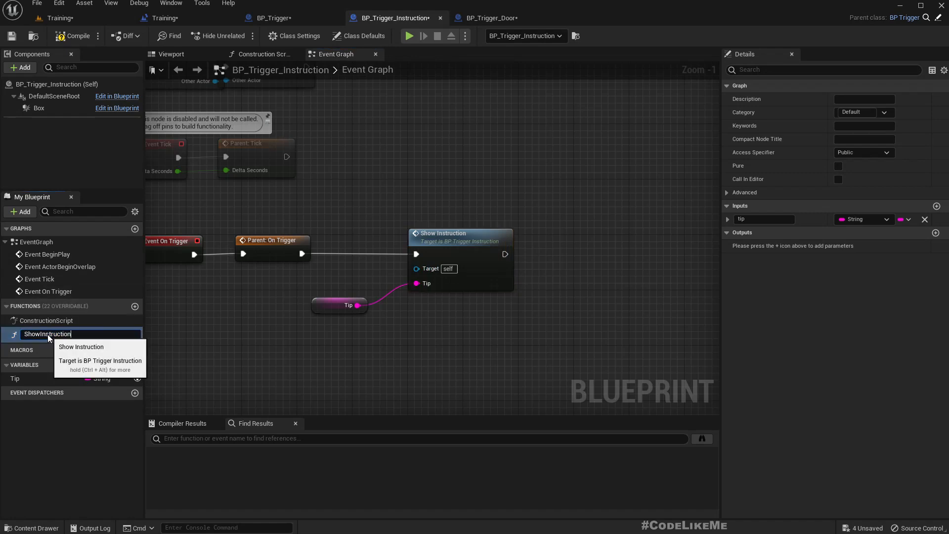
{"action": "double_click", "coordinate": [54, 334]}
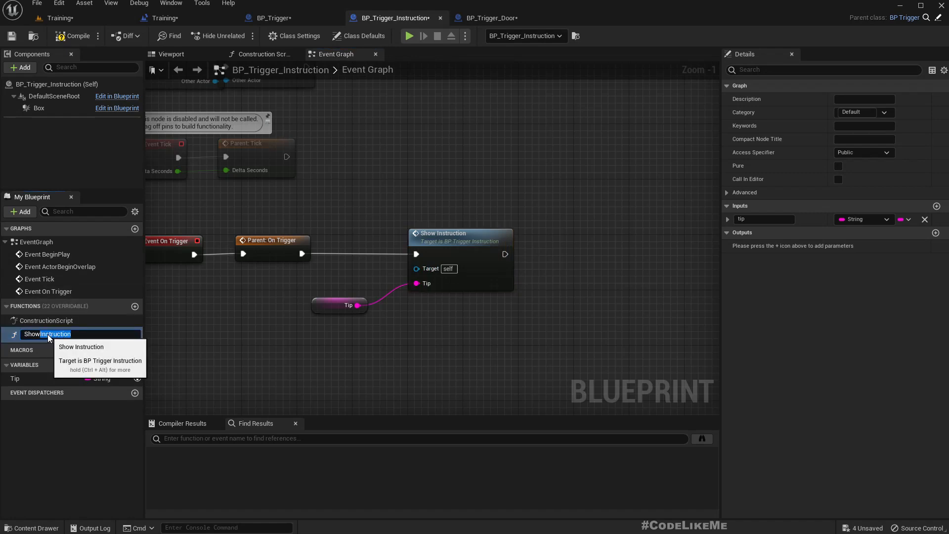
{"action": "type", "text": "ShowMessage"}
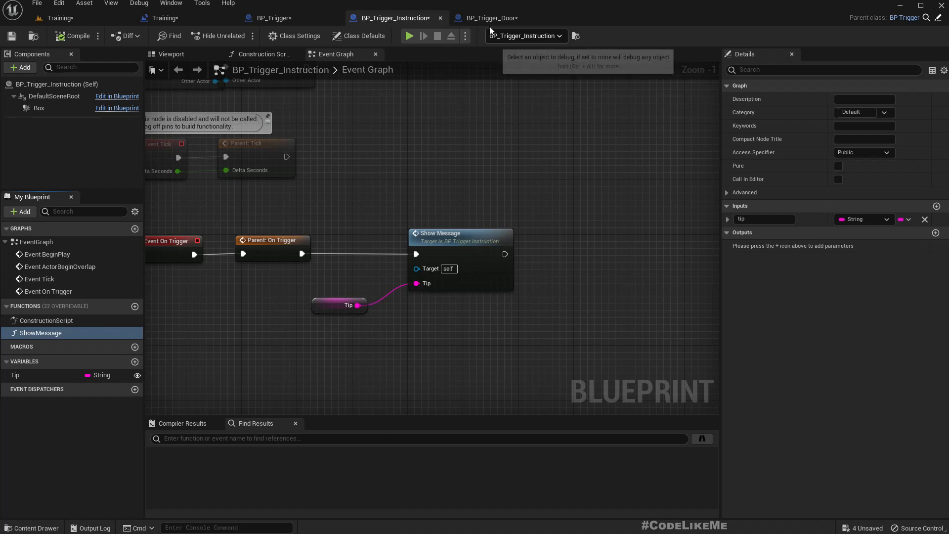
- Bring BP_Trigger_Door's Event Graph back to the front
{"action": "left_click", "coordinate": [491, 18]}
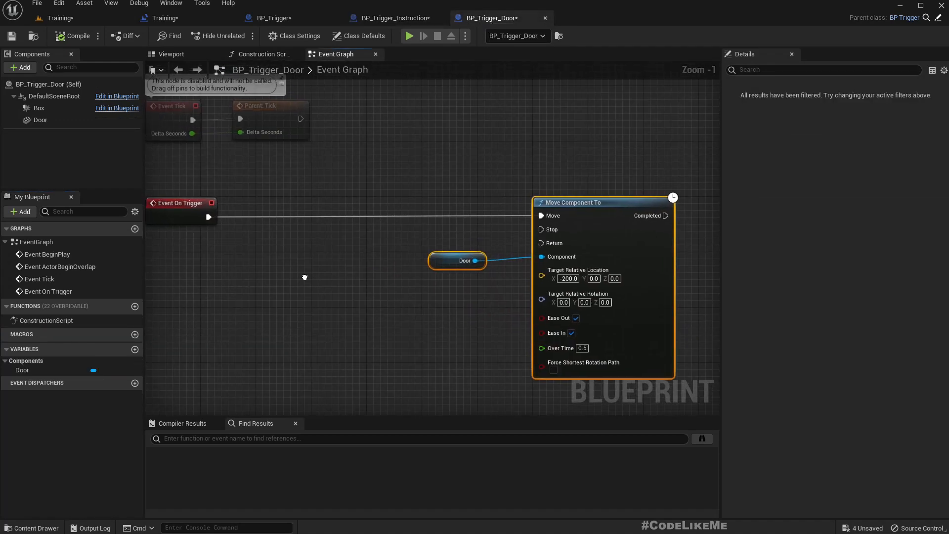
{"action": "mouse_move", "coordinate": [306, 281]}
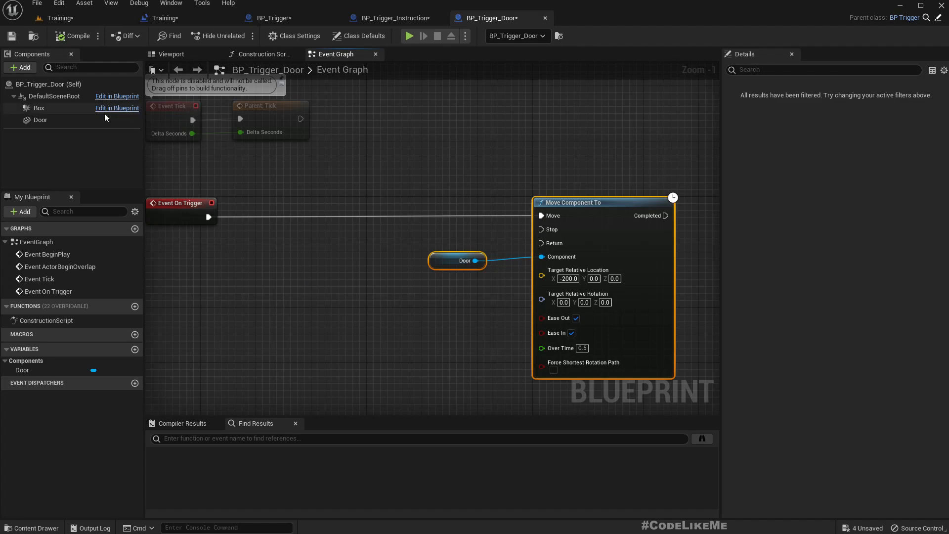
{"action": "mouse_move", "coordinate": [496, 18]}
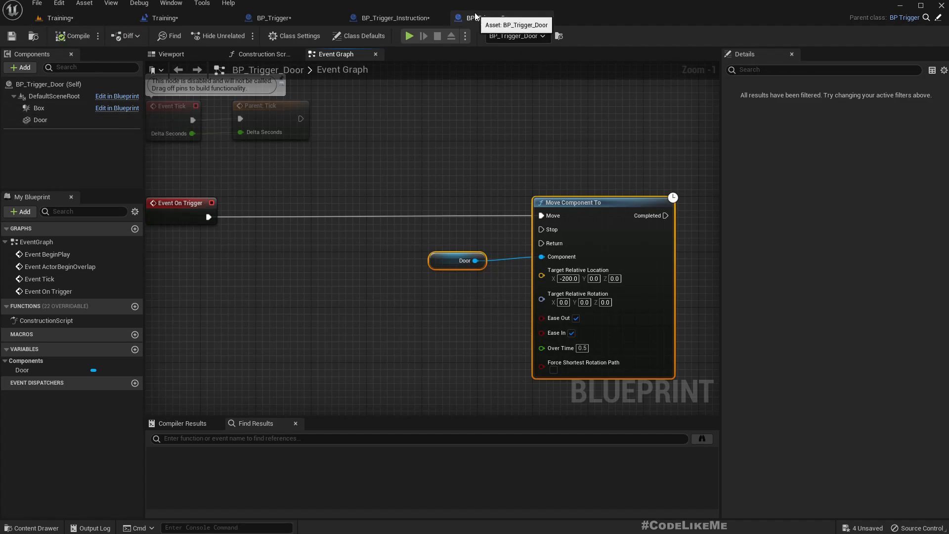
{"action": "mouse_move", "coordinate": [175, 309]}
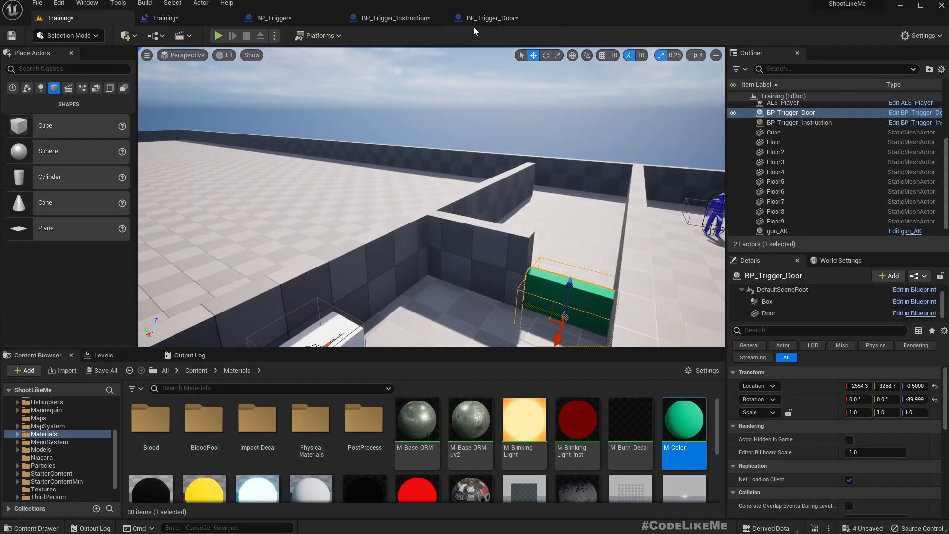
- Create a Player variable typed ALS Anim Man Character BP reference and compile
{"action": "left_click", "coordinate": [486, 18]}
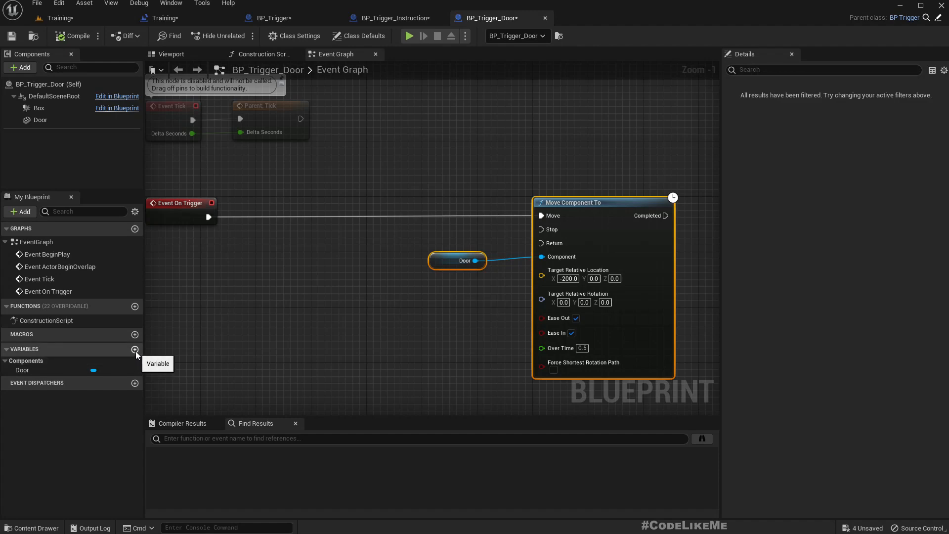
{"action": "type", "text": "Pla"}
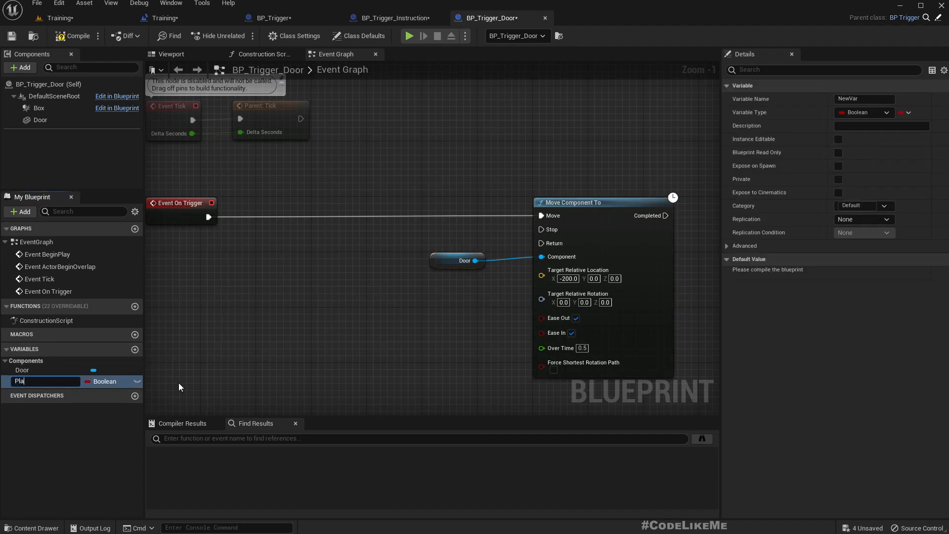
{"action": "type", "text": "Player"}
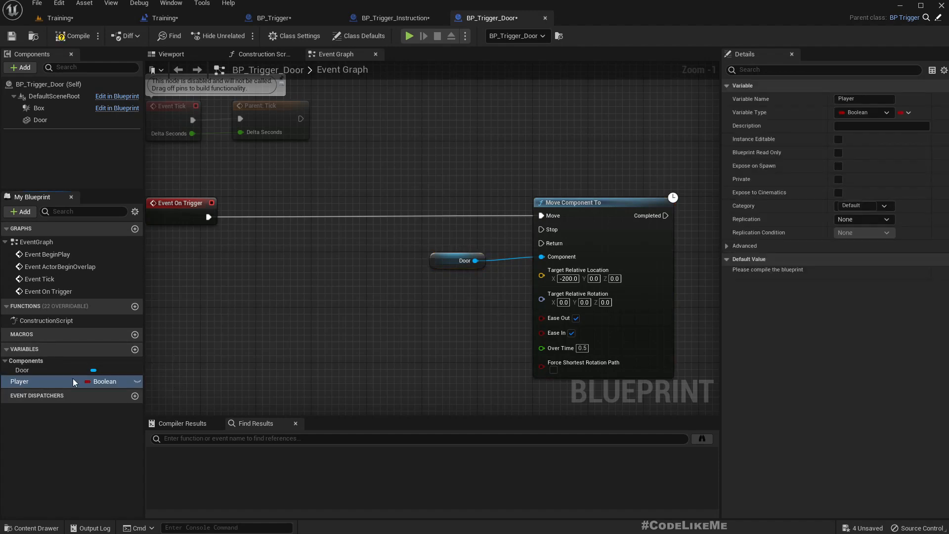
{"action": "left_click", "coordinate": [106, 382]}
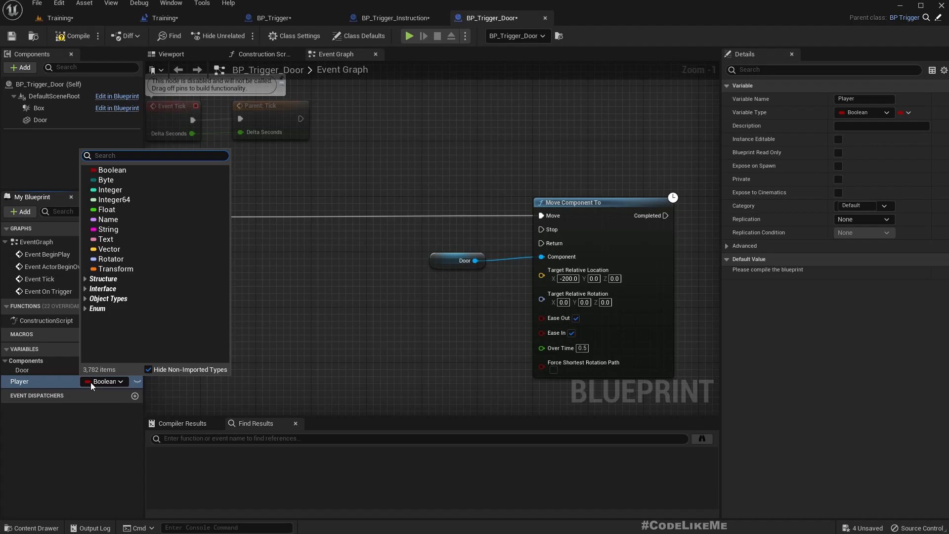
{"action": "type", "text": "Animma"}
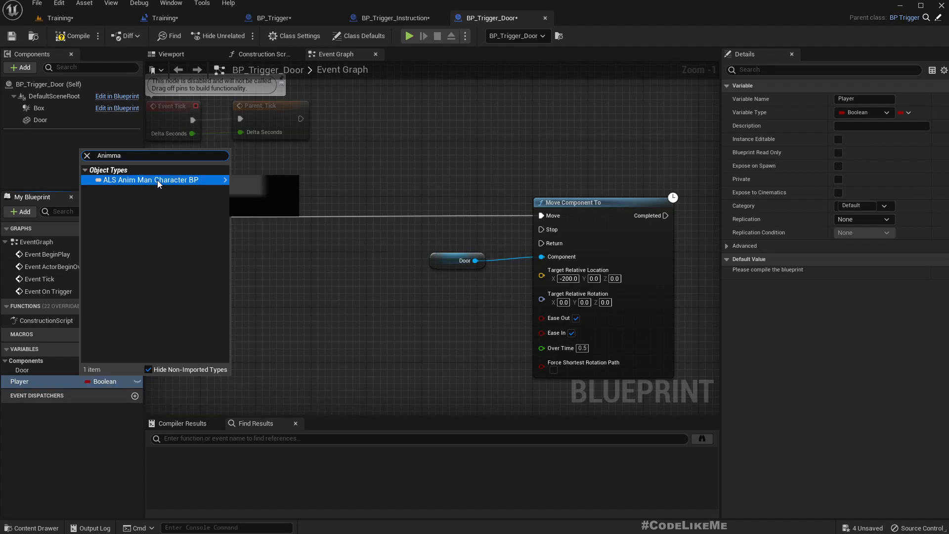
{"action": "left_click", "coordinate": [150, 180]}
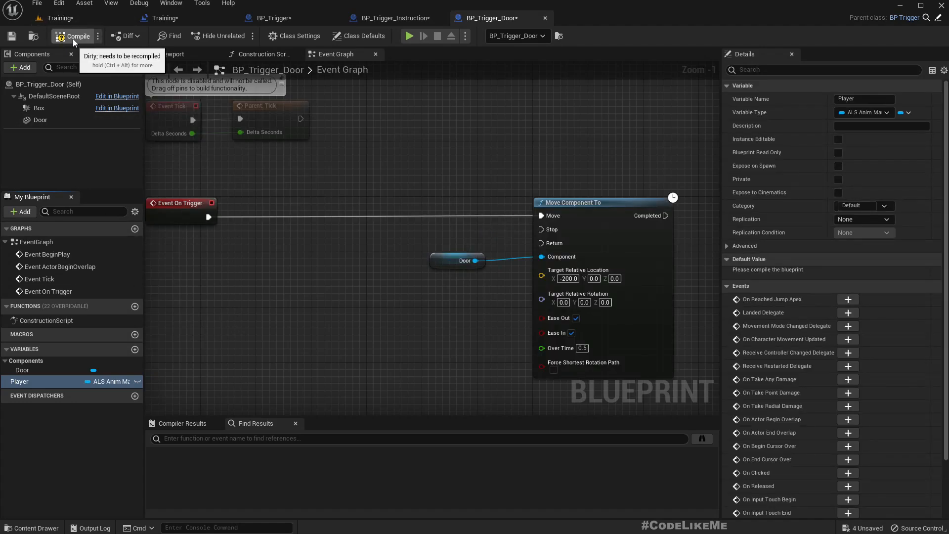
{"action": "left_click", "coordinate": [75, 35]}
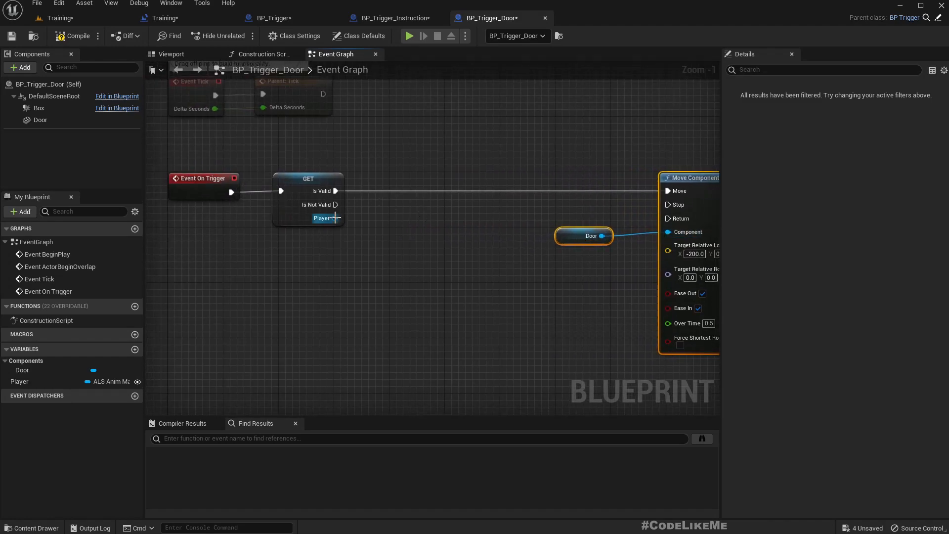
- Drag off the Player reference and search for default weapon getters
{"action": "left_click_drag", "start_coordinate": [336, 218], "coordinate": [372, 247]}
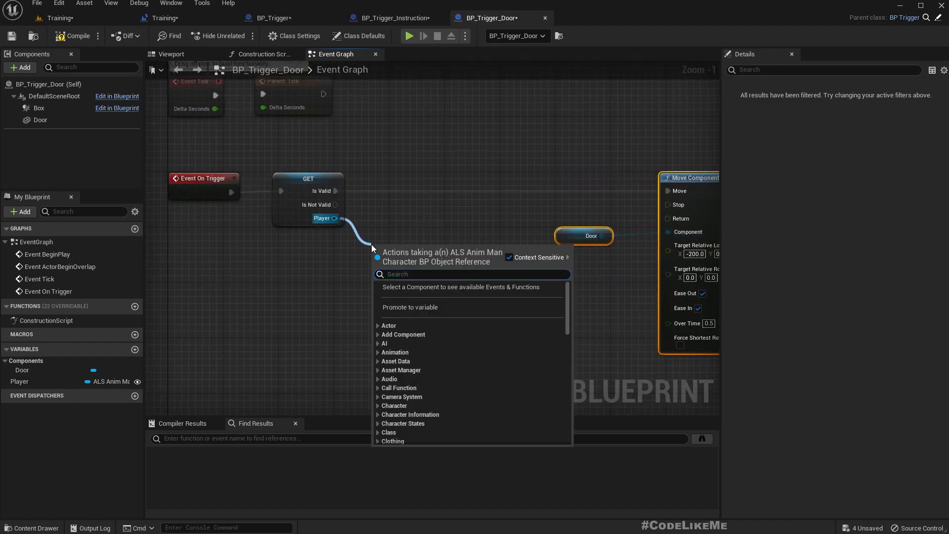
{"action": "type", "text": "defaul"}
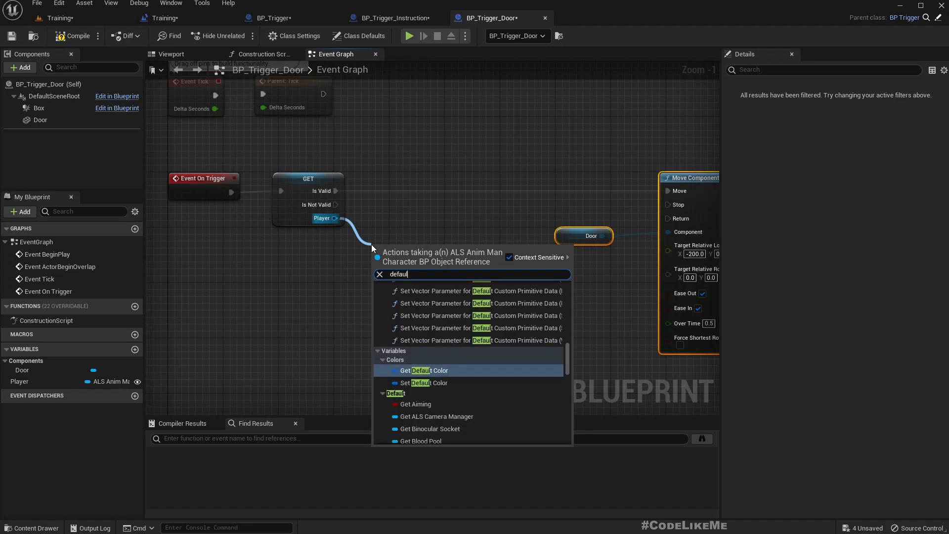
{"action": "type", "text": "get weapons"}
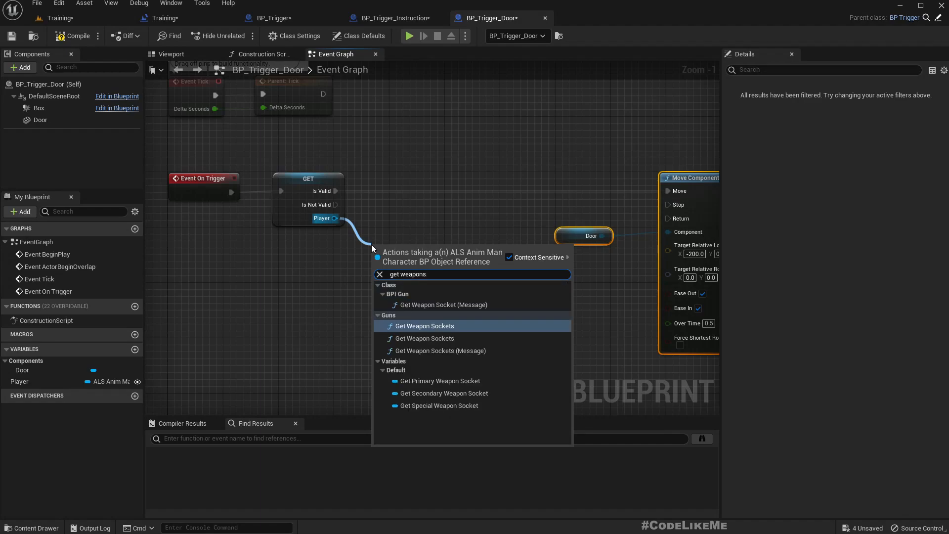
{"action": "type", "text": "w"}
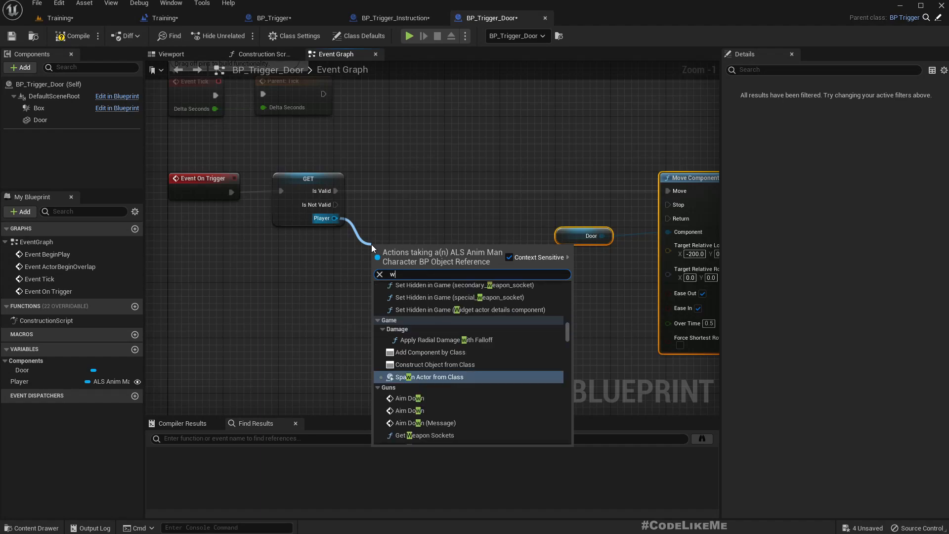
{"action": "type", "text": "eapon"}
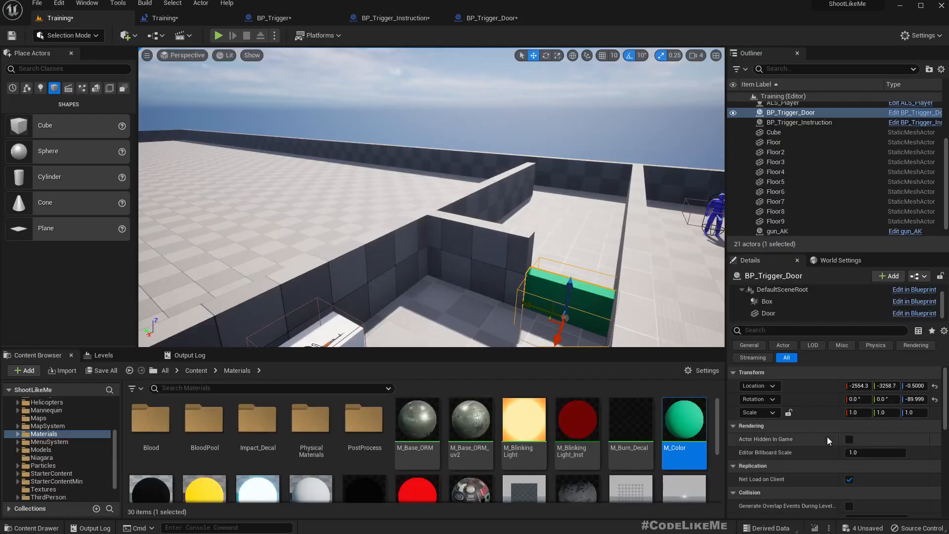
- Add a Default Primary Weapon getter with an equality comparison node
{"action": "left_click", "coordinate": [491, 17]}
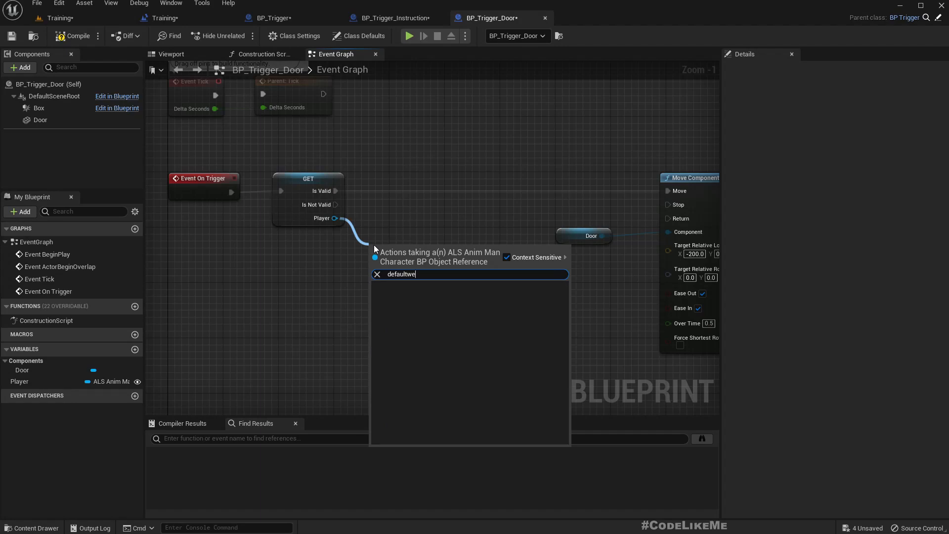
{"action": "type", "text": "pre"}
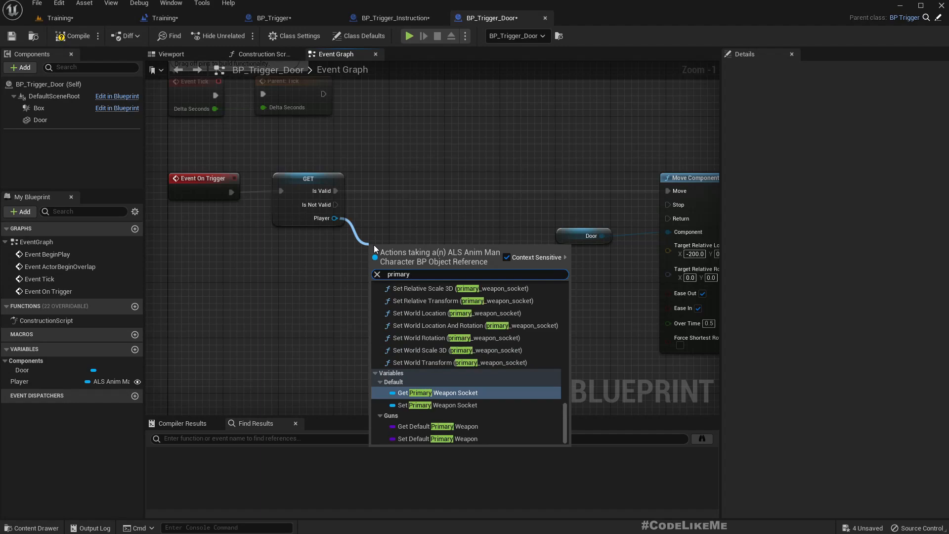
{"action": "left_click", "coordinate": [438, 426]}
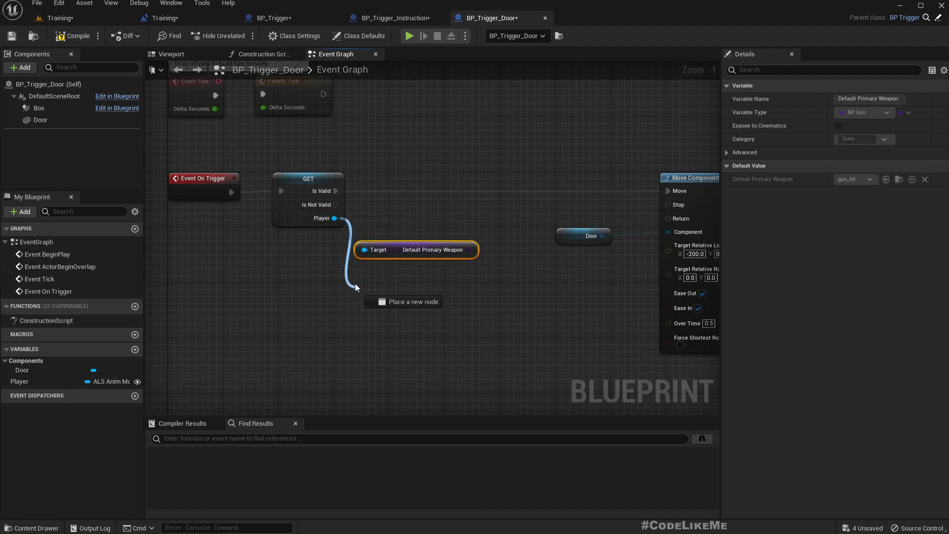
{"action": "type", "text": "get"}
{"action": "type", "text": "=="}
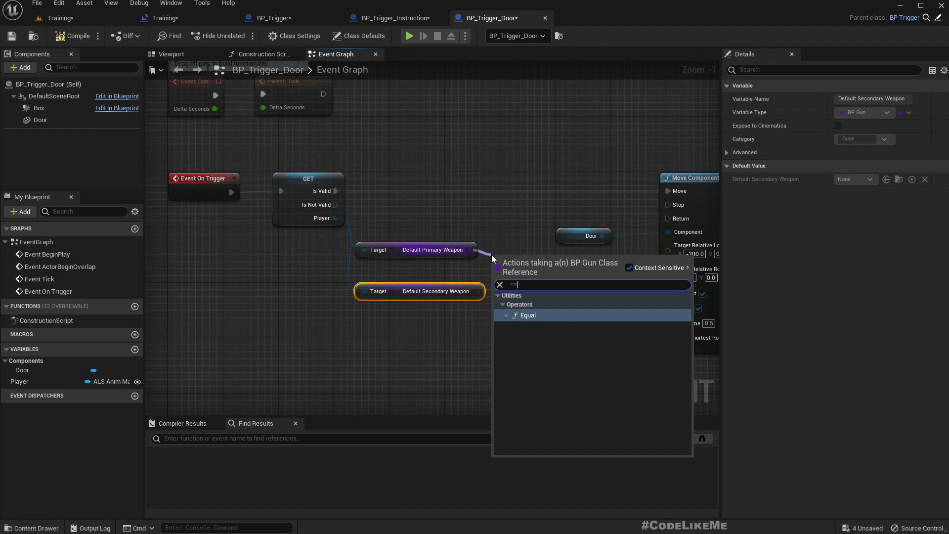
{"action": "left_click", "coordinate": [528, 315]}
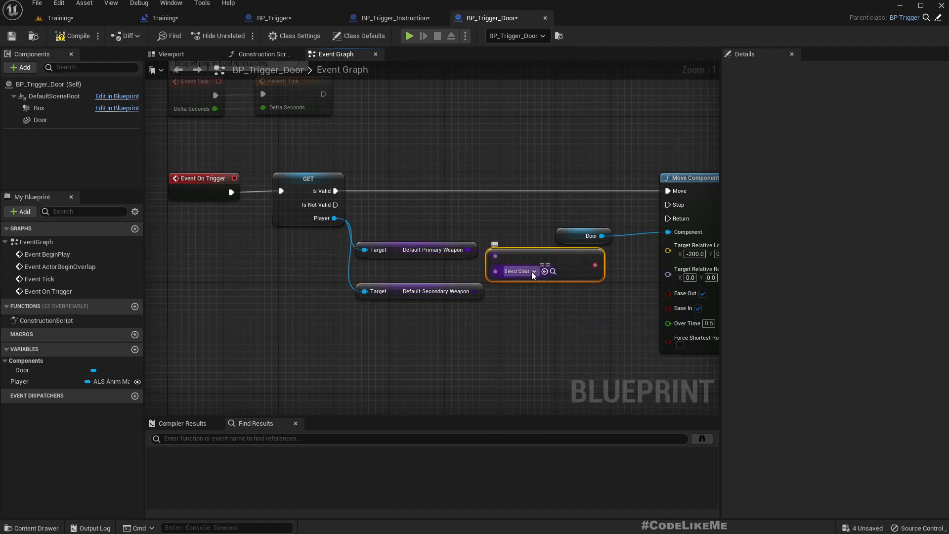
{"action": "left_click", "coordinate": [516, 270]}
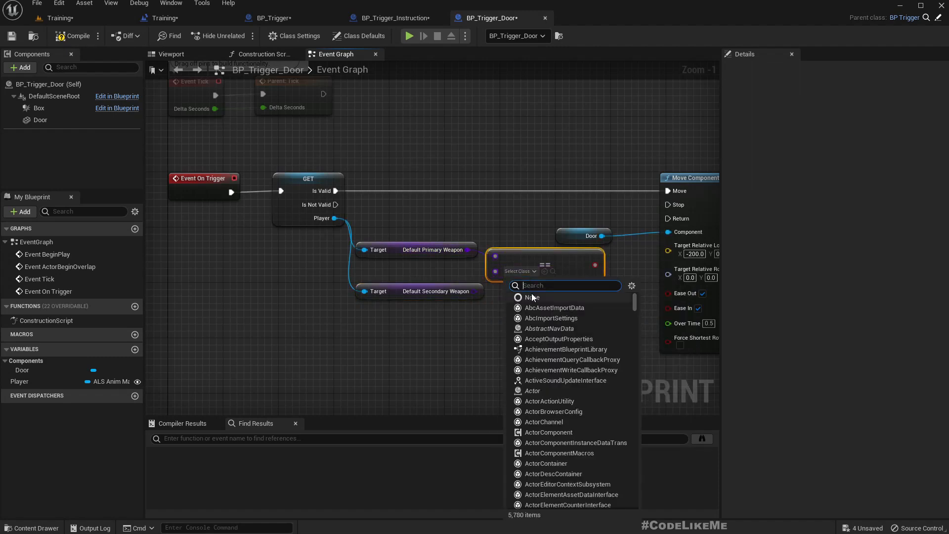
{"action": "left_click", "coordinate": [532, 297]}
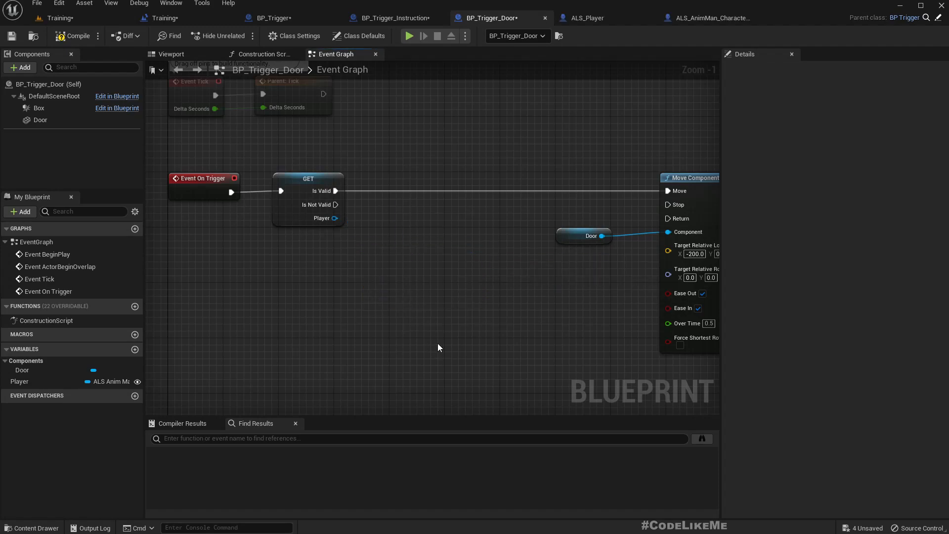
- Look up the guns variable name in ALS_AnimMan_CharacterBP, then return to BP_Trigger_Door
{"action": "left_click", "coordinate": [708, 18]}
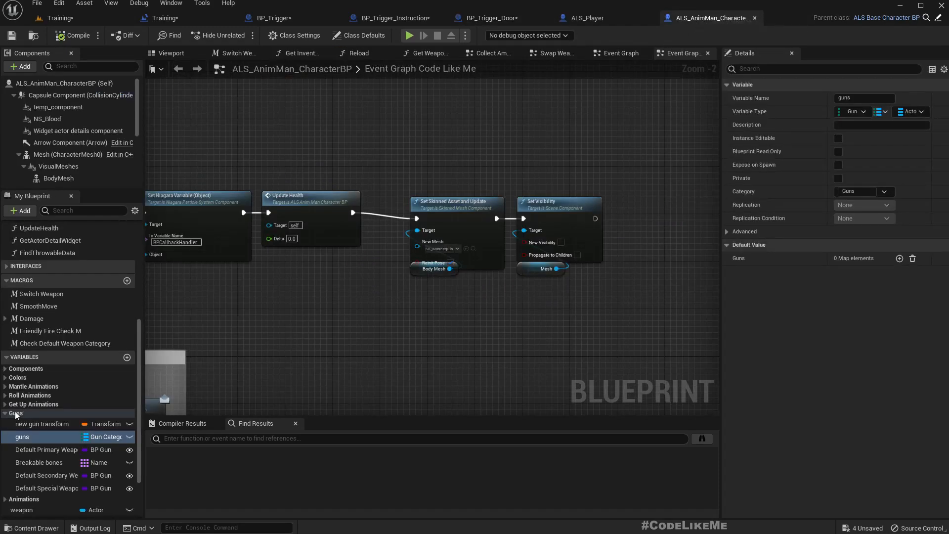
{"action": "double_click", "coordinate": [22, 437]}
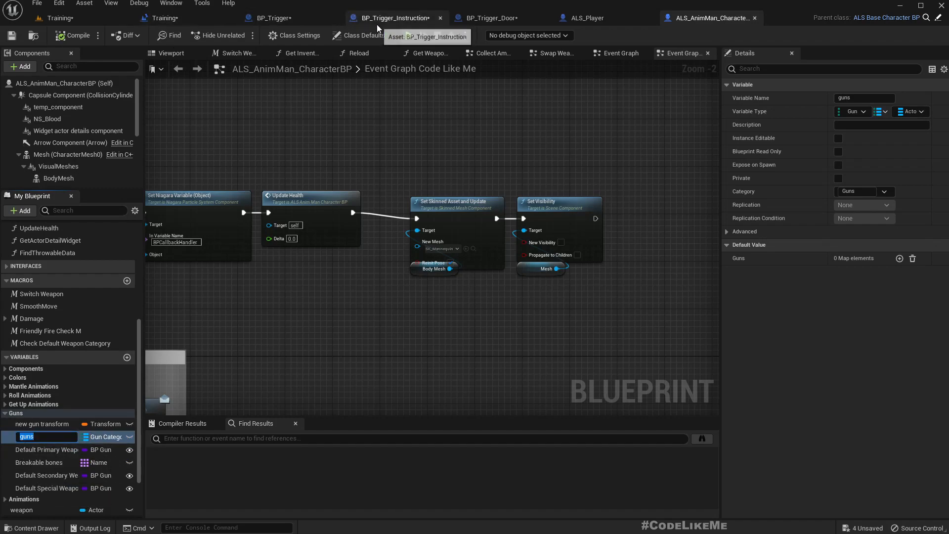
{"action": "left_click", "coordinate": [392, 18]}
{"action": "type", "text": "g"}
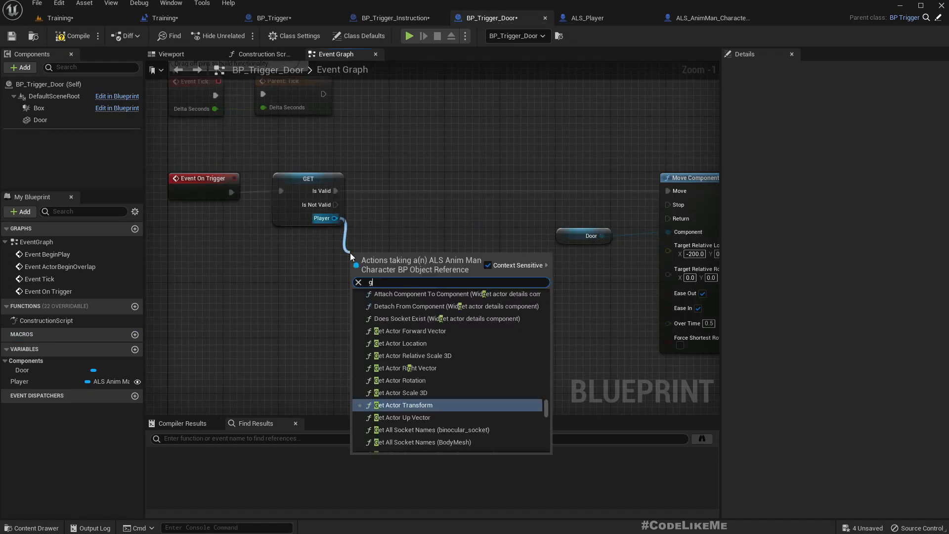
- Wire the Player's Guns getter into a map Length node, then a greater-than comparison
{"action": "type", "text": "uns"}
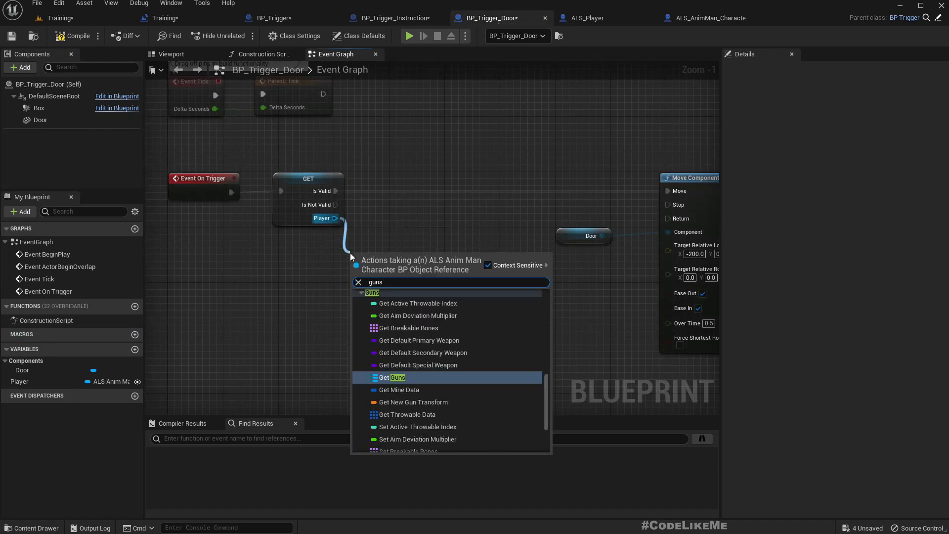
{"action": "left_click", "coordinate": [393, 377]}
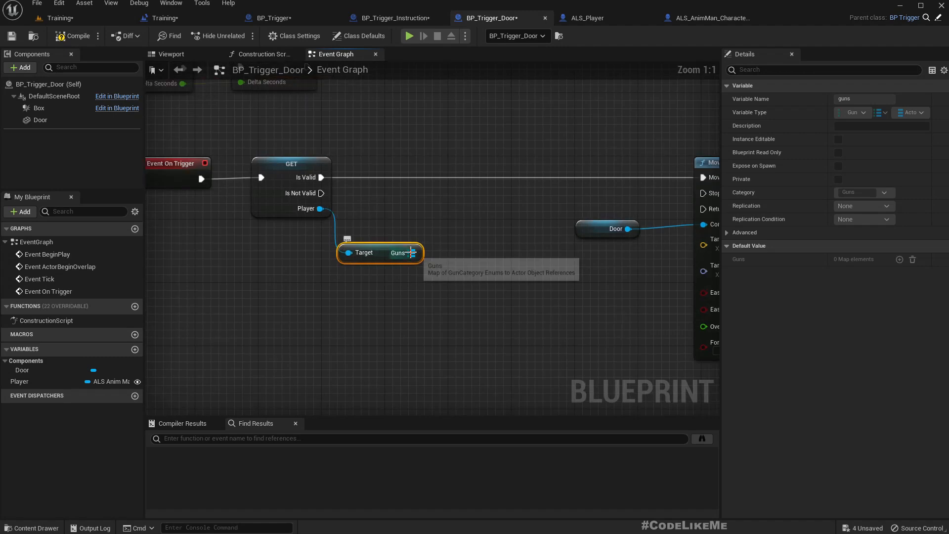
{"action": "left_click_drag", "start_coordinate": [414, 253], "coordinate": [445, 289]}
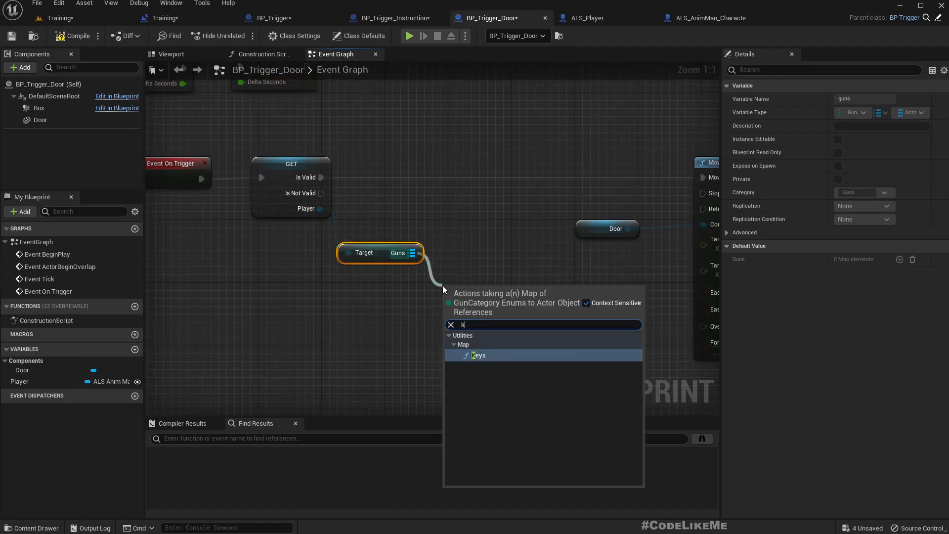
{"action": "type", "text": "size"}
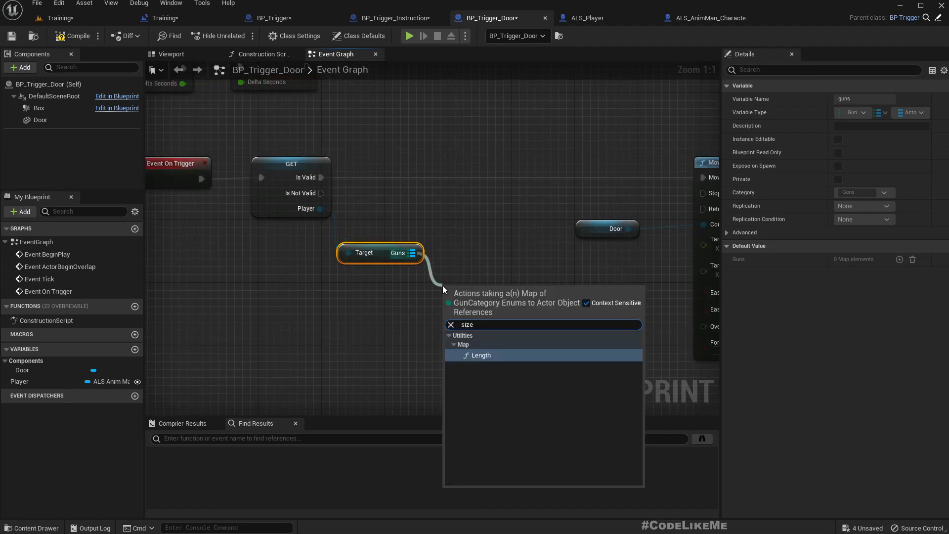
{"action": "left_click", "coordinate": [482, 355]}
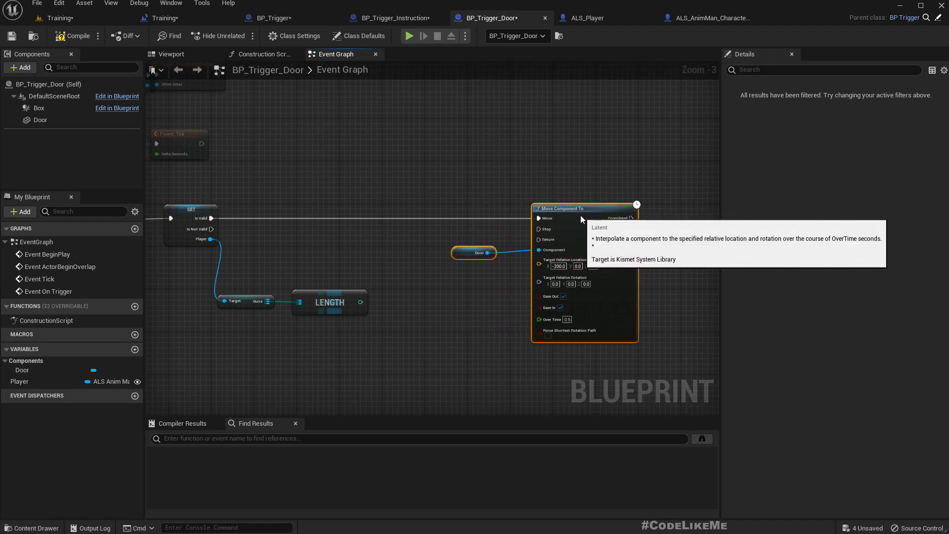
{"action": "left_click_drag", "start_coordinate": [359, 302], "coordinate": [383, 304]}
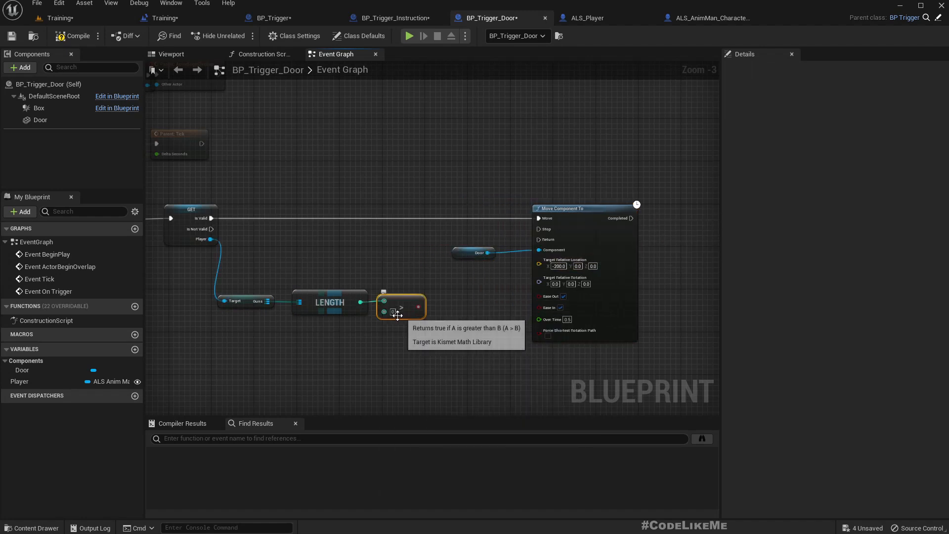
{"action": "mouse_move", "coordinate": [529, 381]}
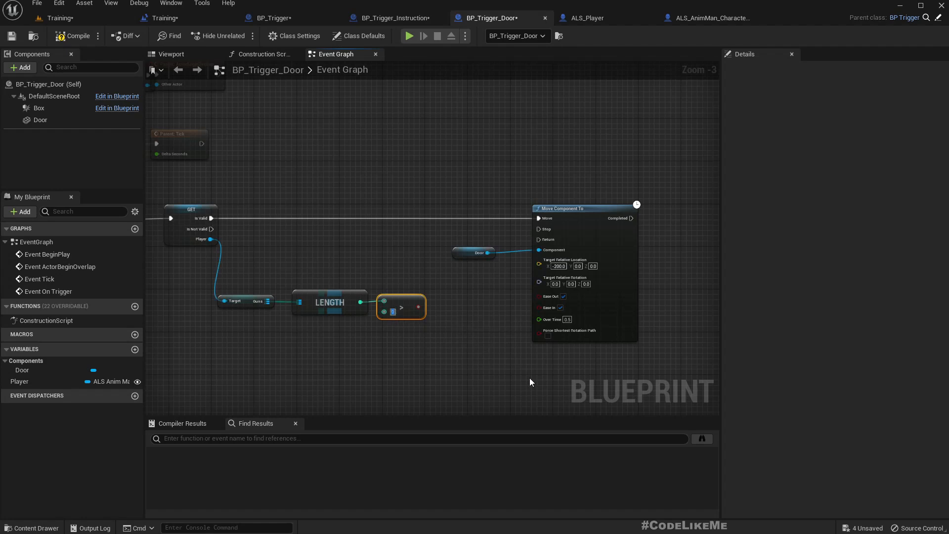
{"action": "left_click_drag", "start_coordinate": [212, 218], "coordinate": [404, 217]}
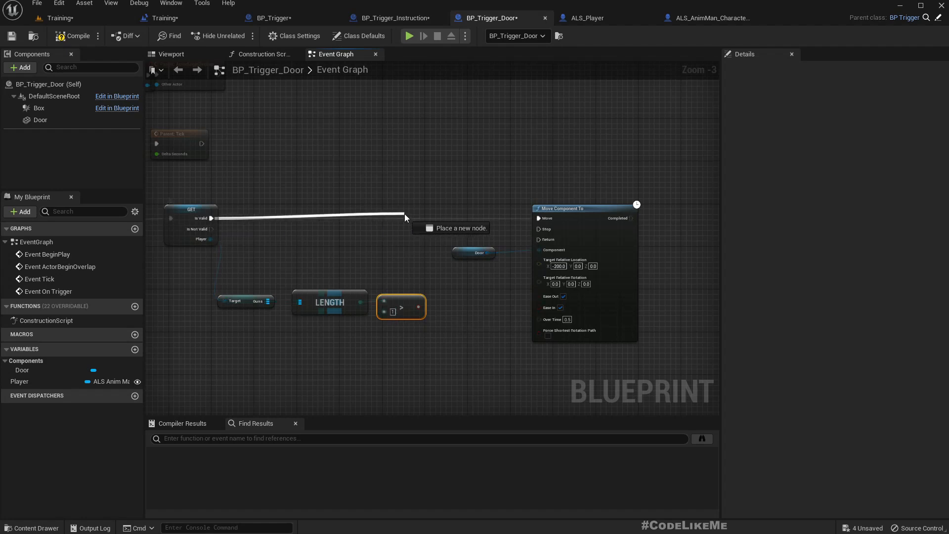